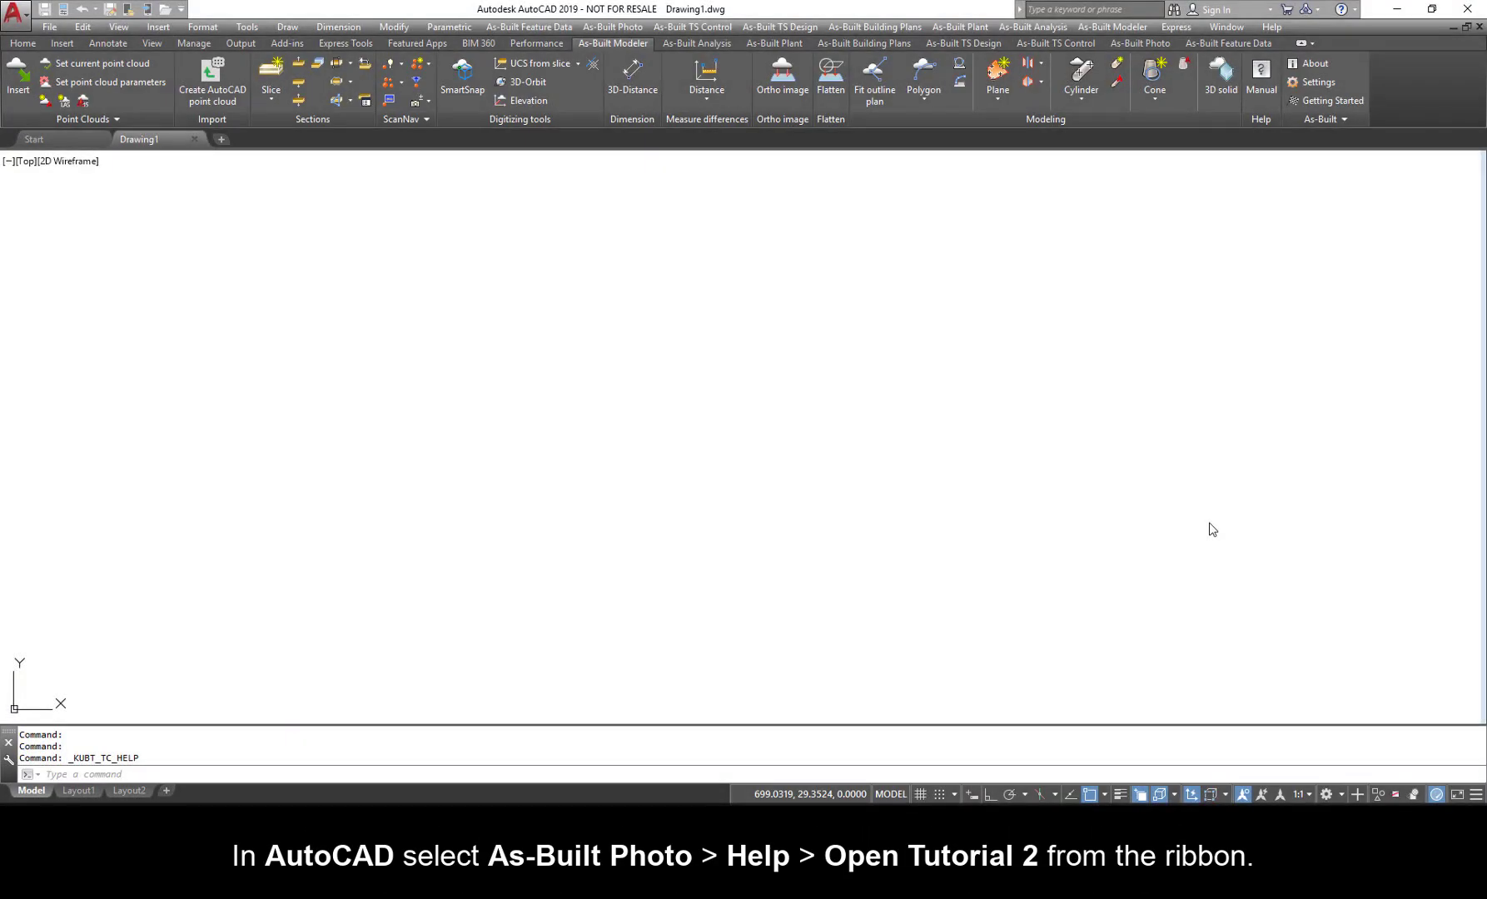
mouse_move(1141, 43)
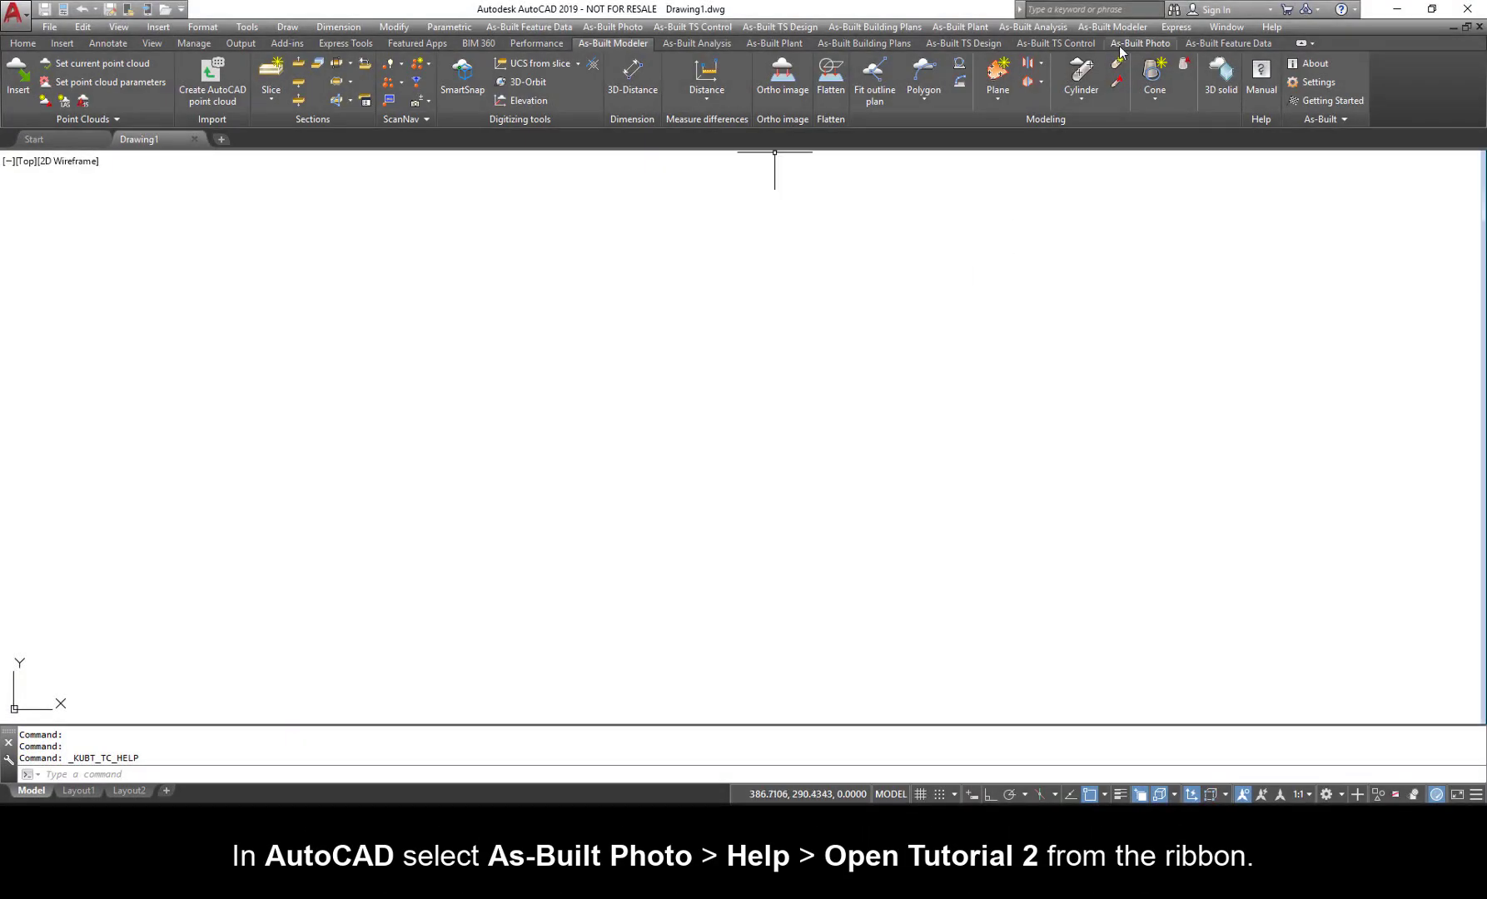
Open Tutorial 2, the facade photo with its rectification grid, from the As-Built Photo Help menu.
click(1284, 78)
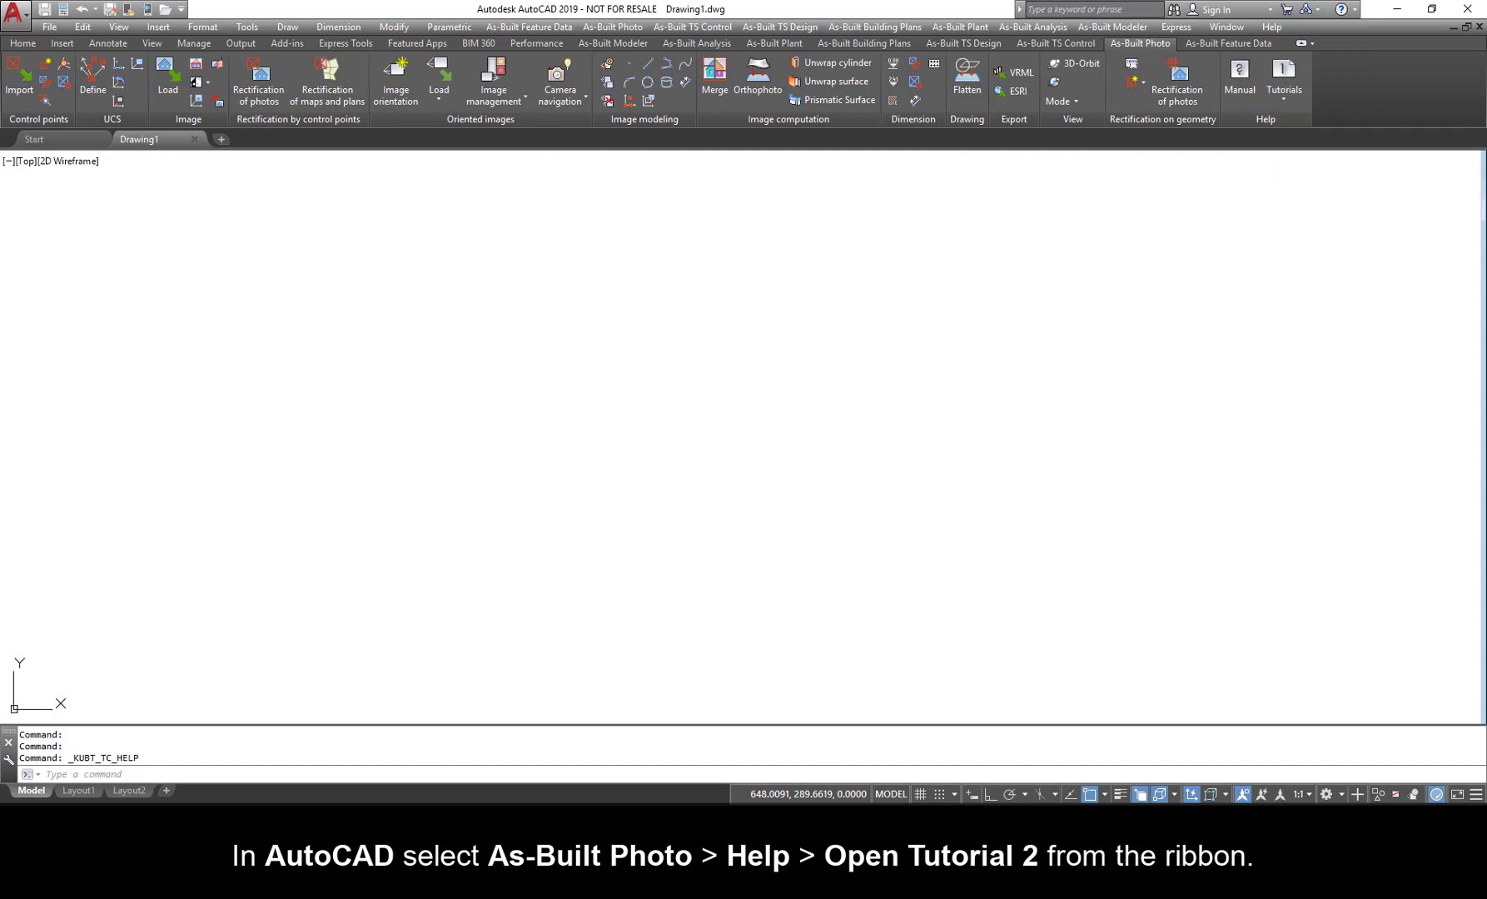
click(1284, 73)
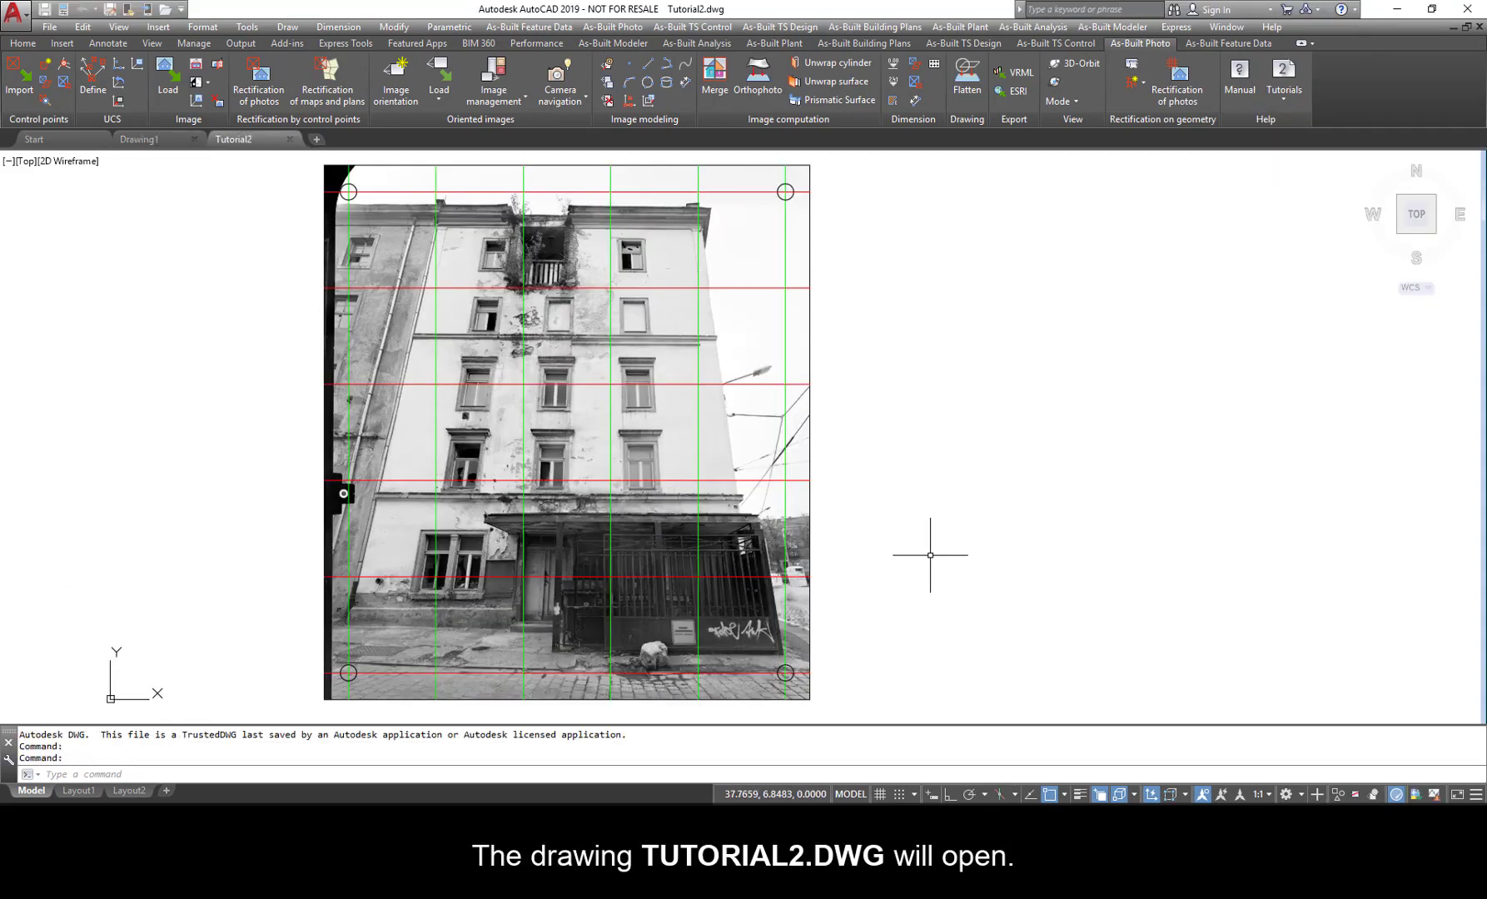
mouse_move(944, 548)
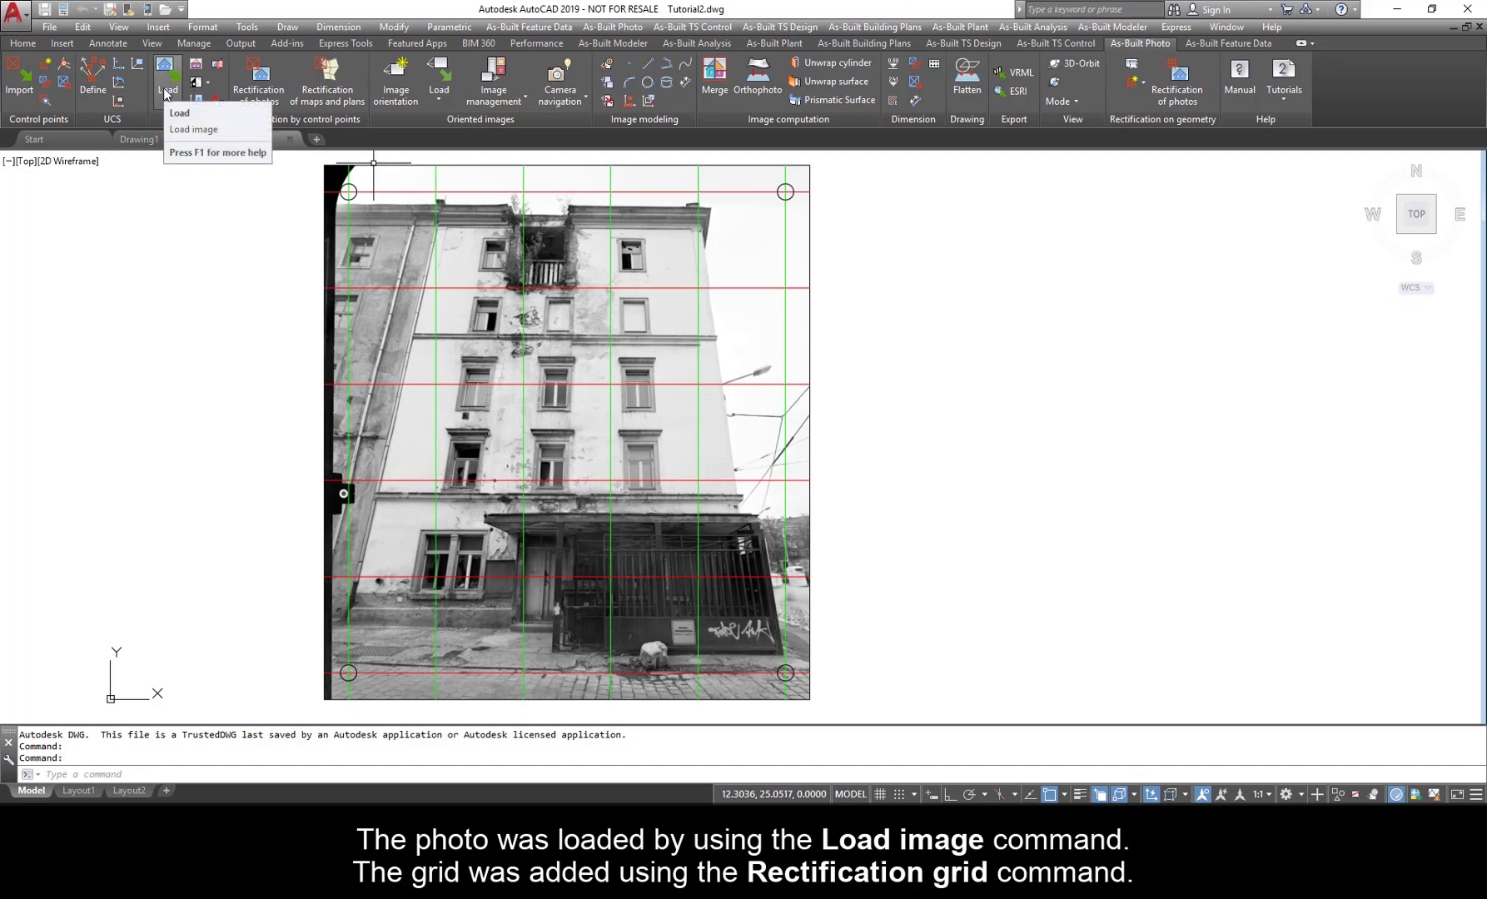
mouse_move(1175, 78)
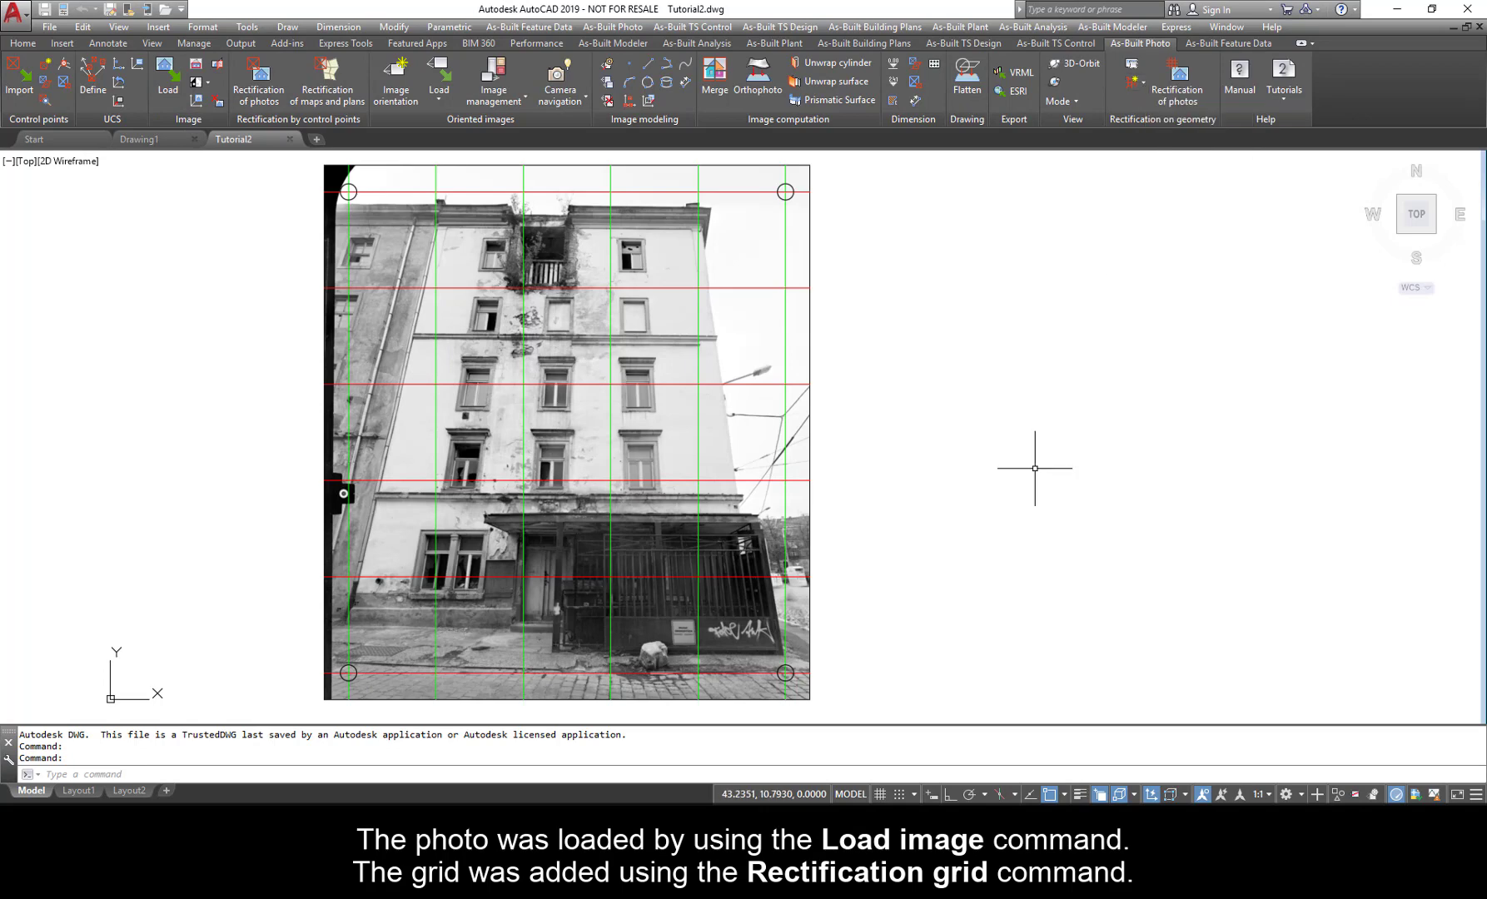
mouse_move(783, 500)
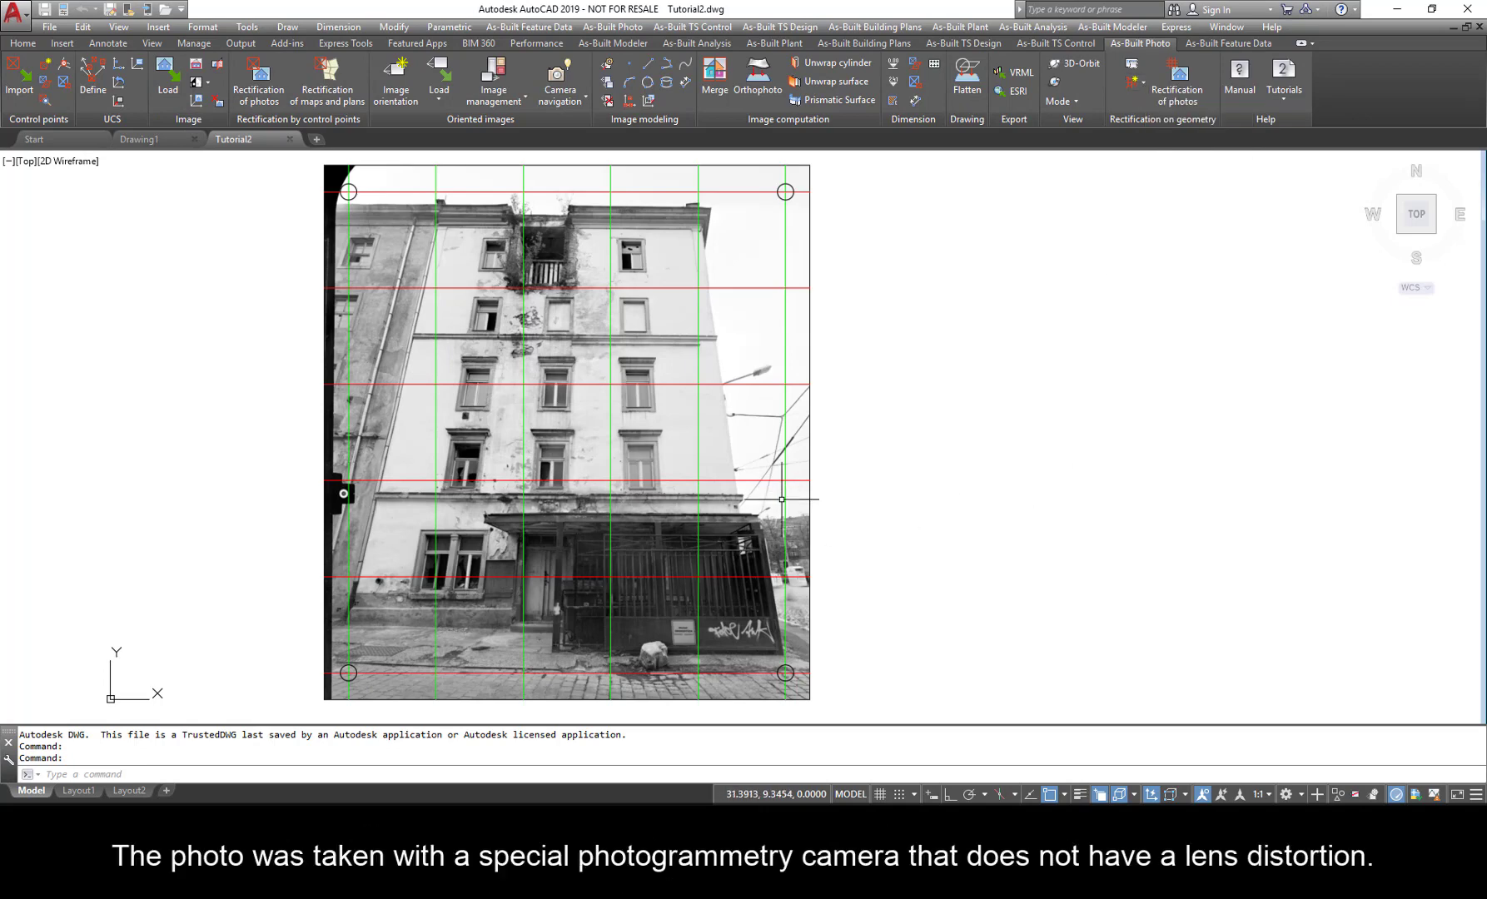
mouse_move(335, 462)
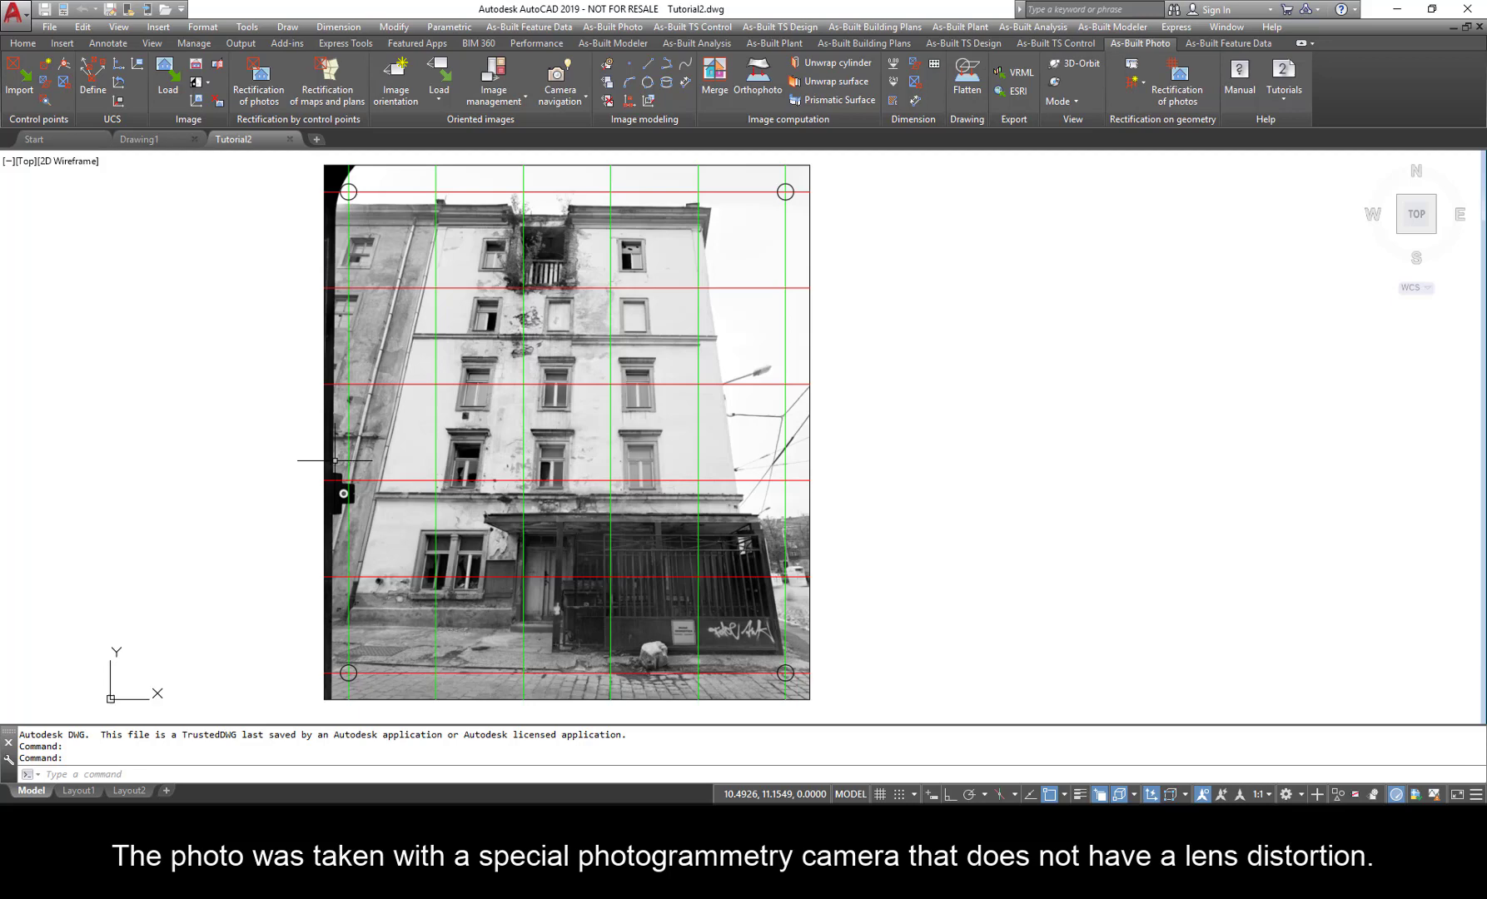
mouse_move(707, 343)
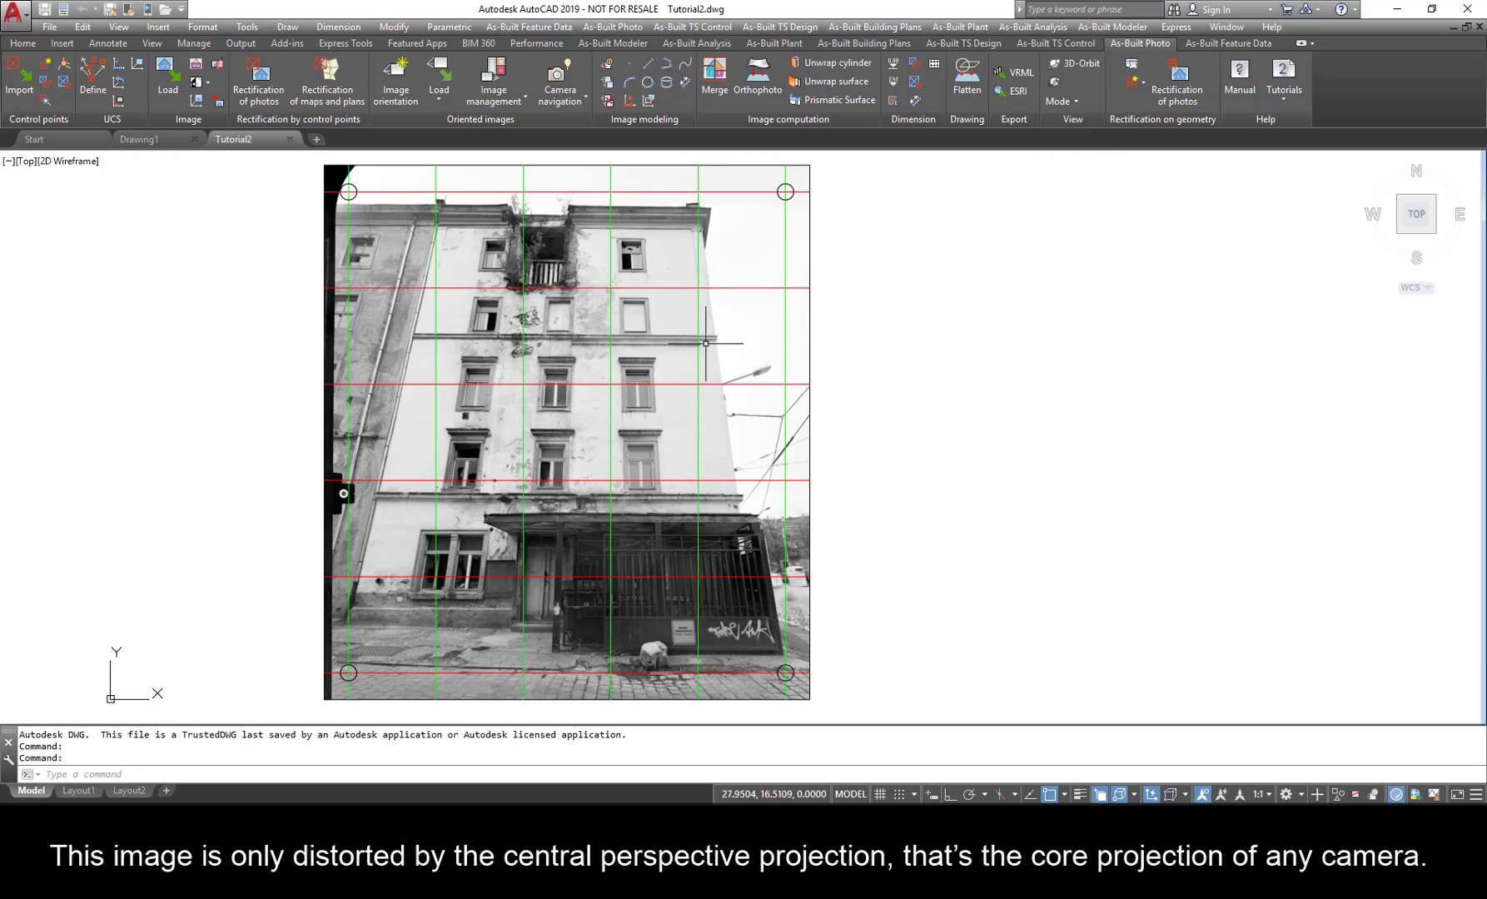
mouse_move(874, 396)
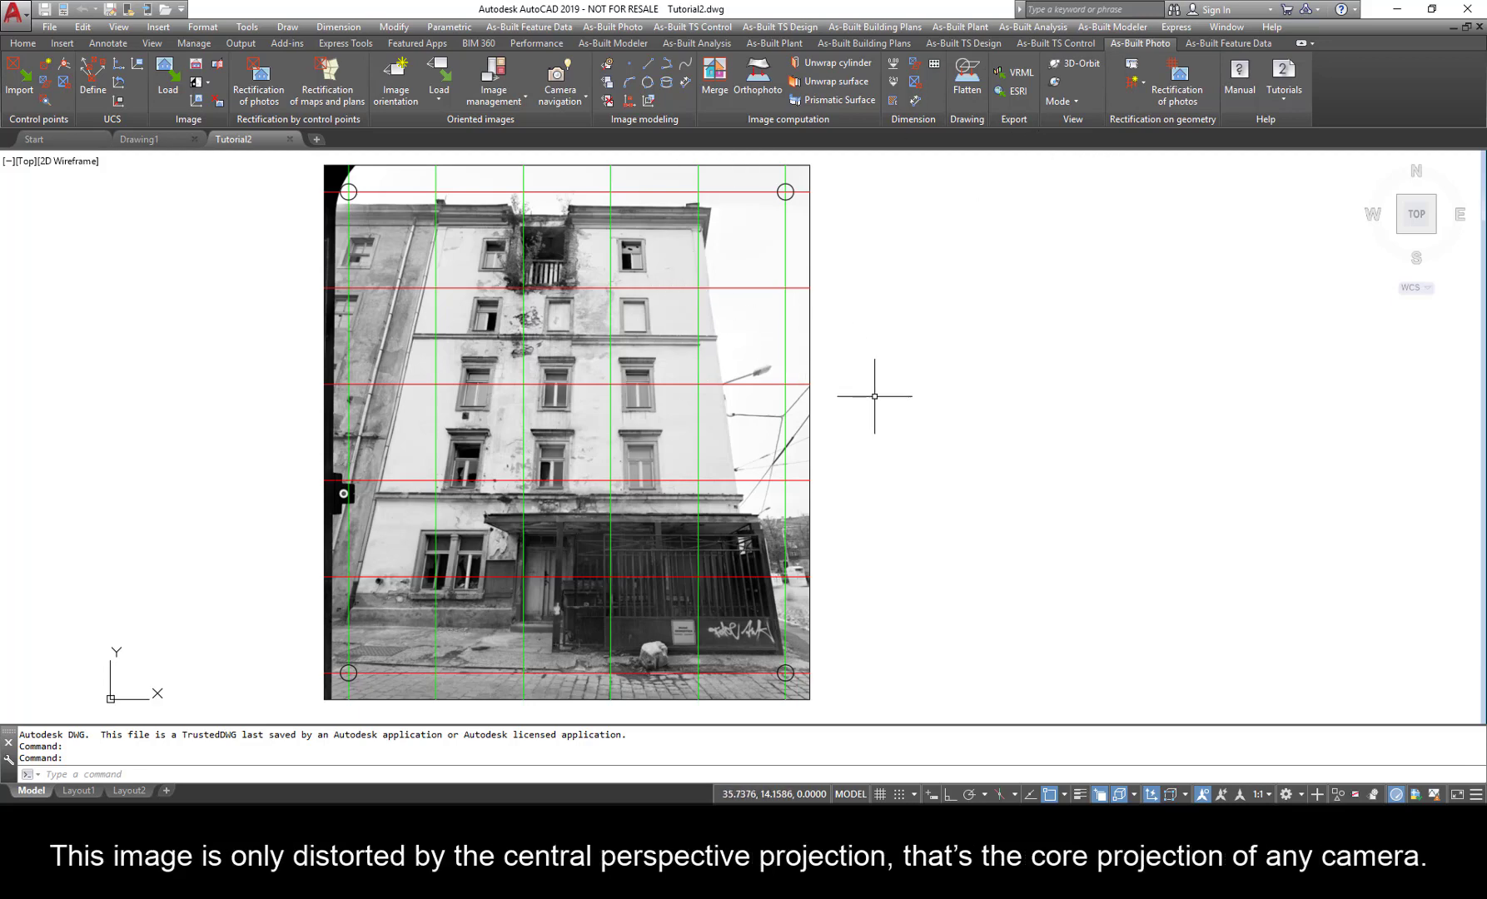
mouse_move(824, 406)
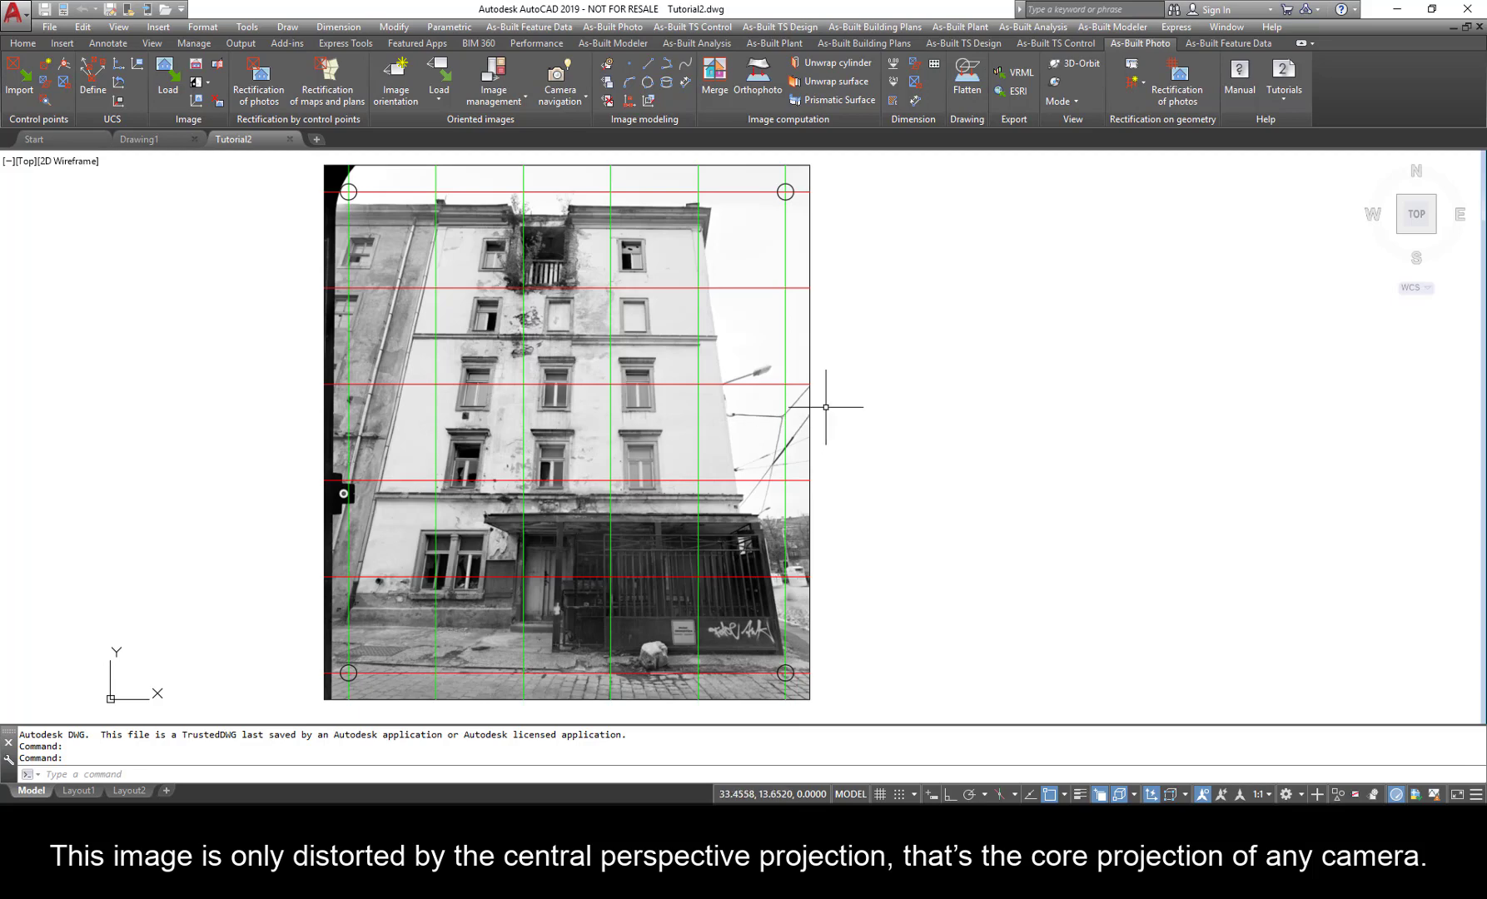
mouse_move(978, 193)
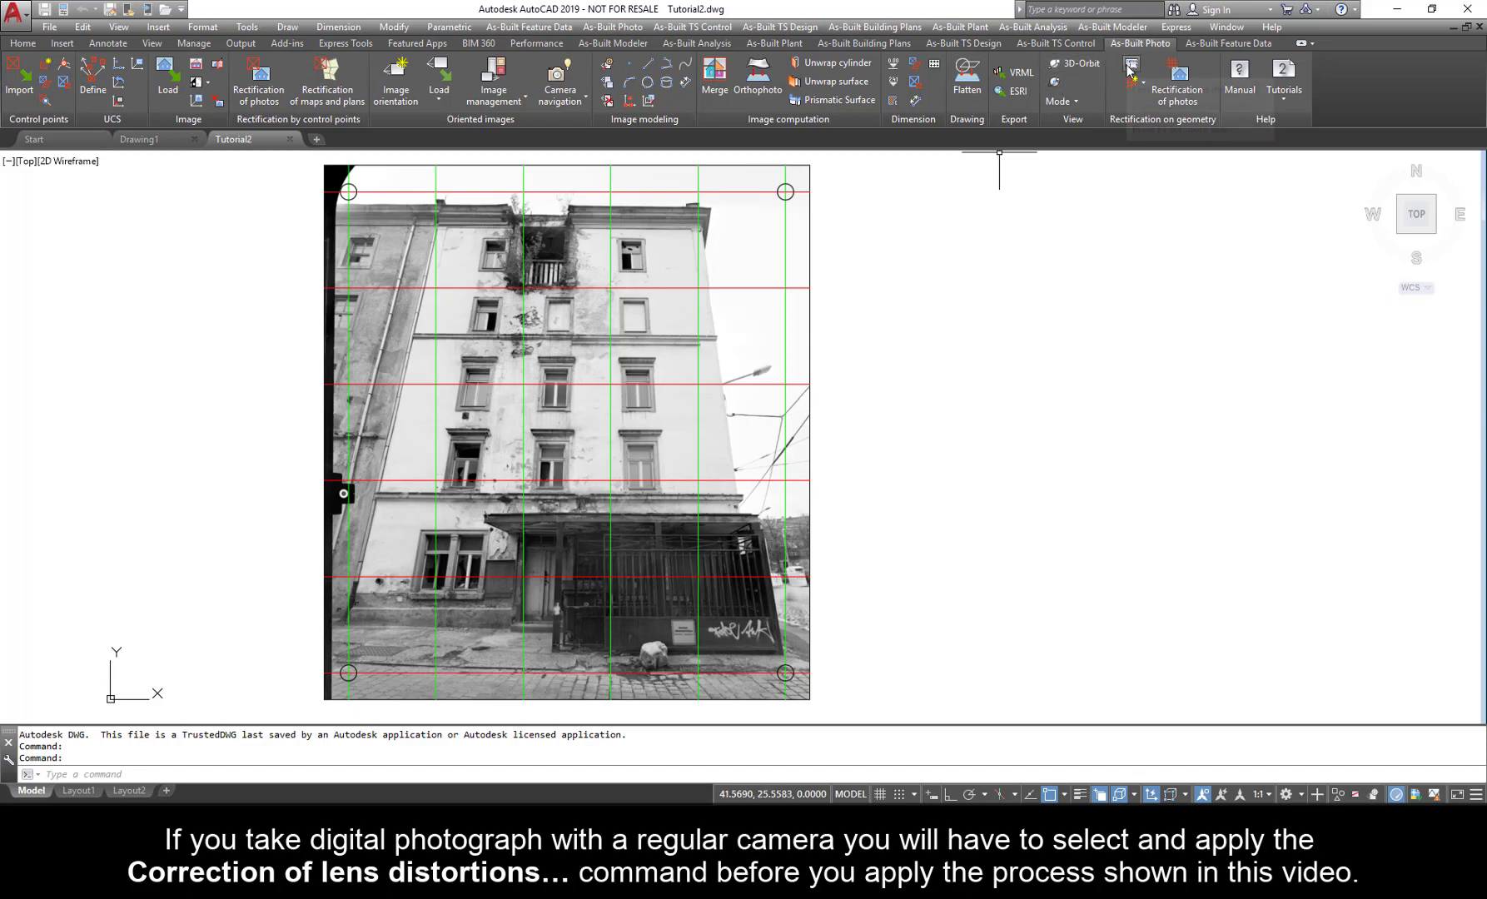
mouse_move(1131, 73)
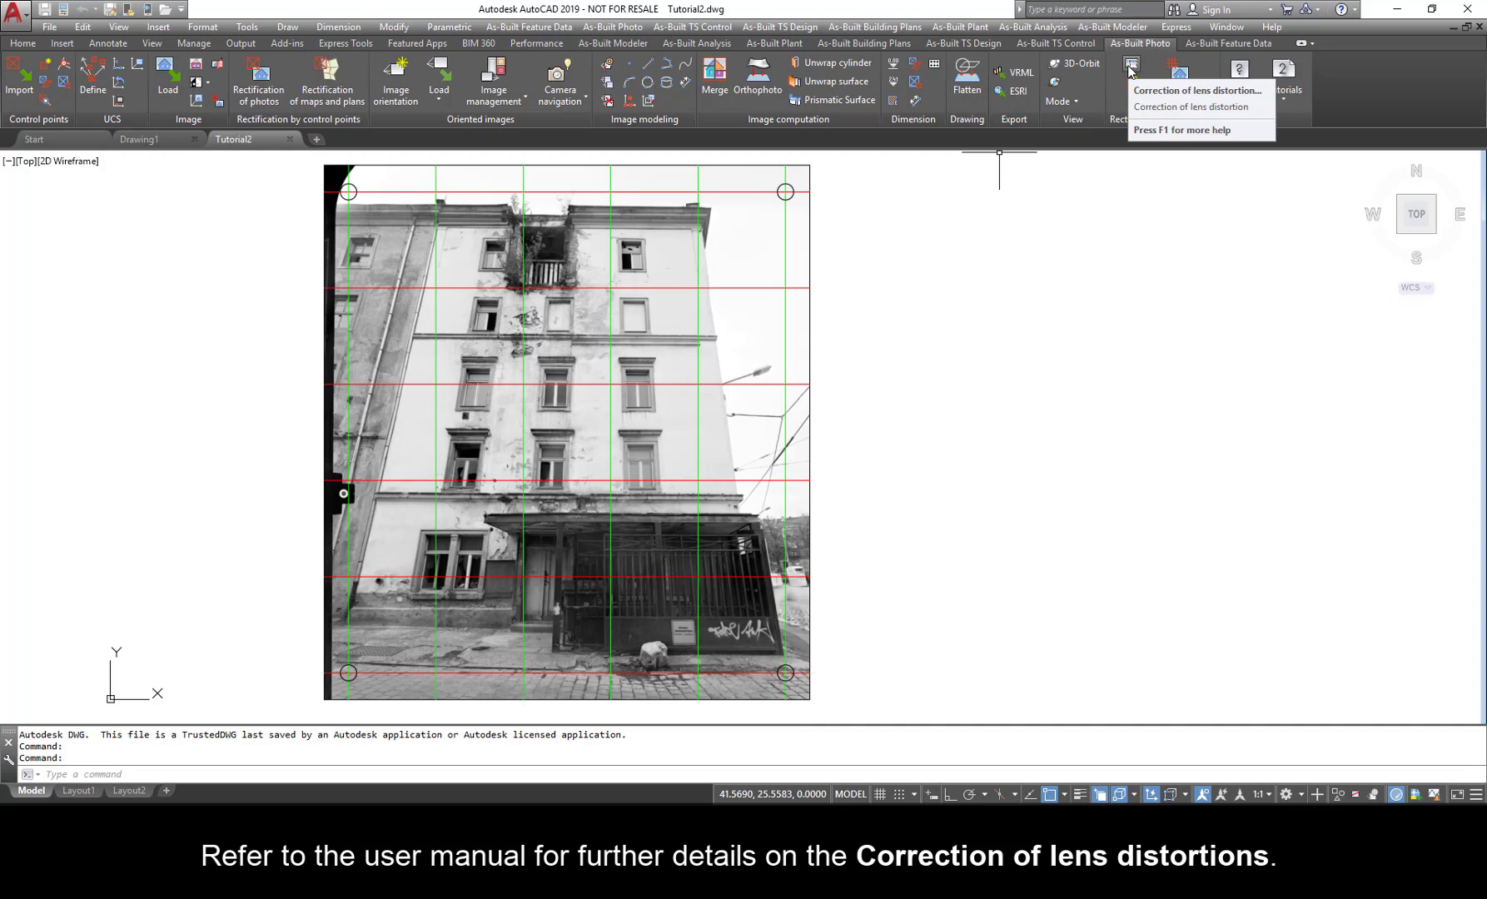
mouse_move(1080, 487)
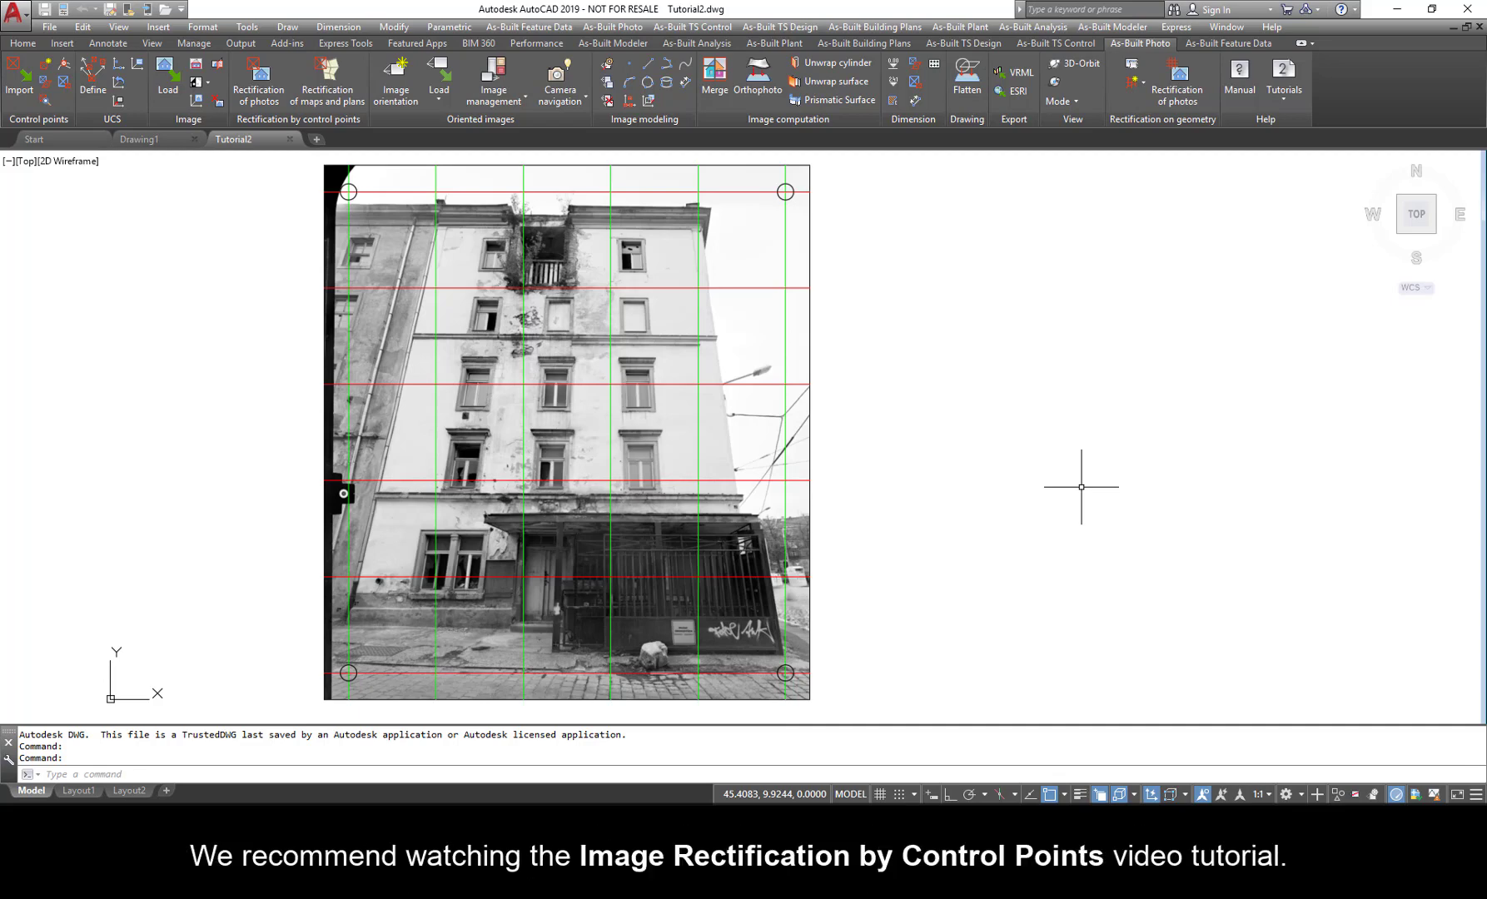
mouse_move(1305, 603)
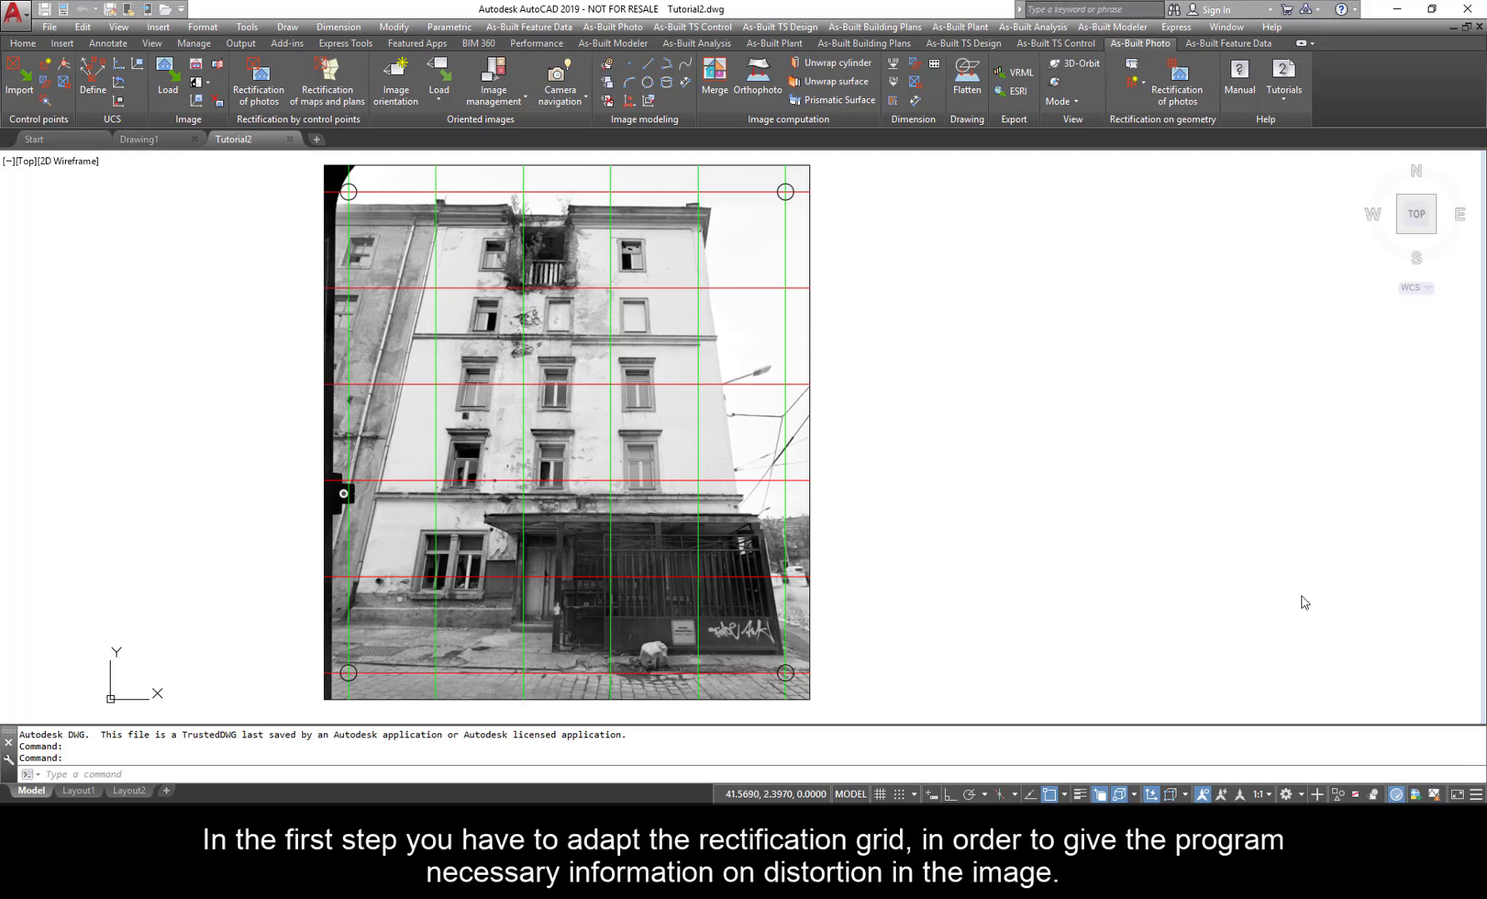
mouse_move(1061, 518)
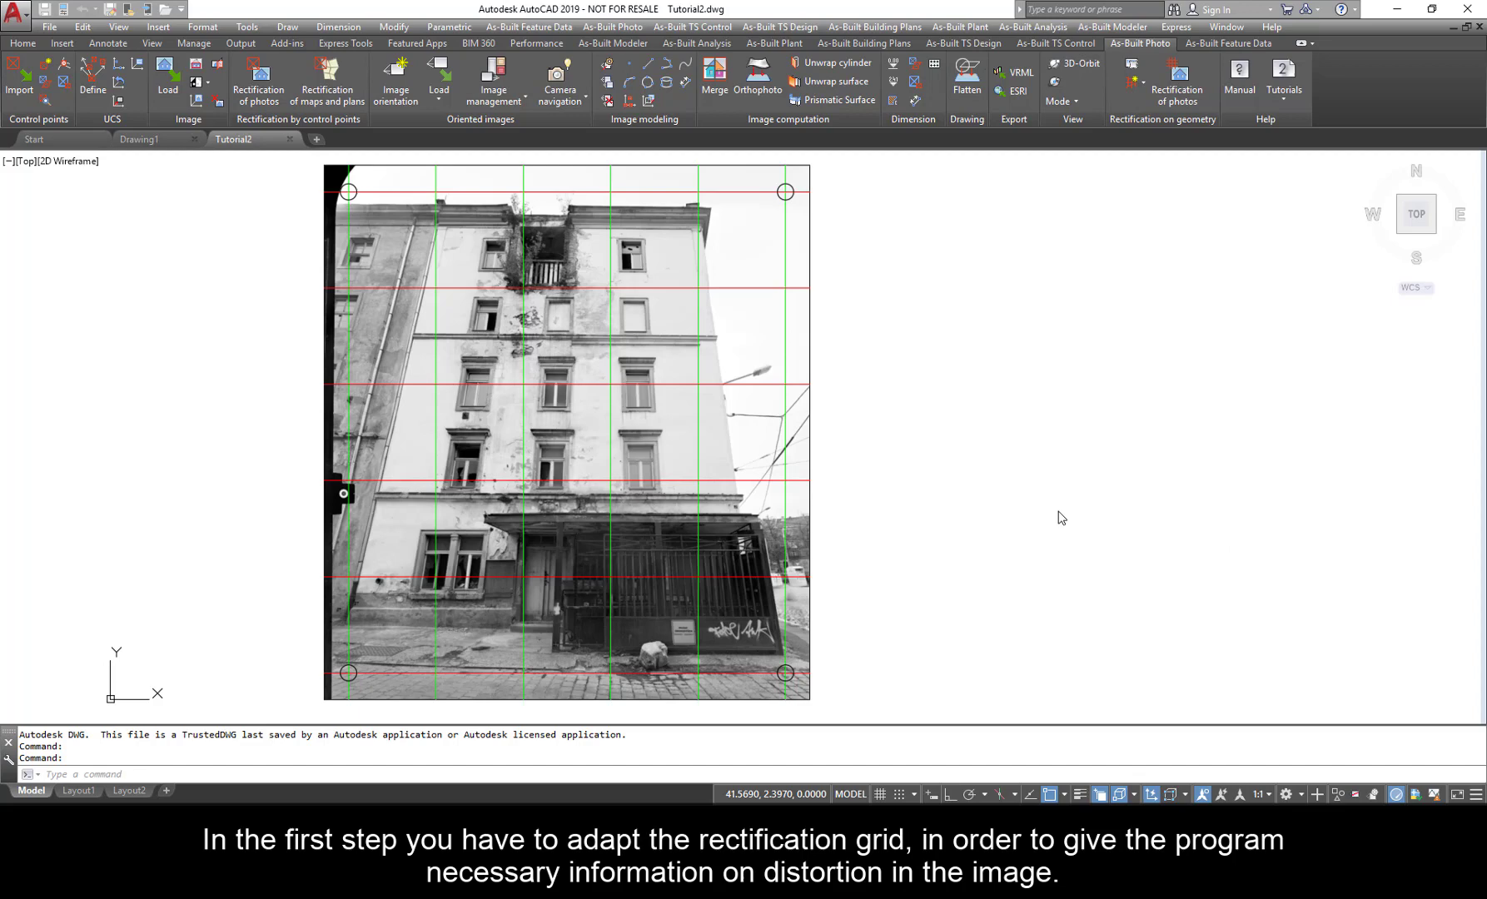
mouse_move(779, 413)
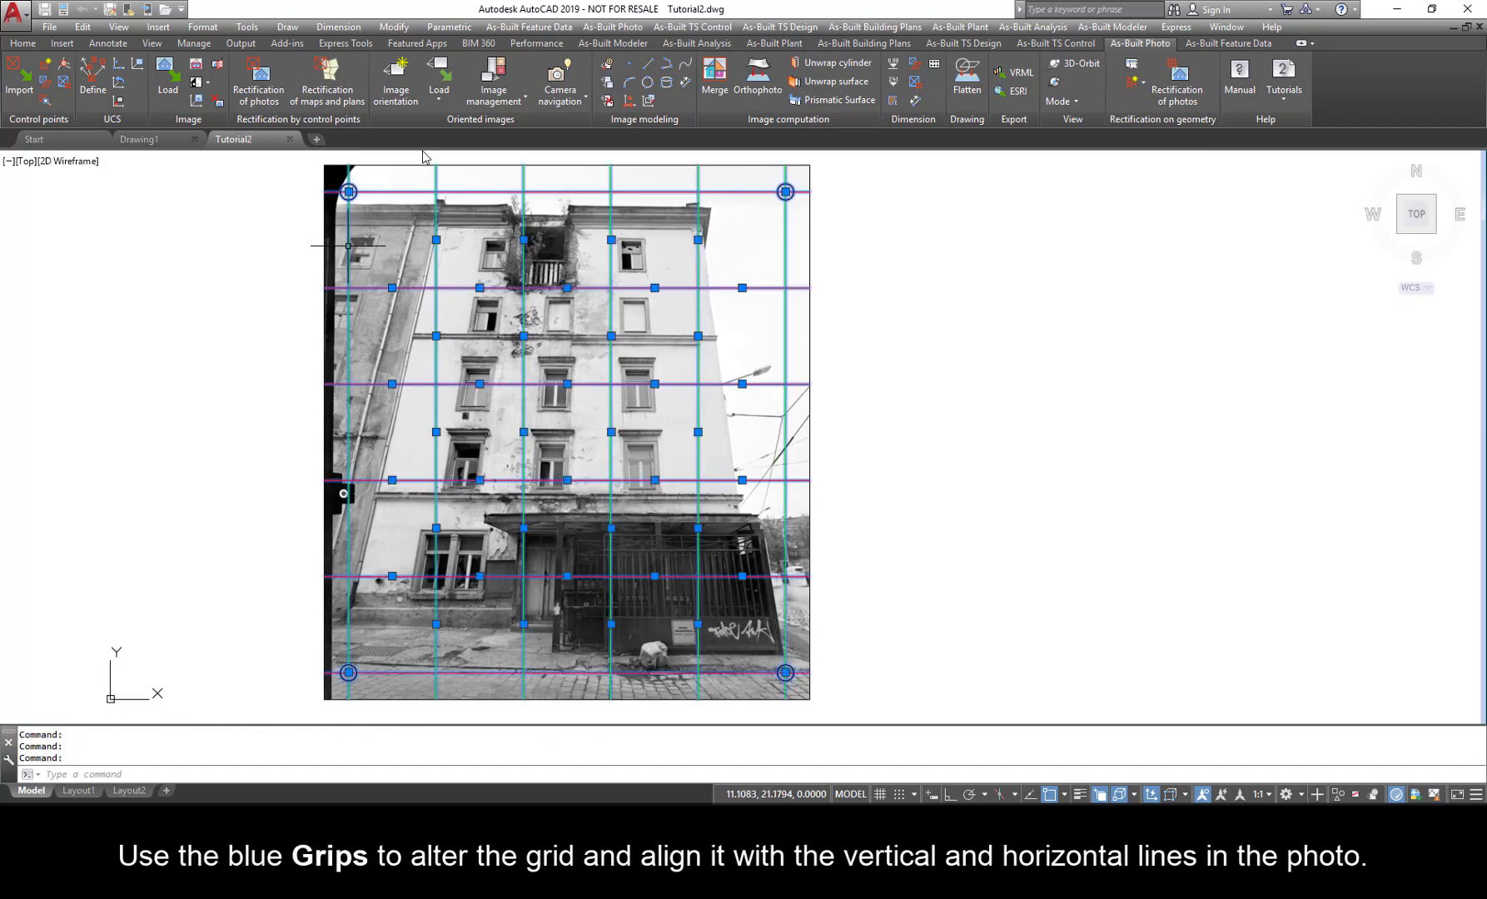
mouse_move(785, 187)
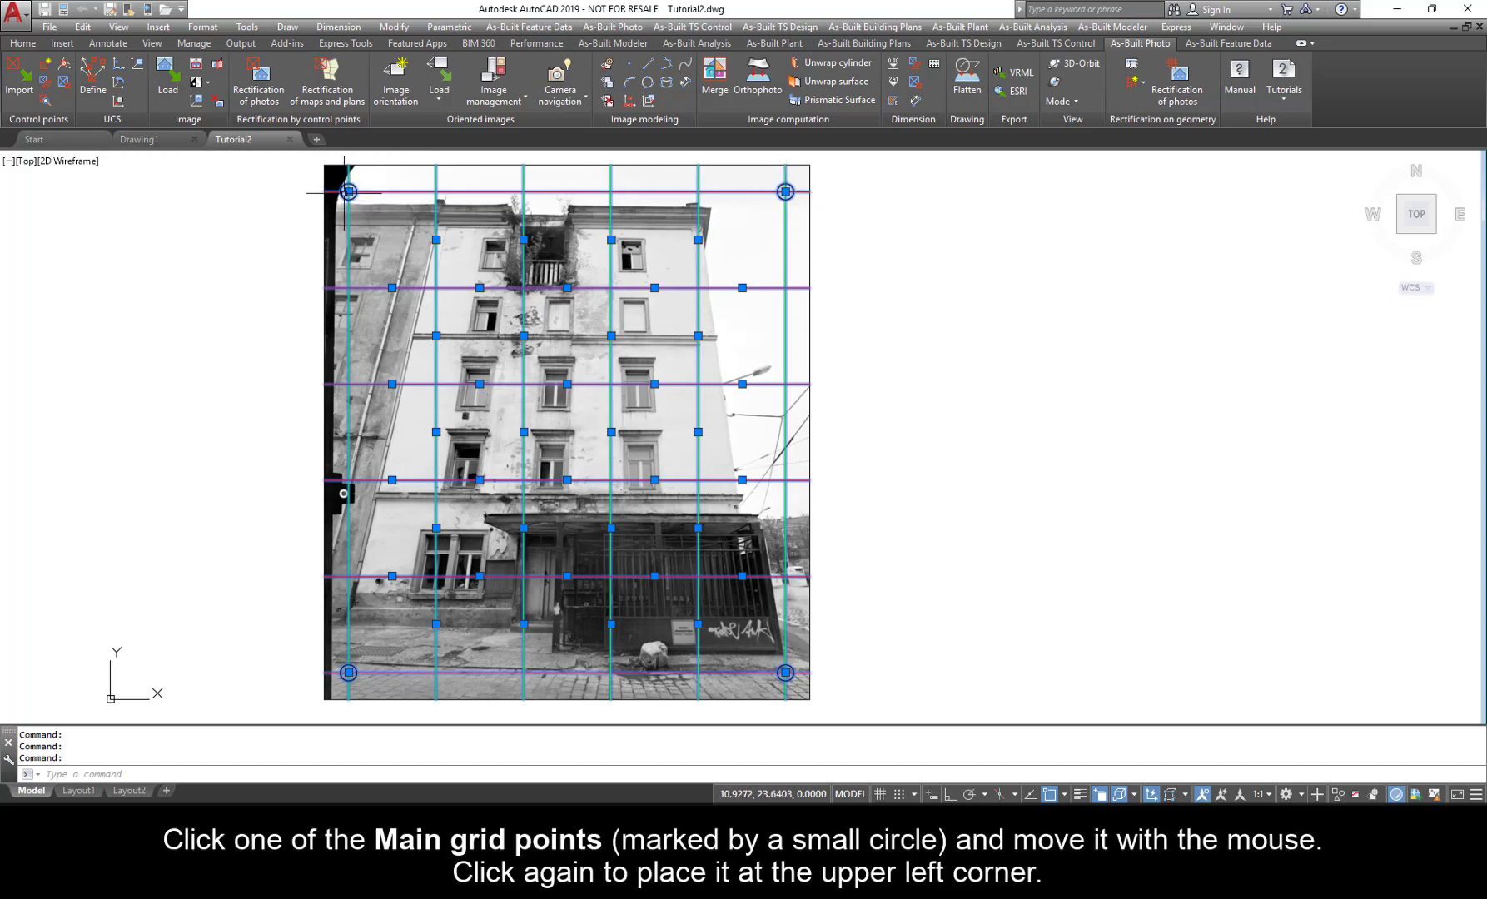
Drag the upper-left main grid point onto the facade's window corner to reshape the grid.
click(346, 191)
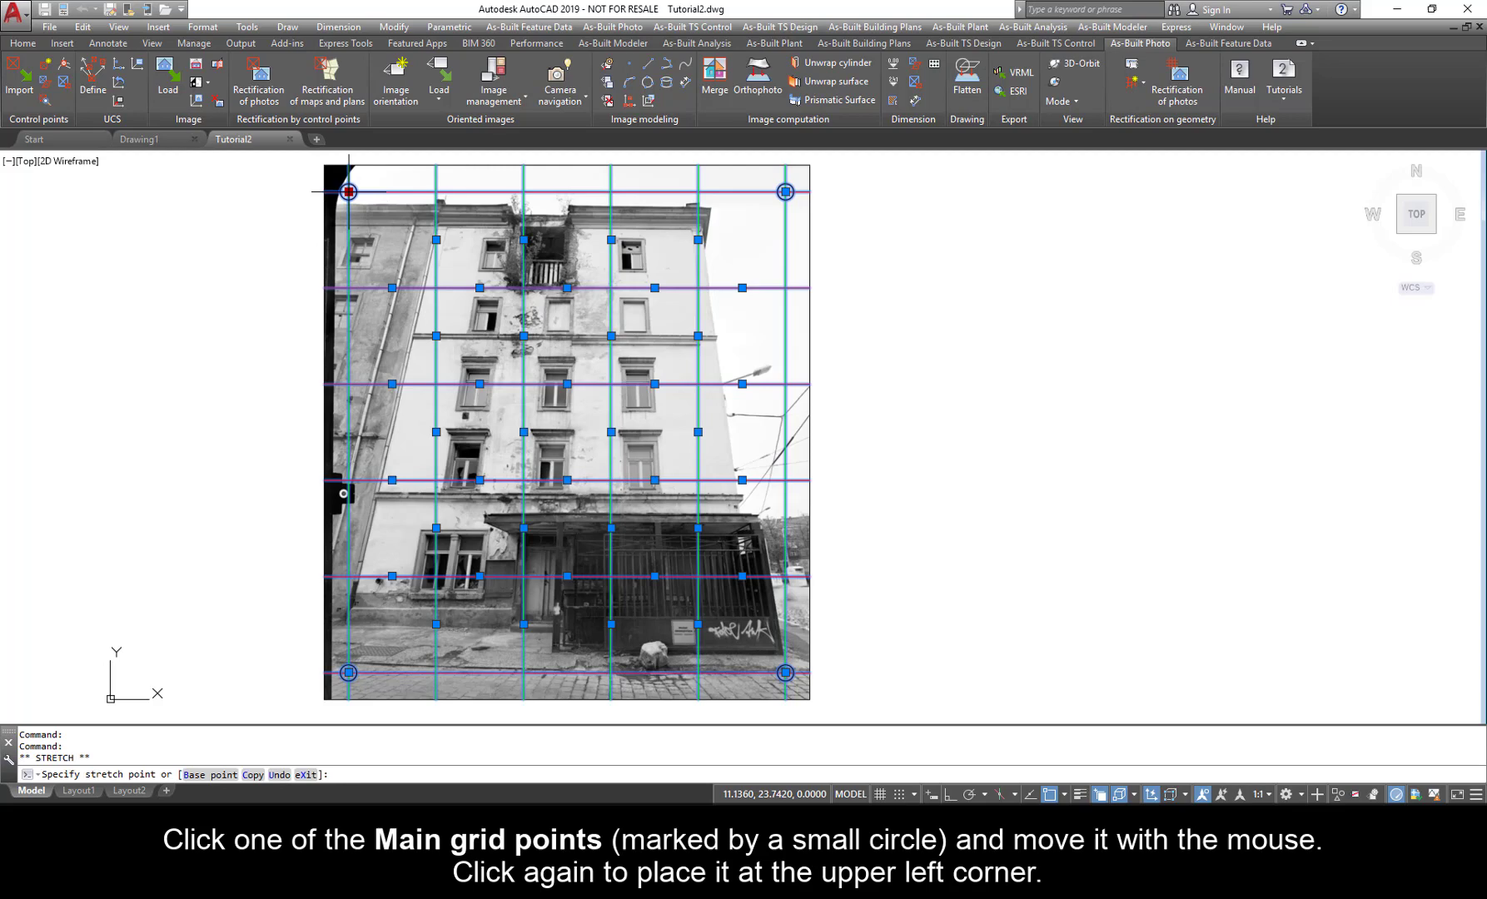
mouse_move(428, 202)
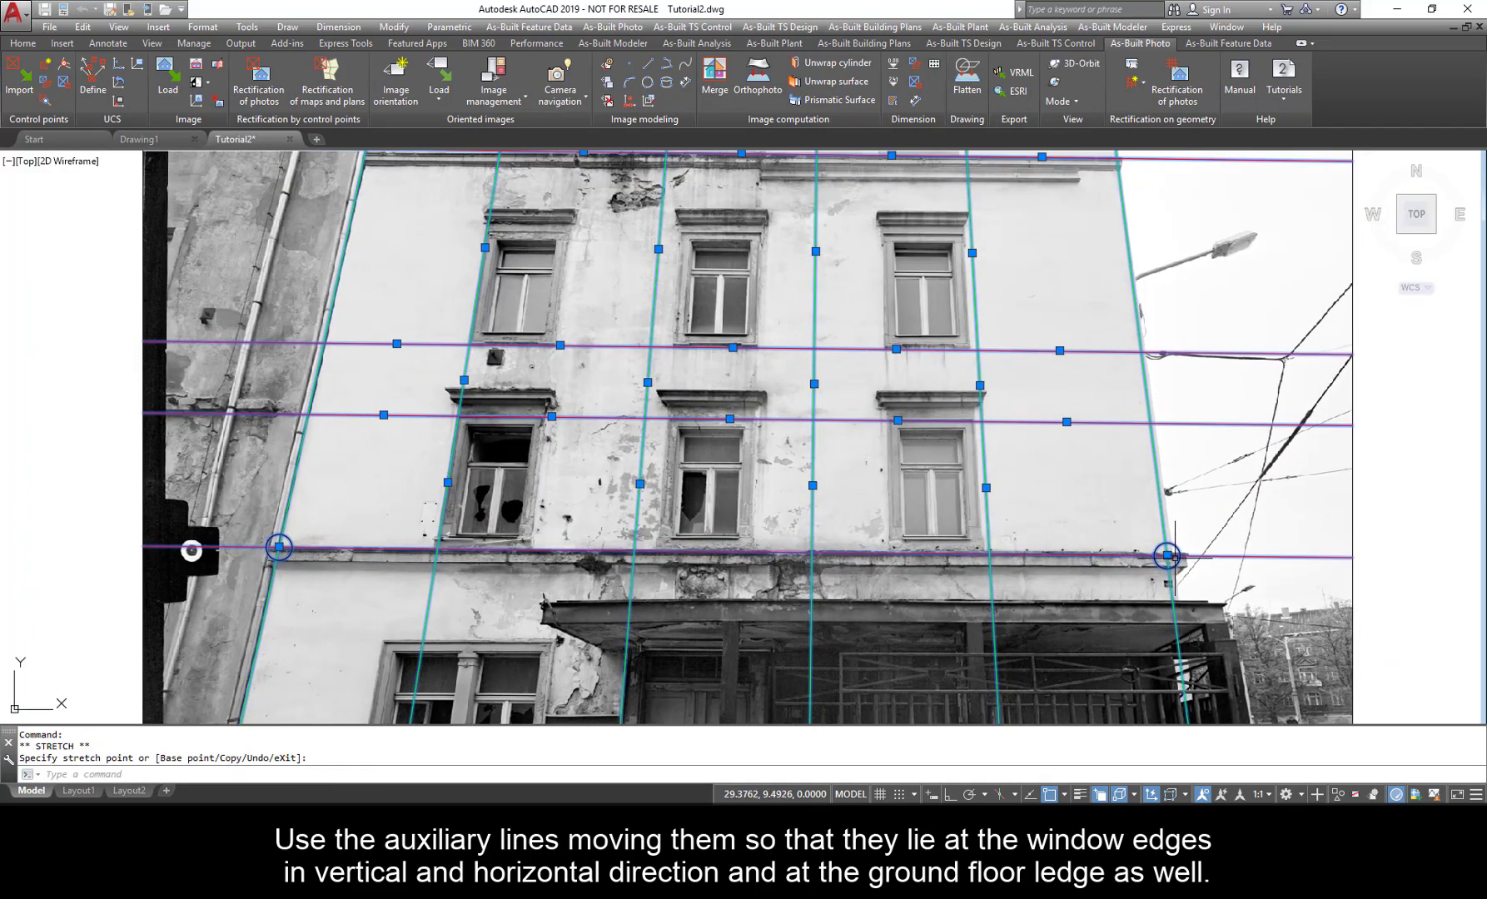
scroll(down, 3)
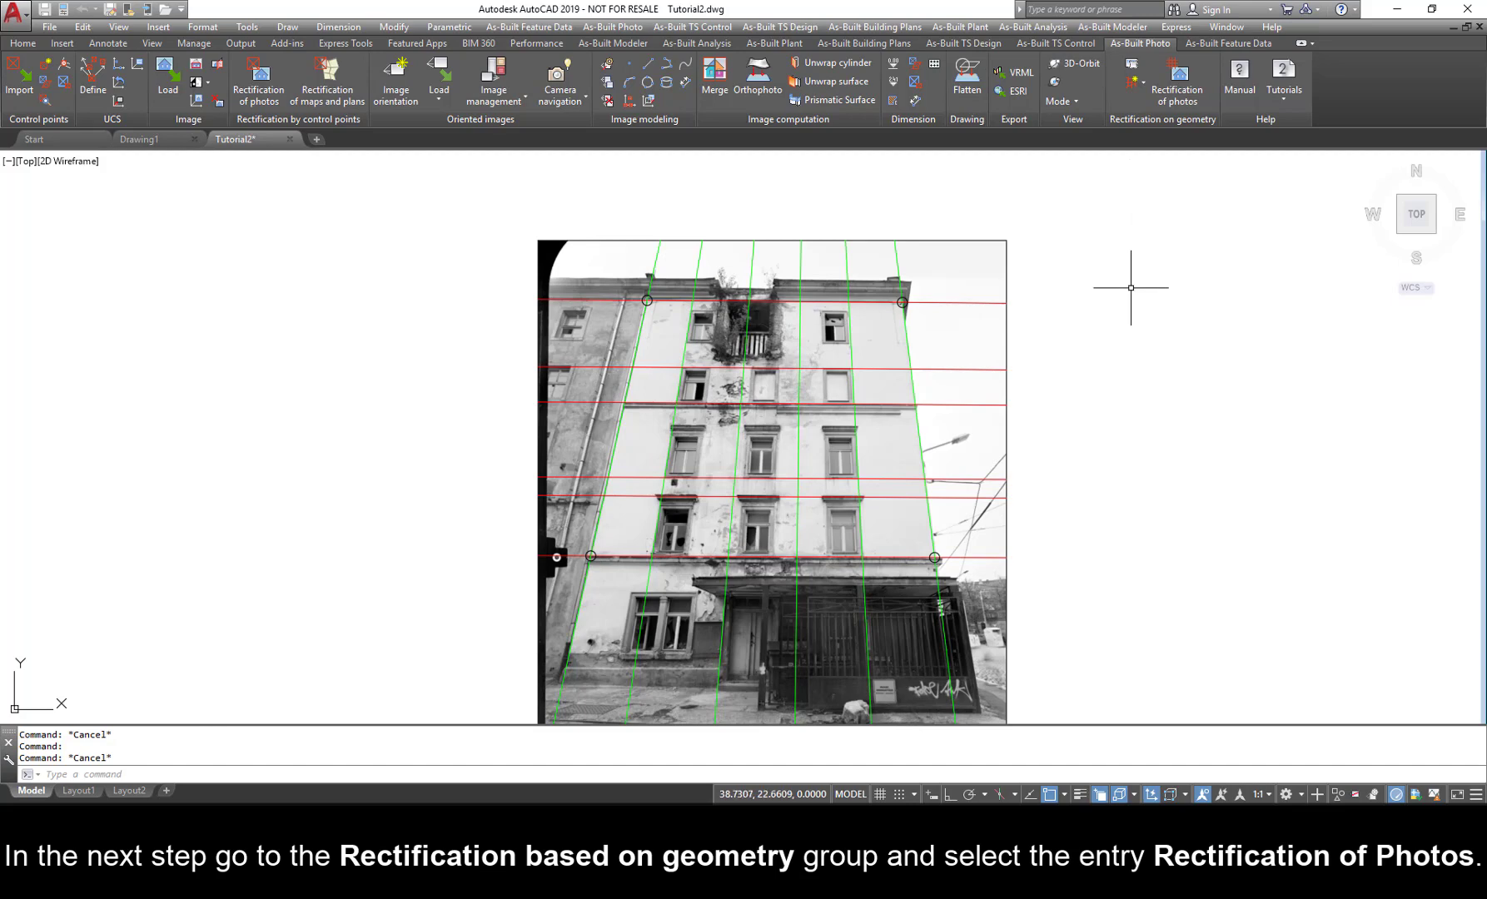
mouse_move(1176, 80)
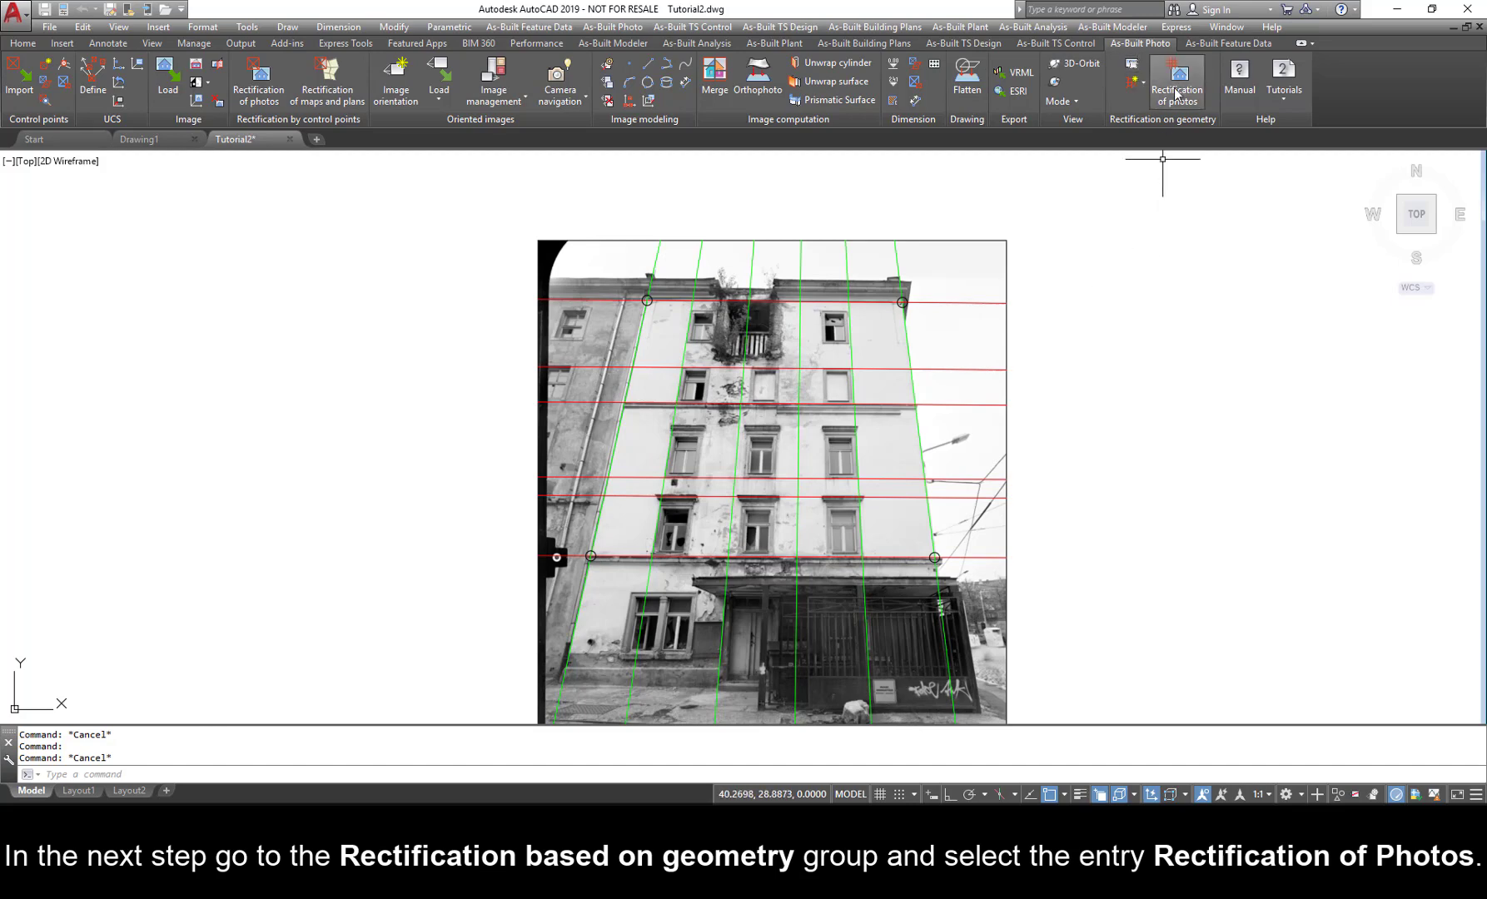
mouse_move(1176, 80)
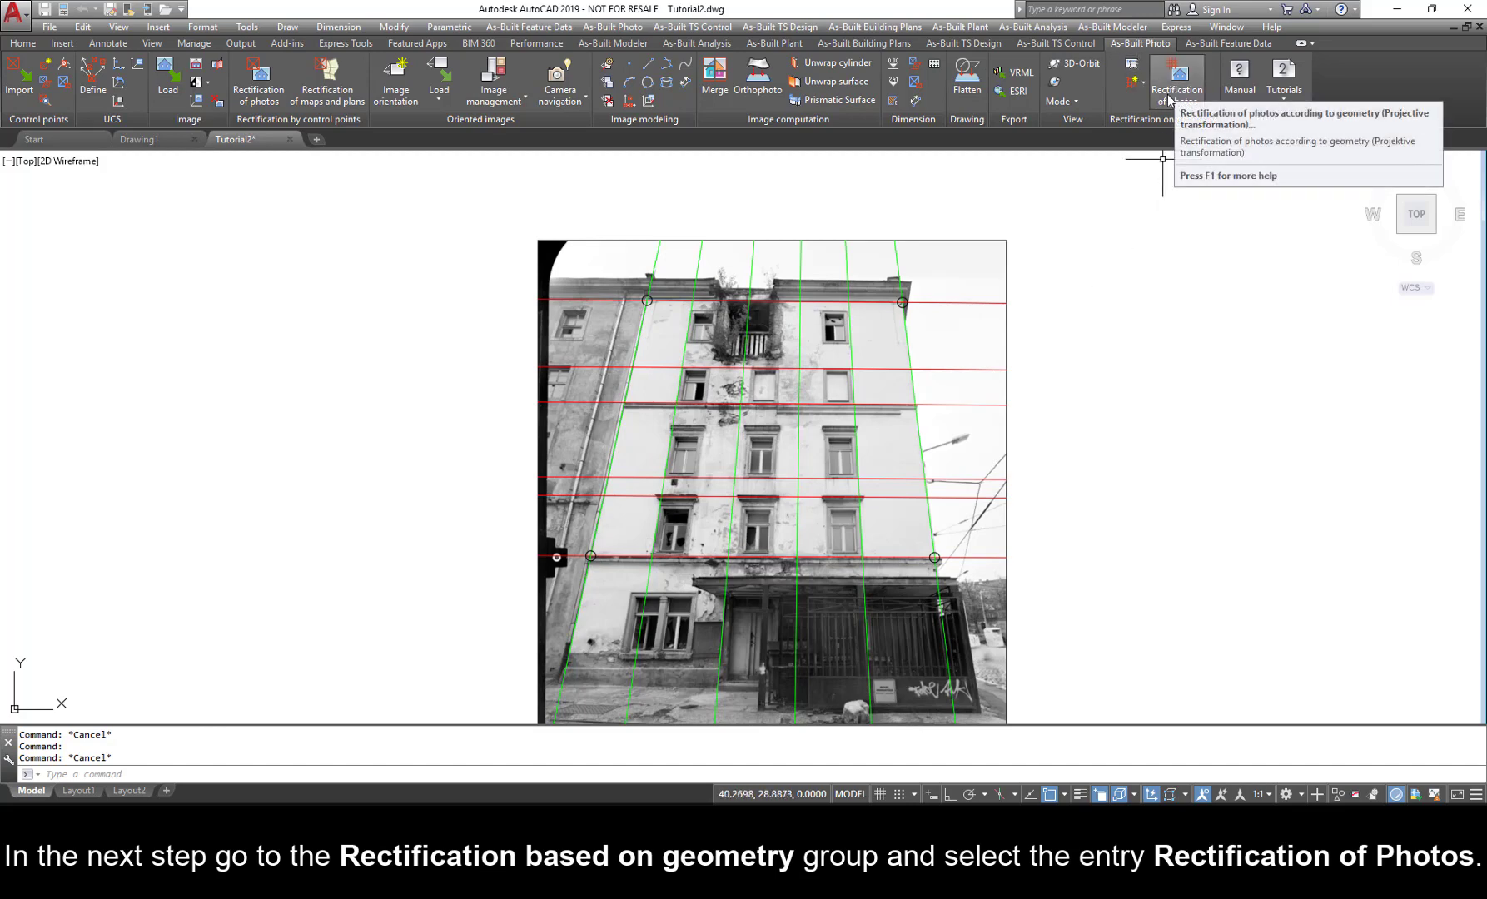
mouse_move(1199, 398)
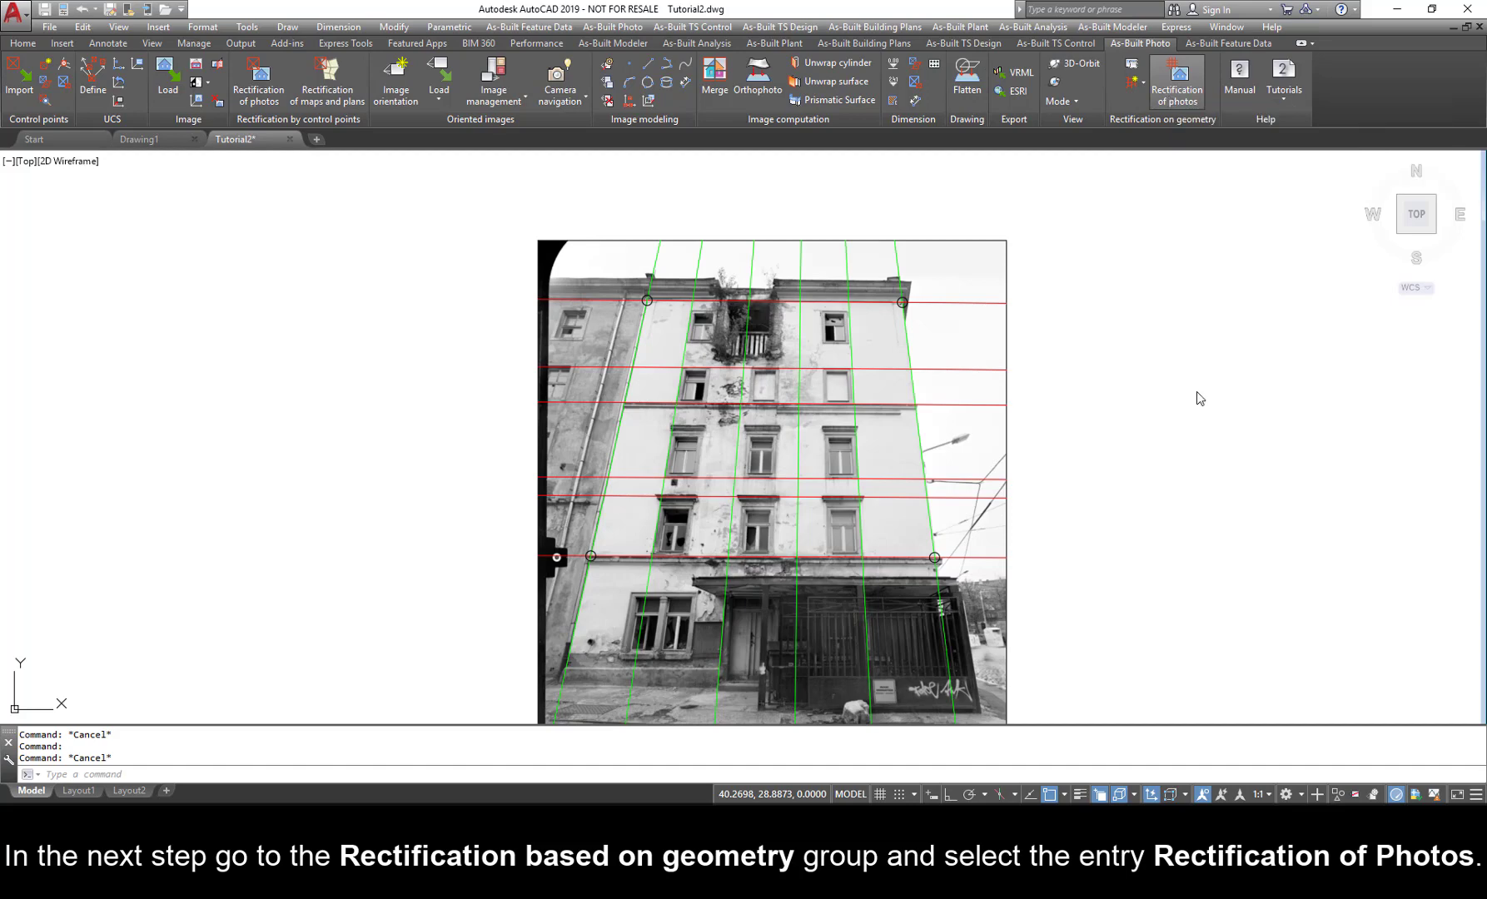
Start Rectification of photos from the Rectification on geometry group.
click(1176, 80)
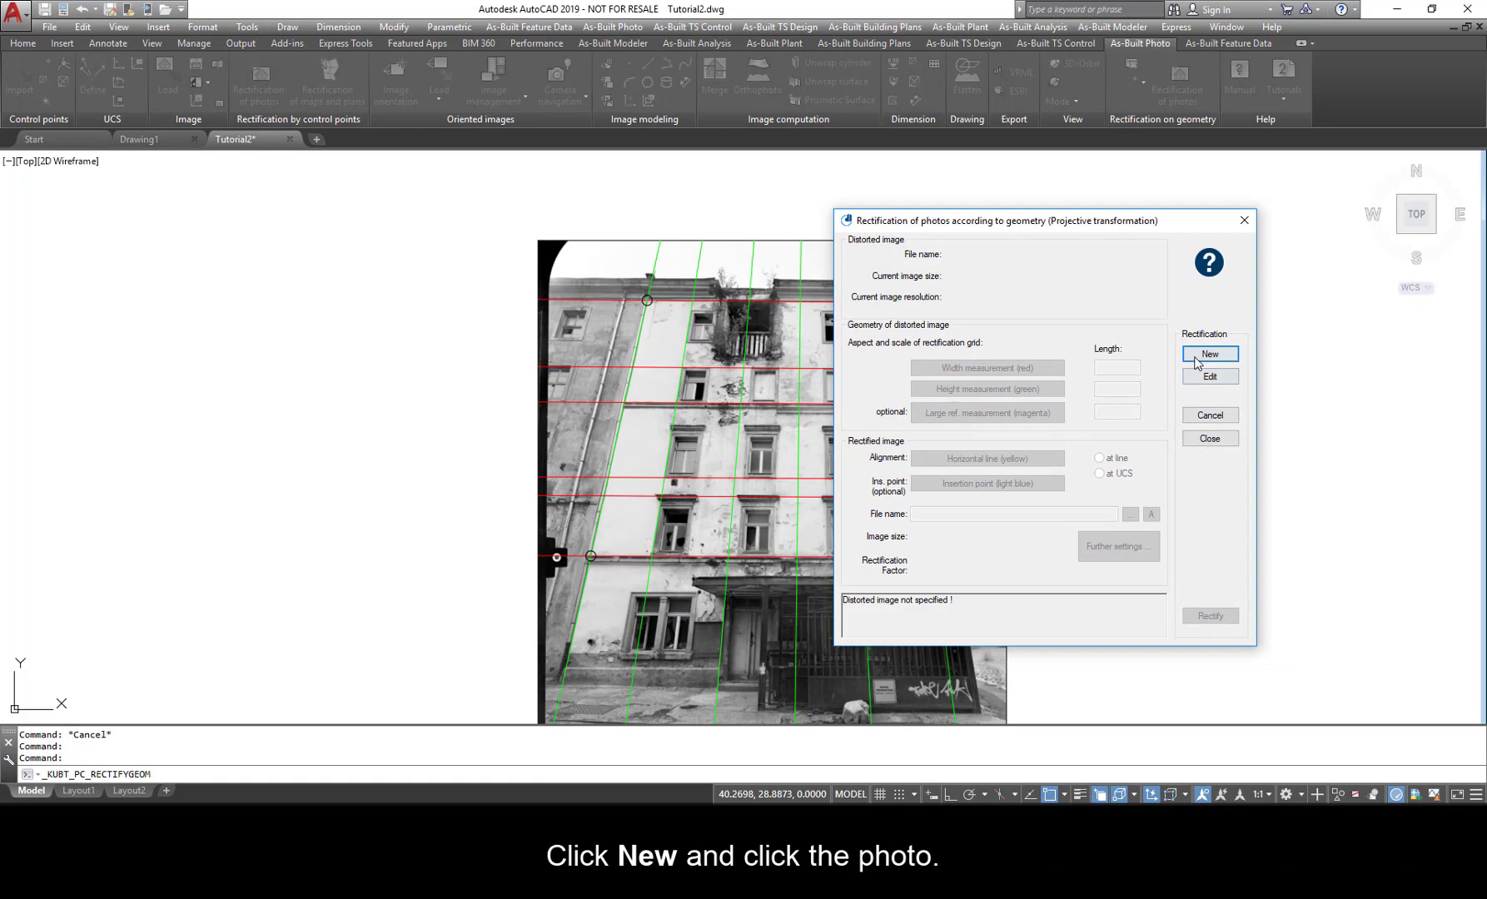
Define the facade photo as a new distorted image with width 2.26, height 1.96 and large reference 11.76.
click(1209, 353)
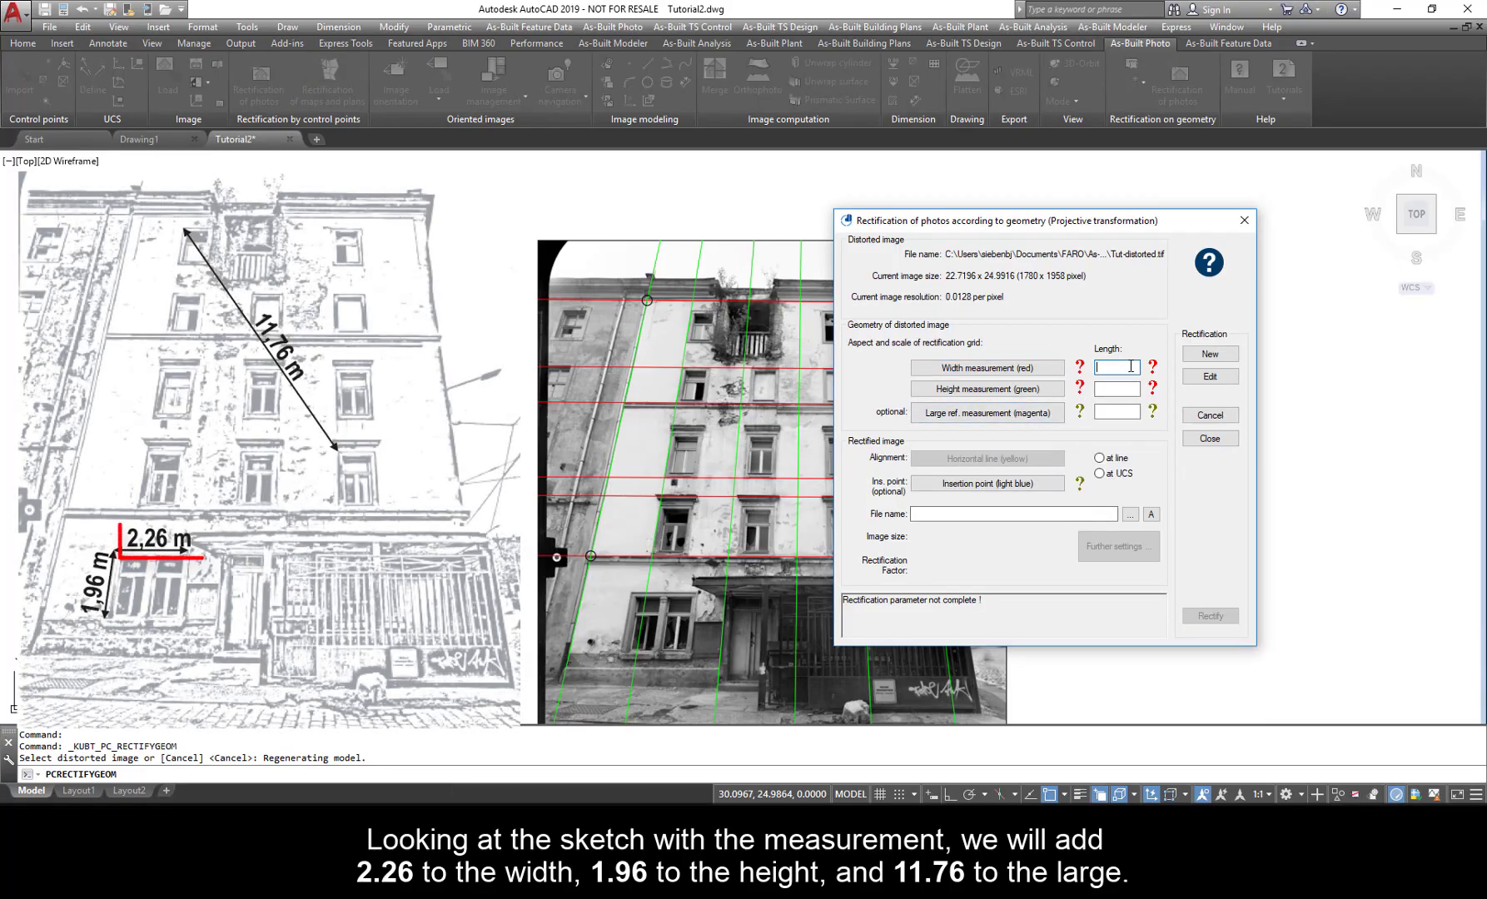
text(2.26)
click(1116, 412)
text(11.76)
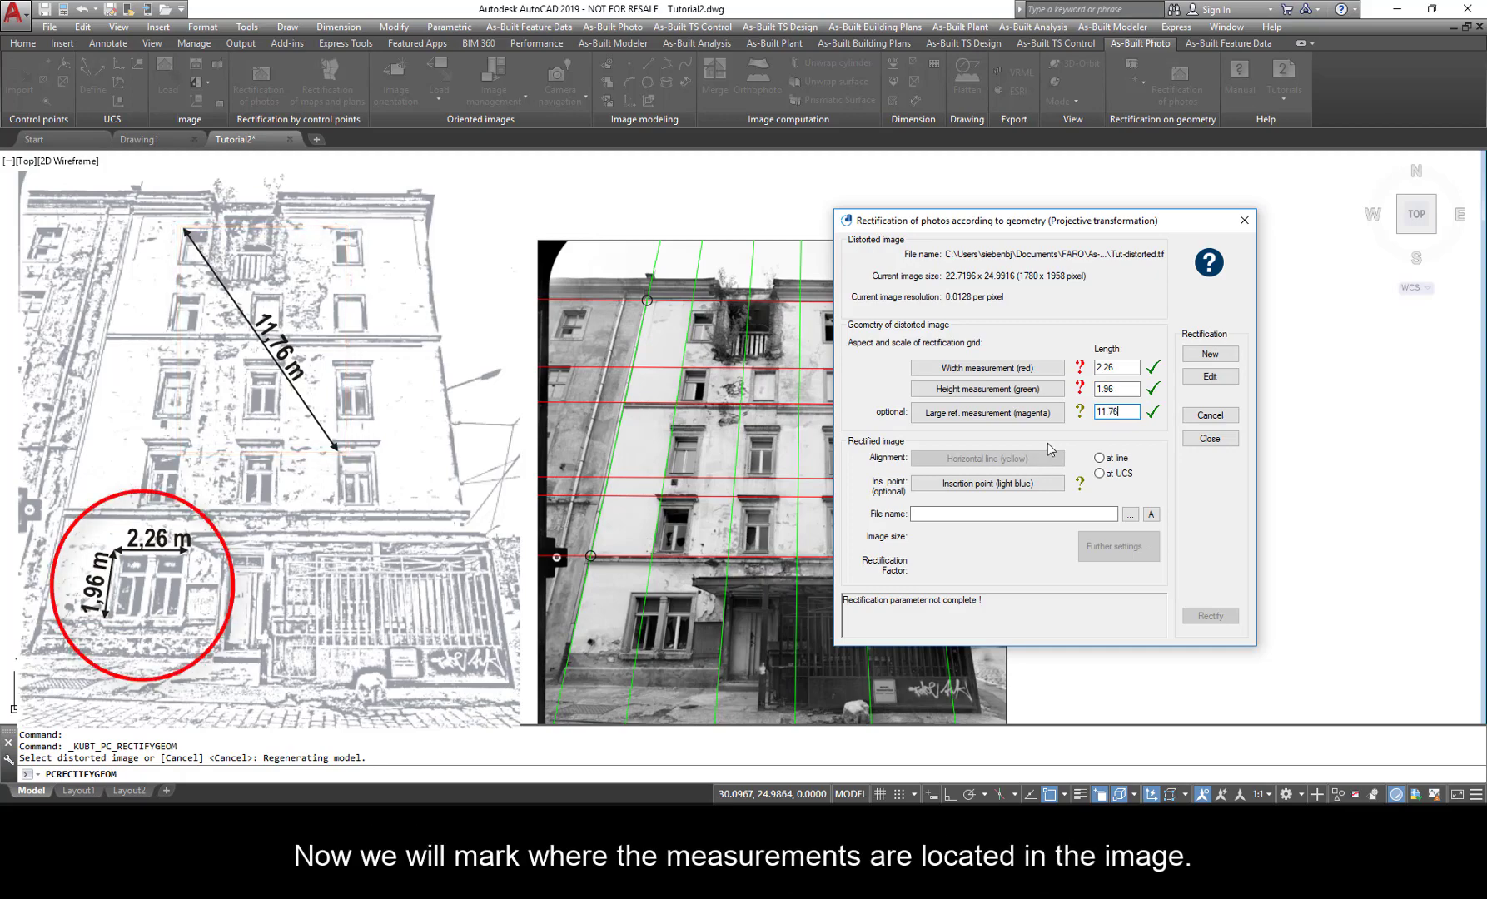
click(986, 368)
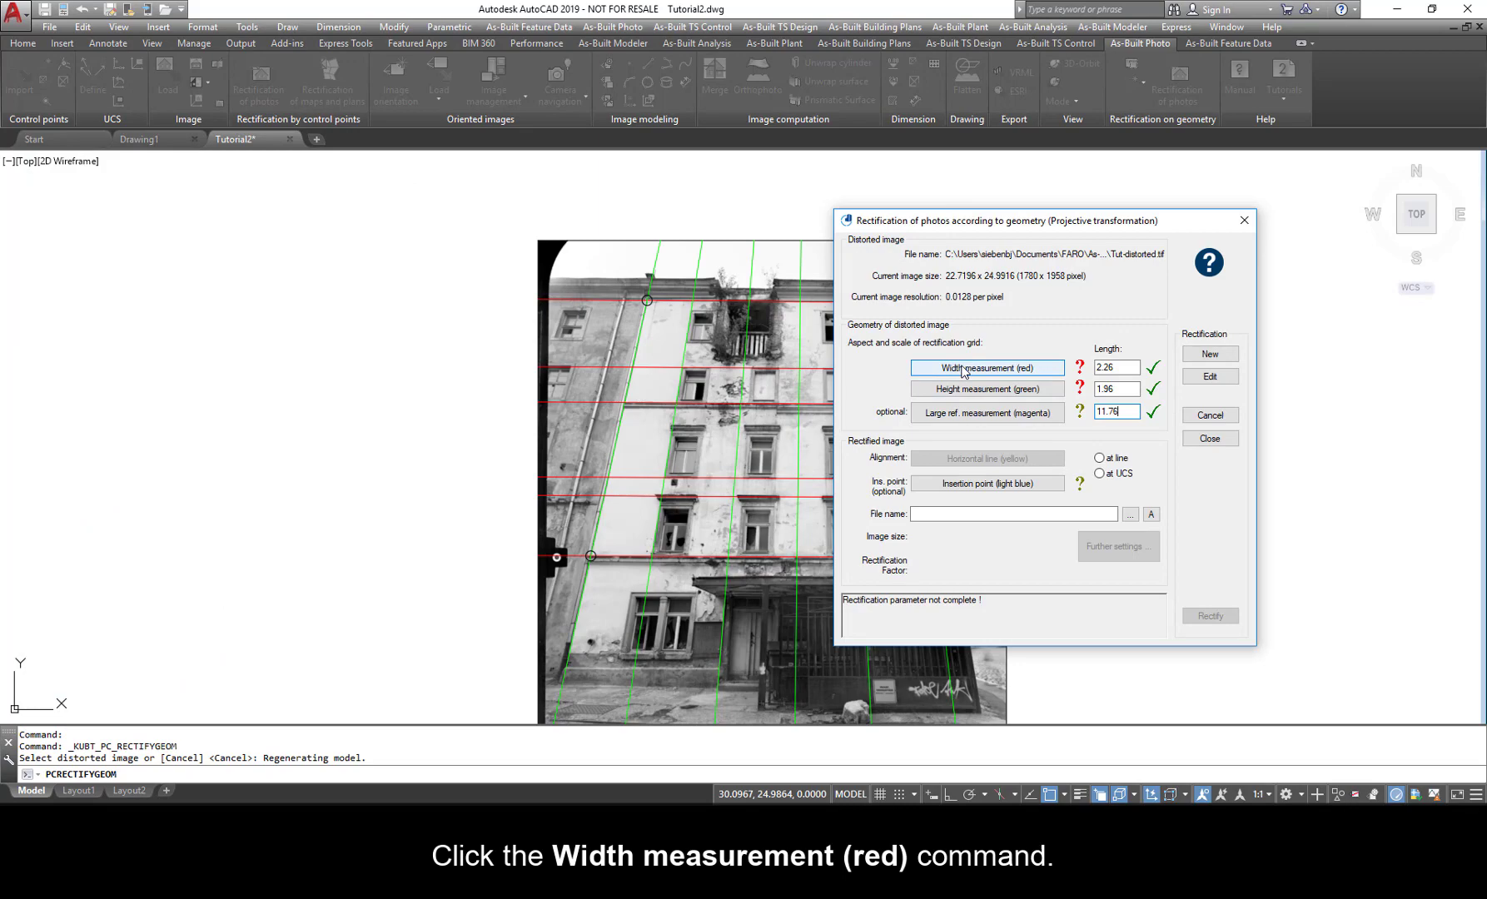
Mark the width and height measurements, then the first end of the large reference at a window corner.
click(986, 368)
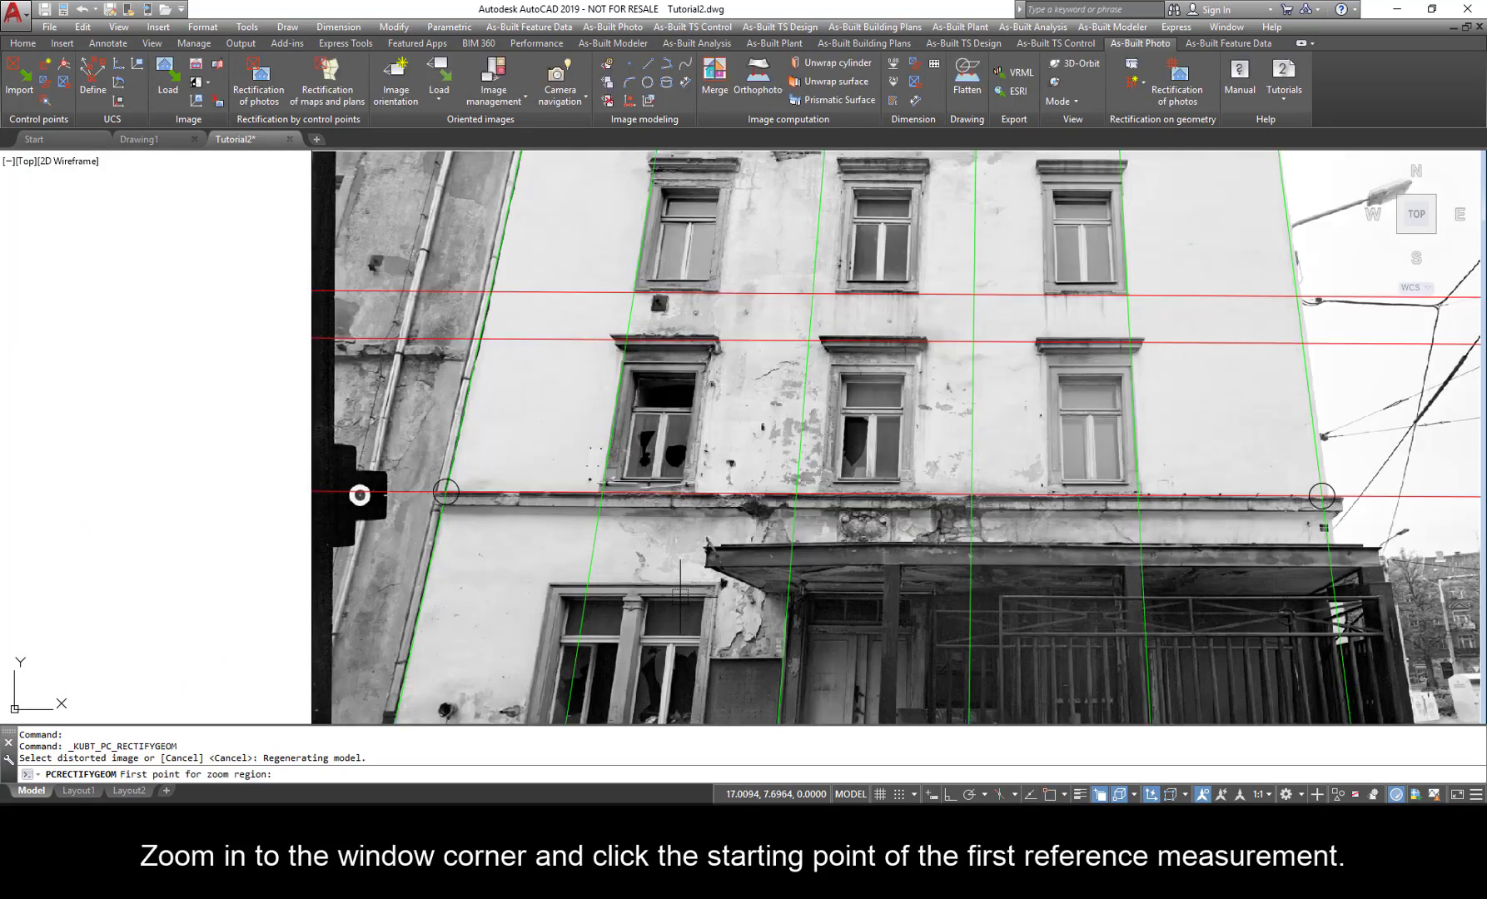
scroll(up, 3)
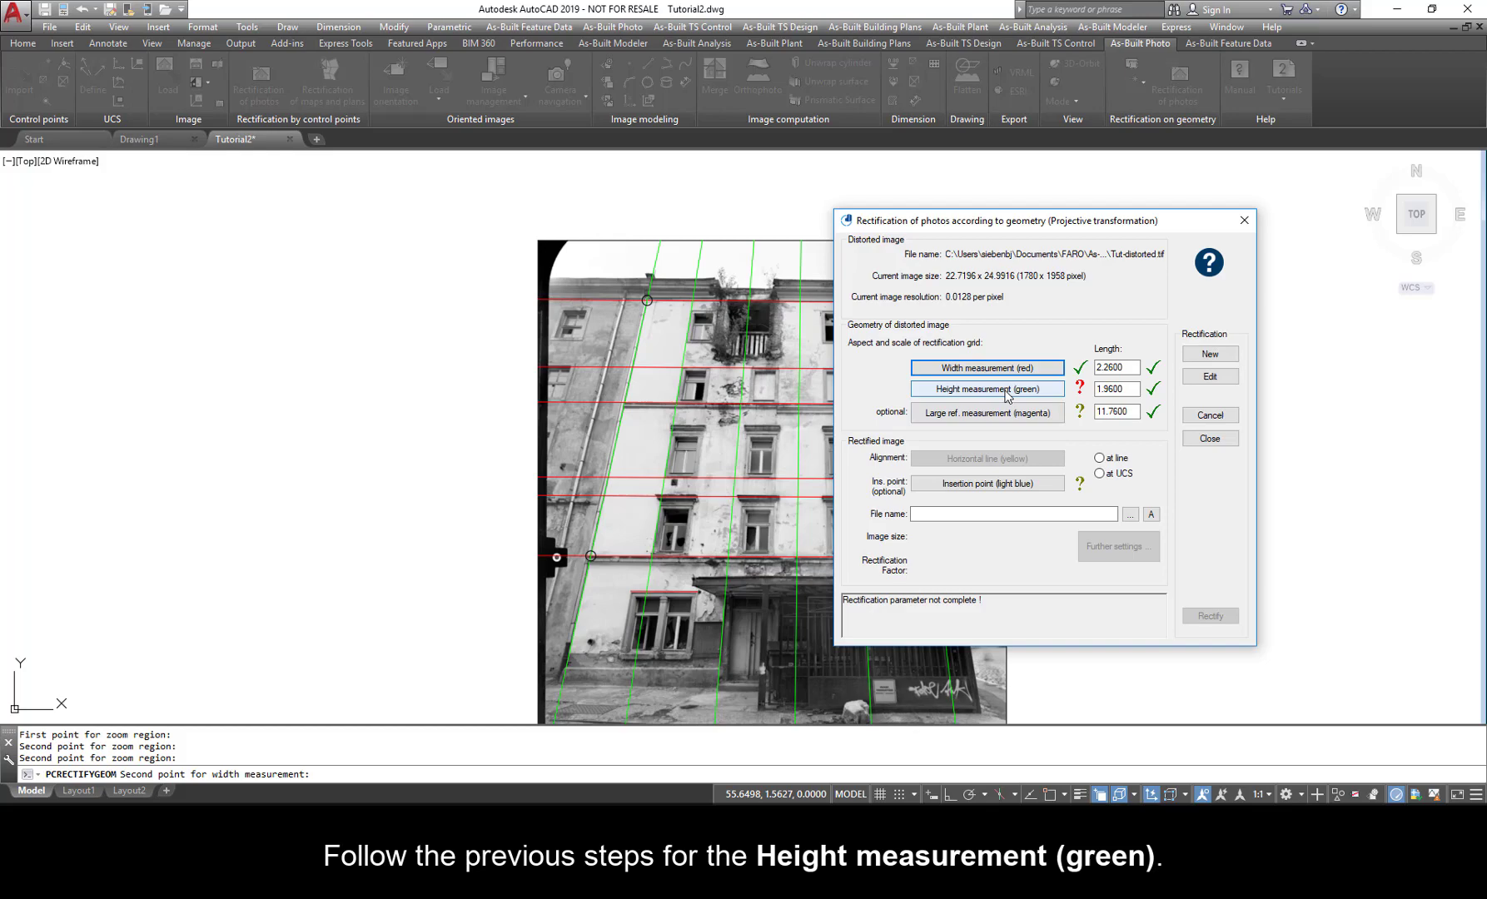
click(986, 390)
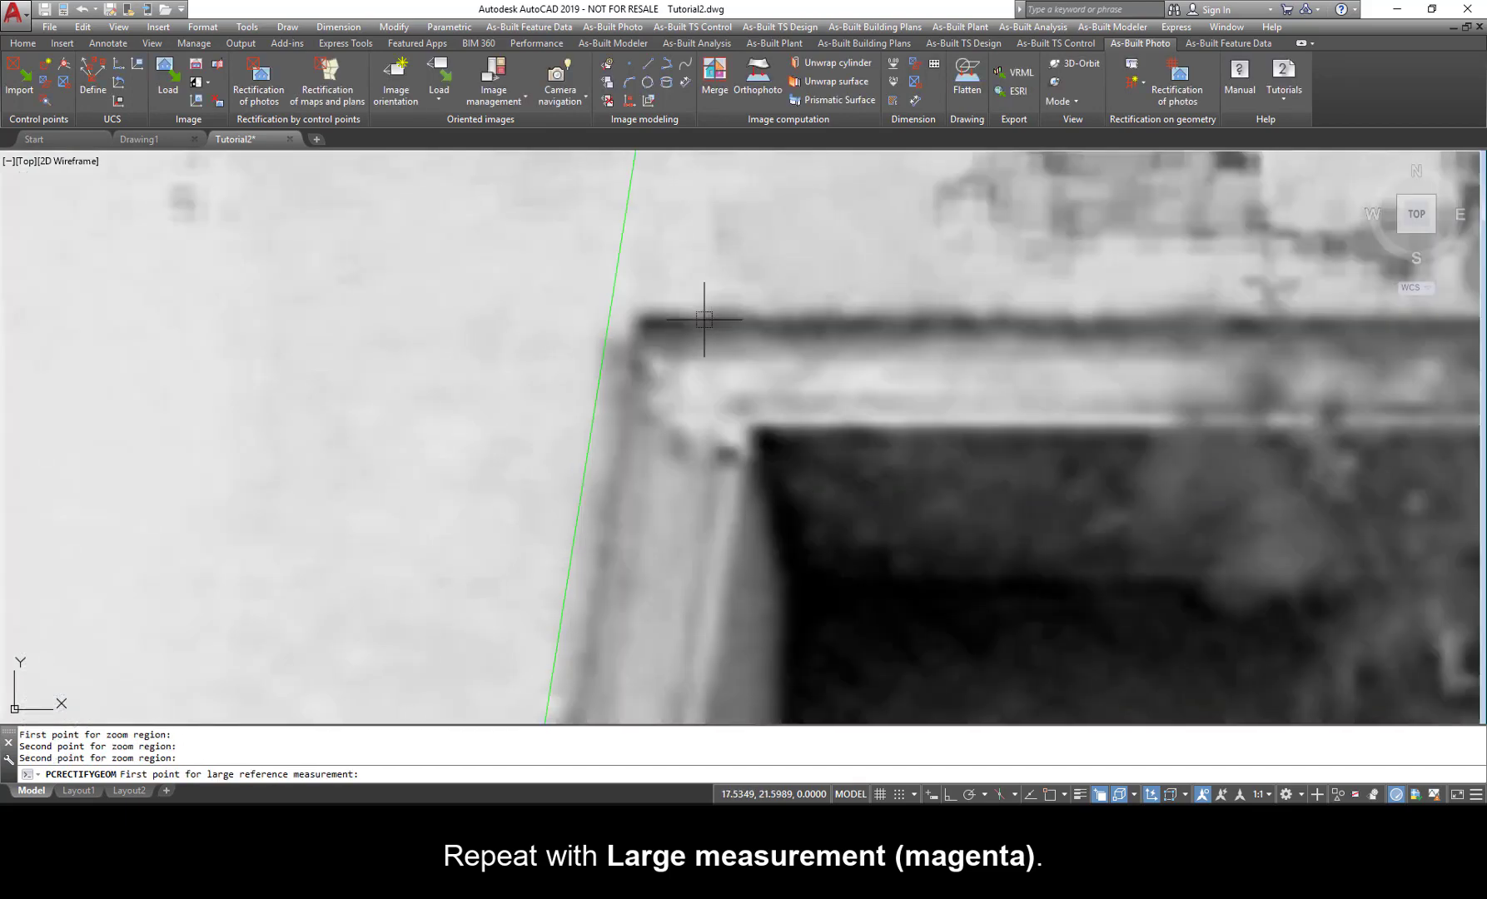
mouse_move(632, 313)
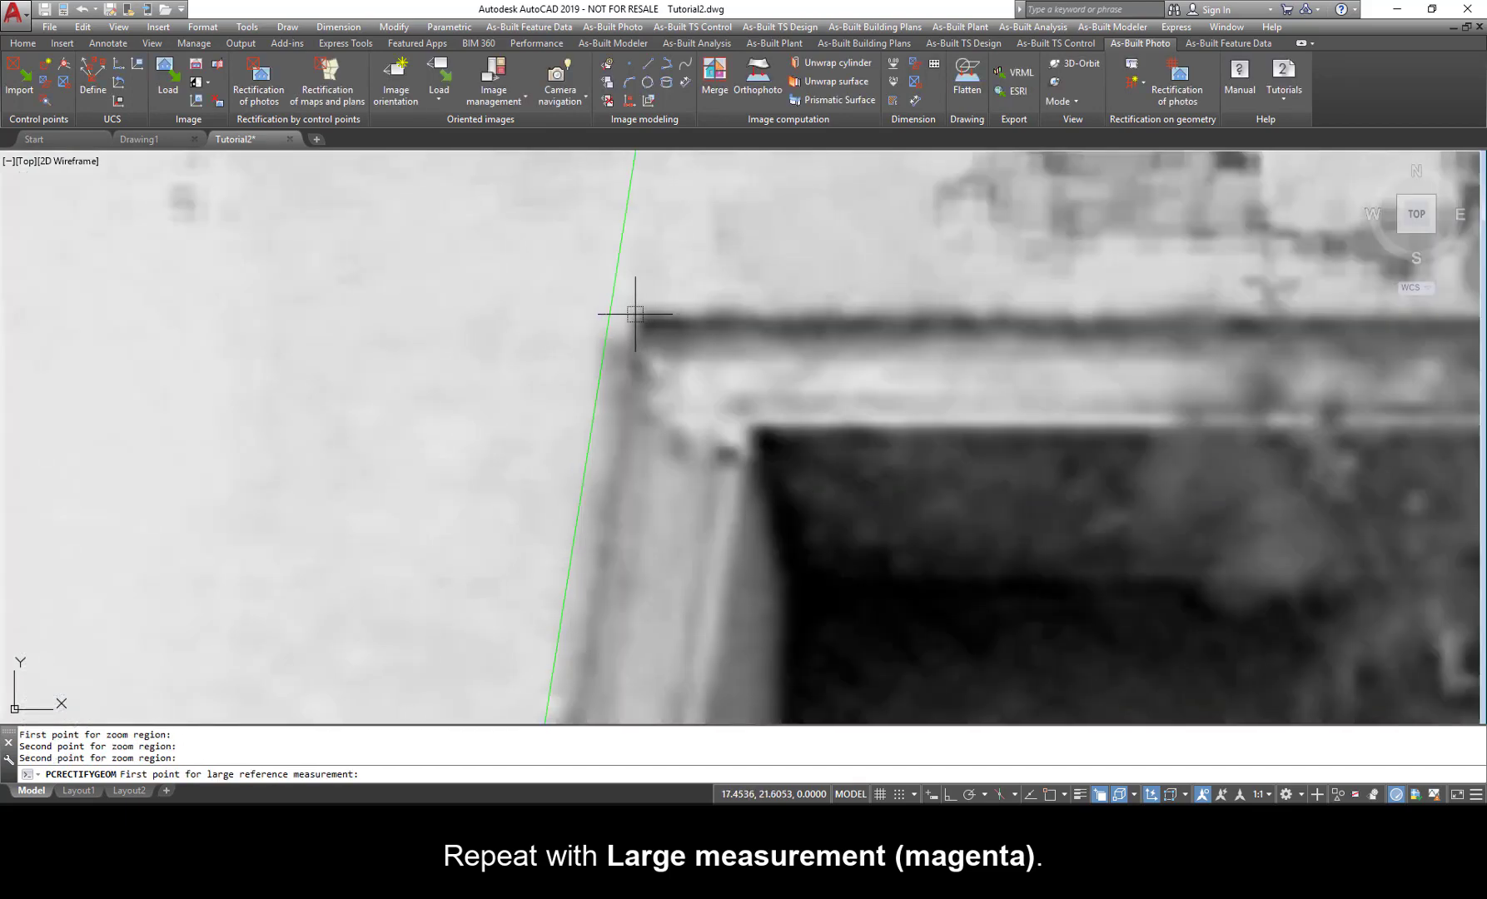
click(635, 315)
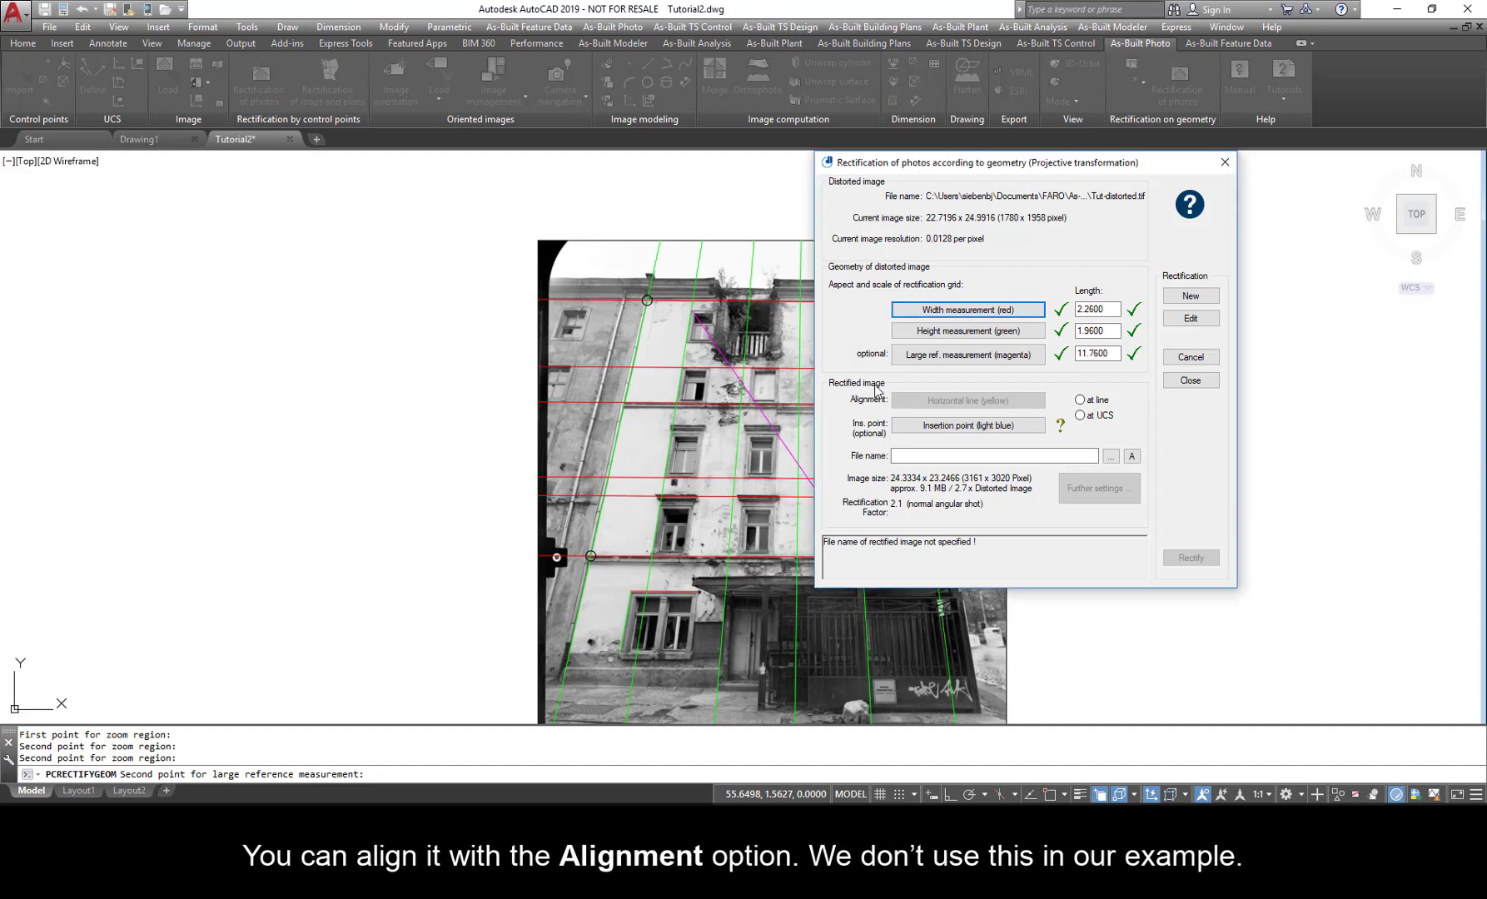
mouse_move(861, 423)
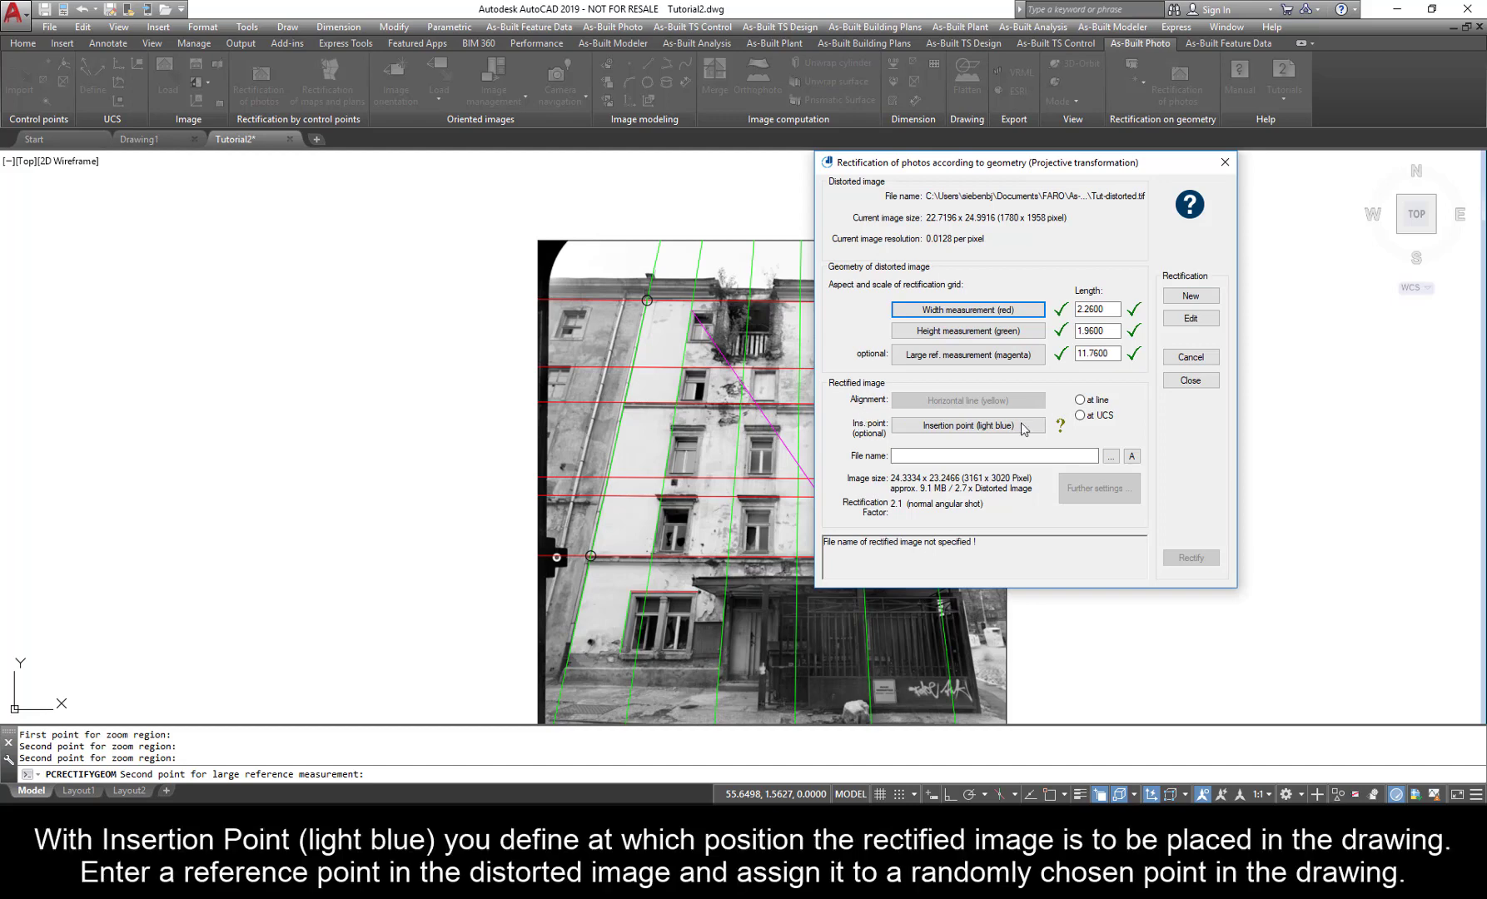
mouse_move(861, 433)
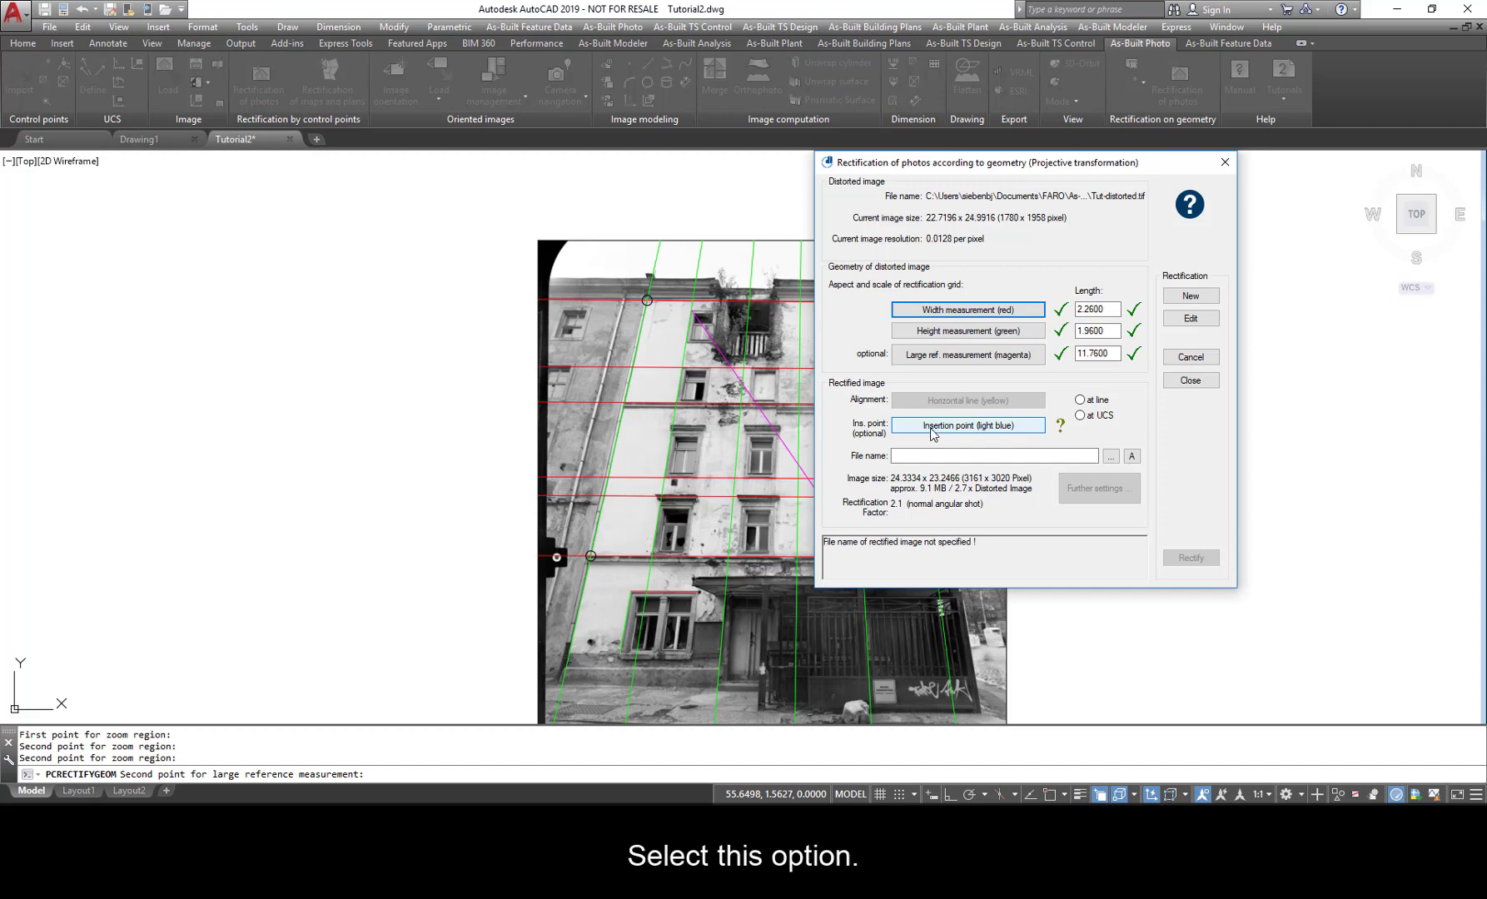
Set the insertion point for the rectified image beside the distorted photo and confirm it.
click(965, 425)
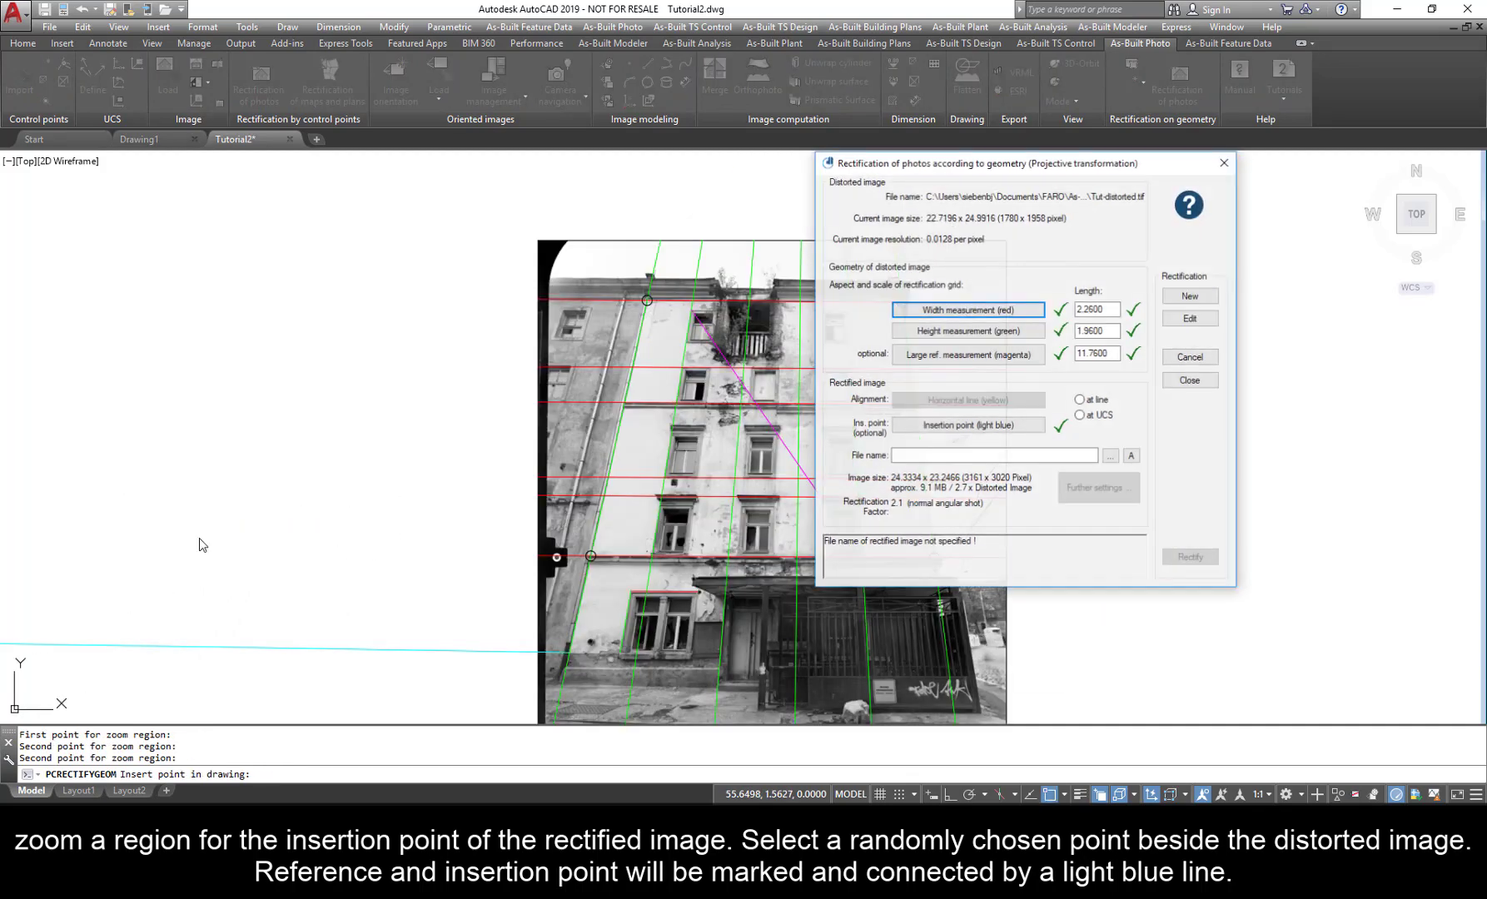
mouse_move(373, 543)
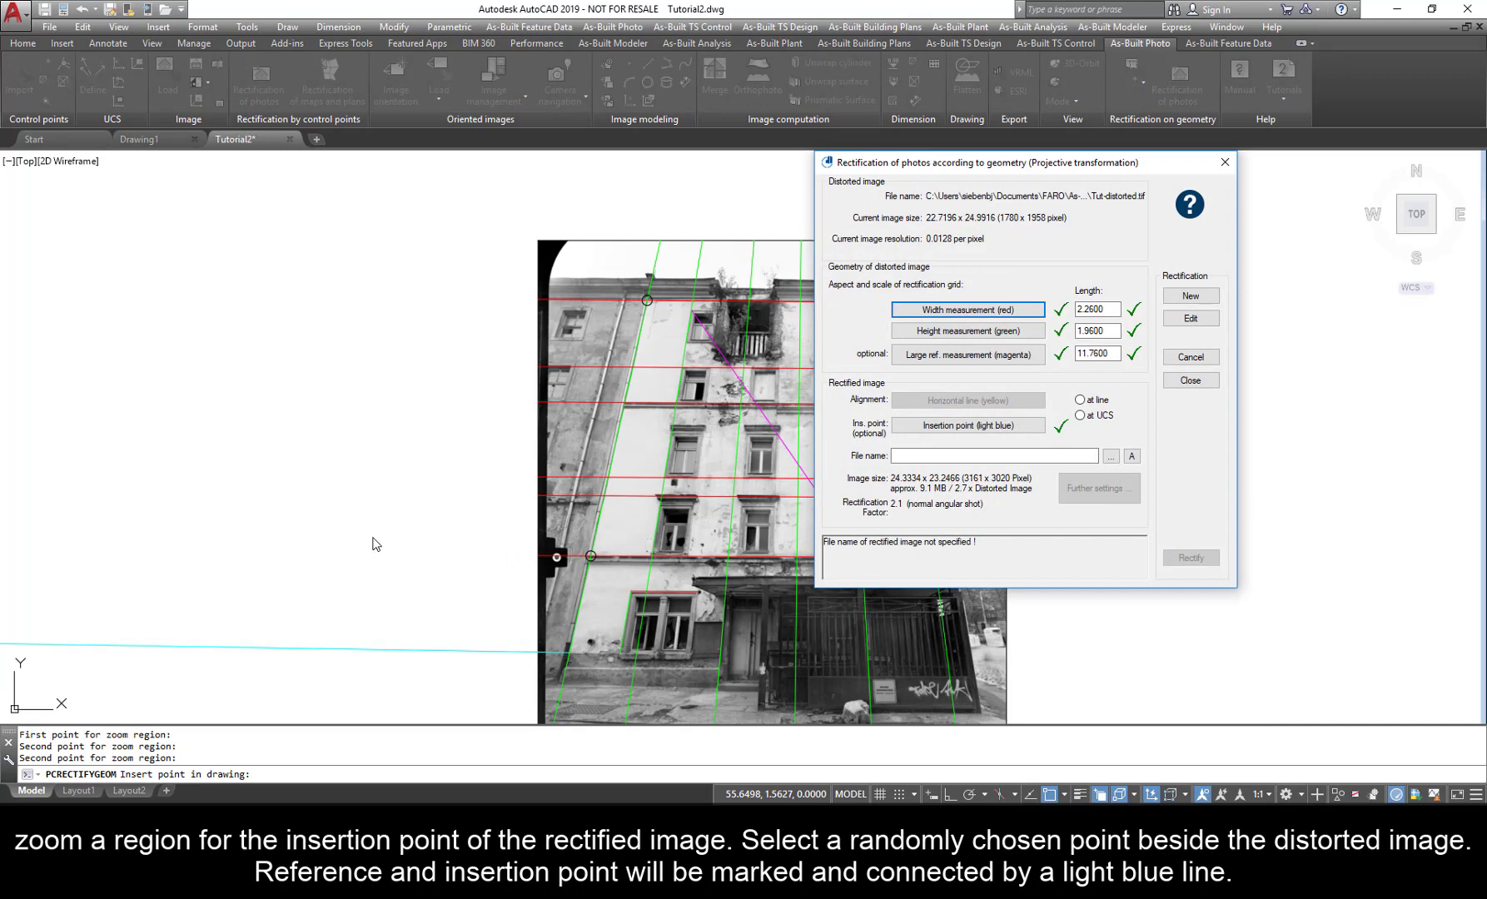
mouse_move(63, 644)
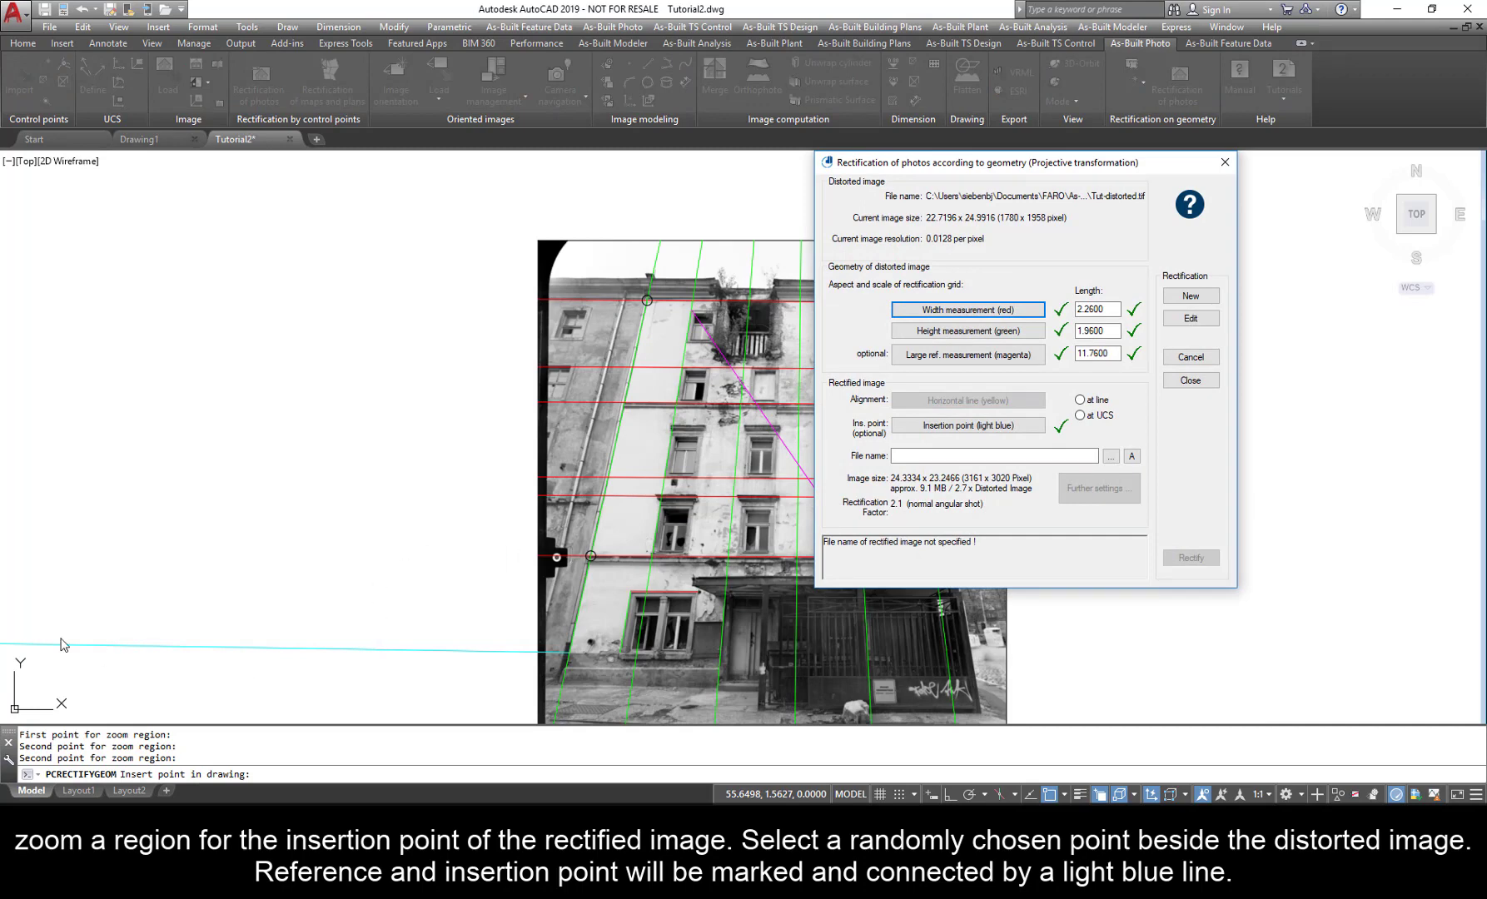
click(967, 425)
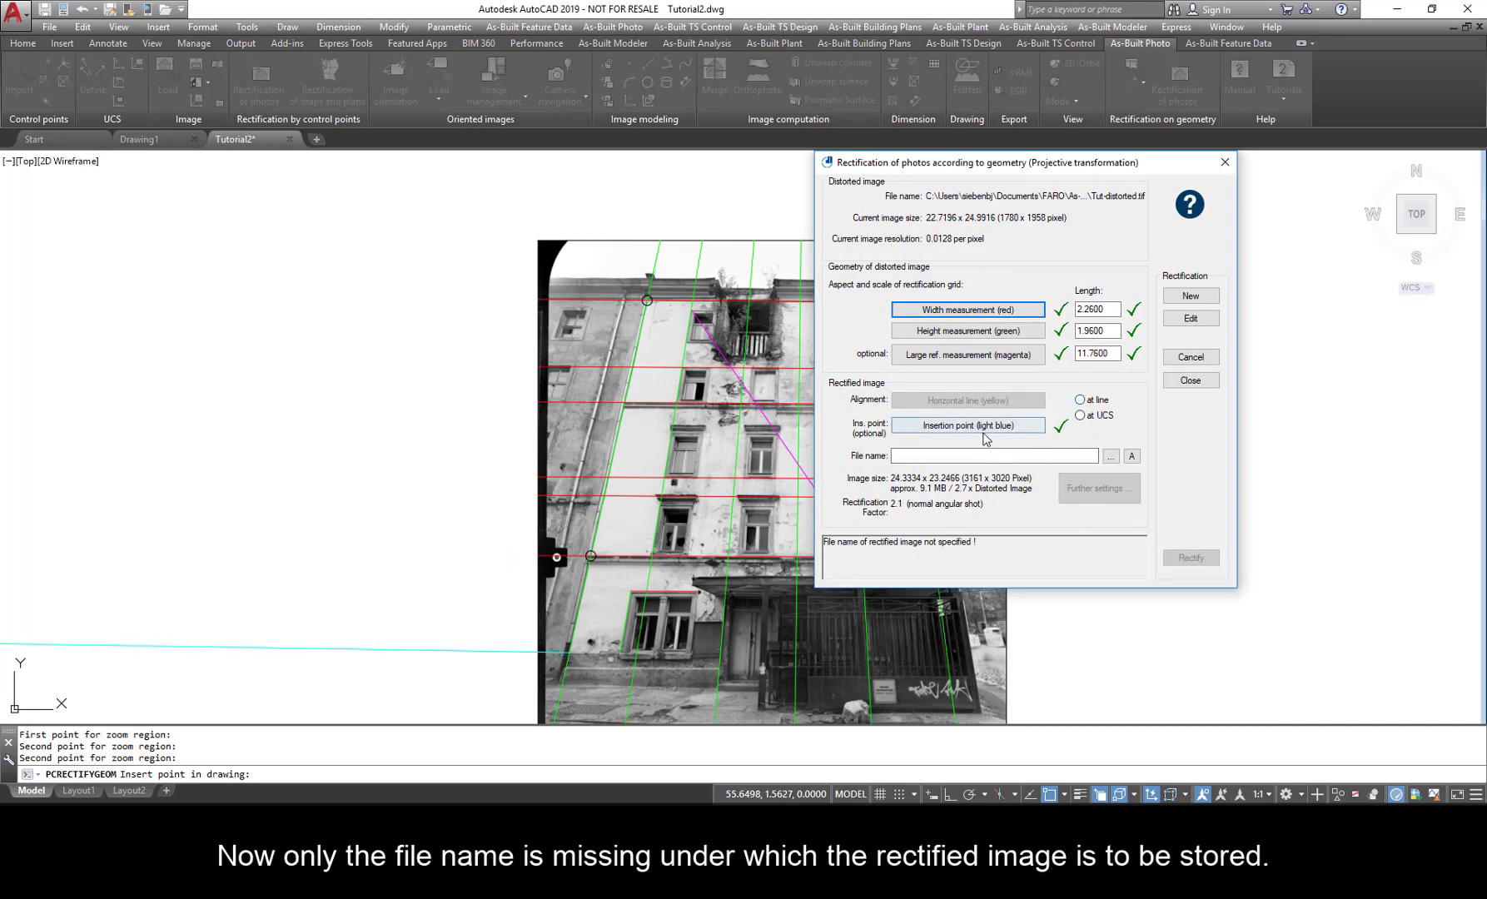
mouse_move(1109, 456)
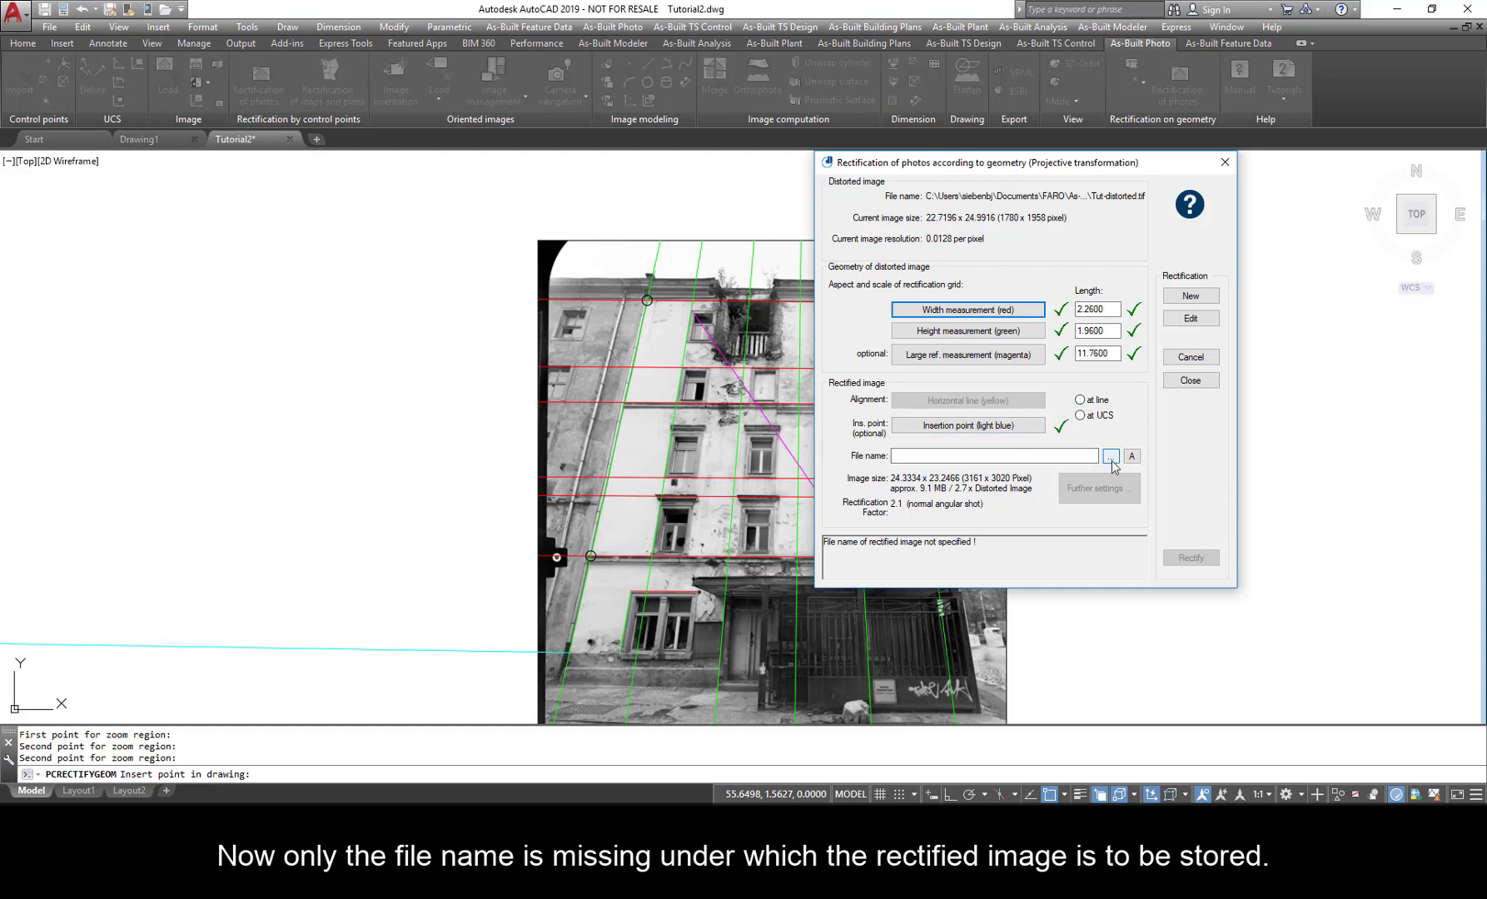
Name the output file Tut-undistorted.tif in TIFF format manually and check its further resolution settings.
click(1131, 457)
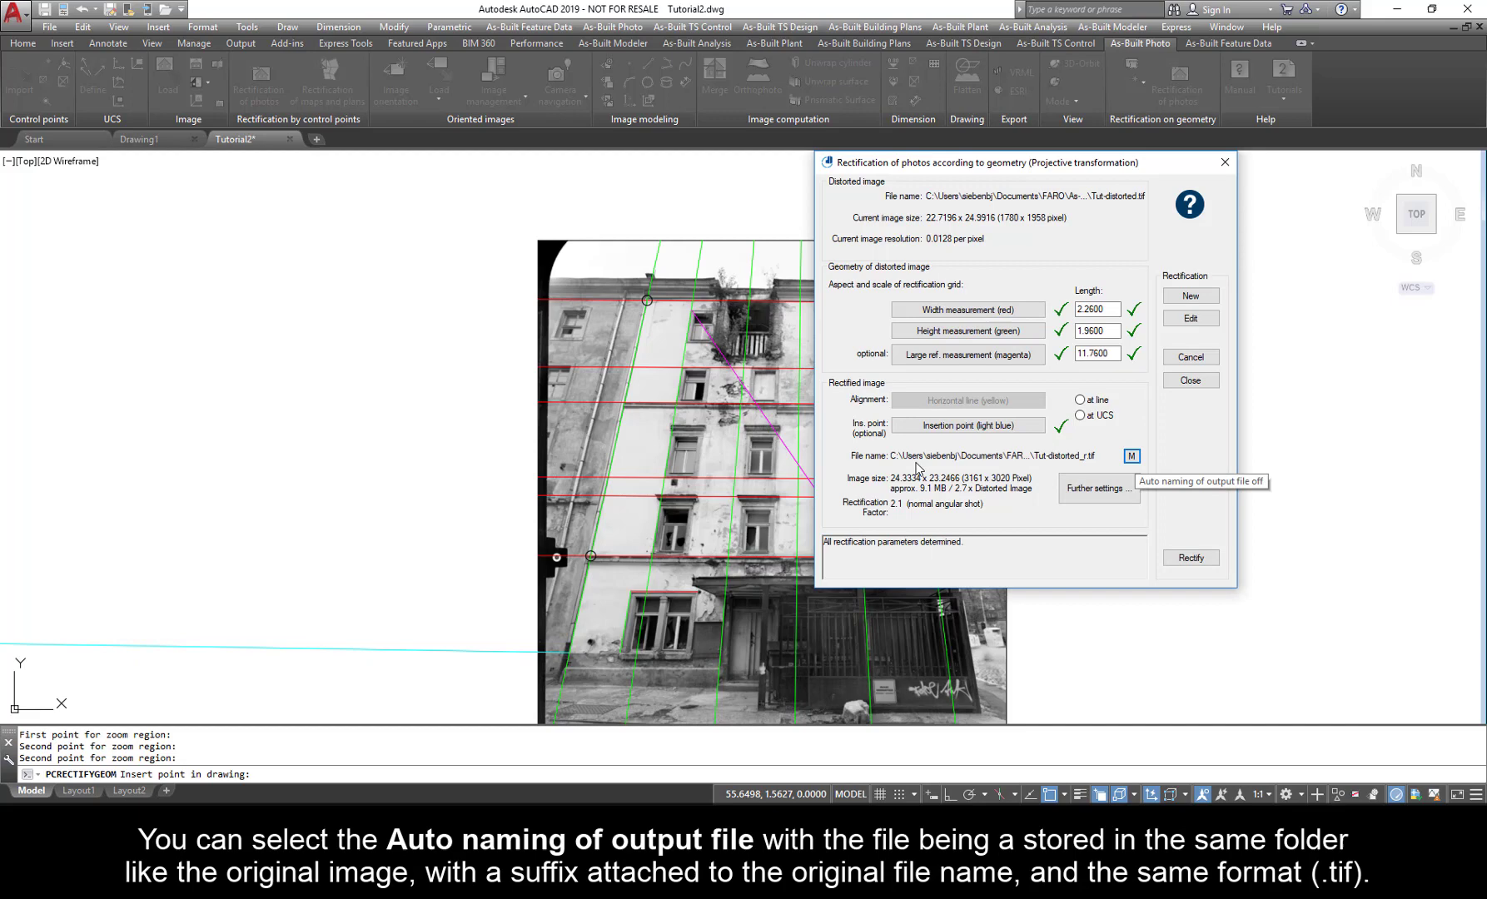
mouse_move(1042, 465)
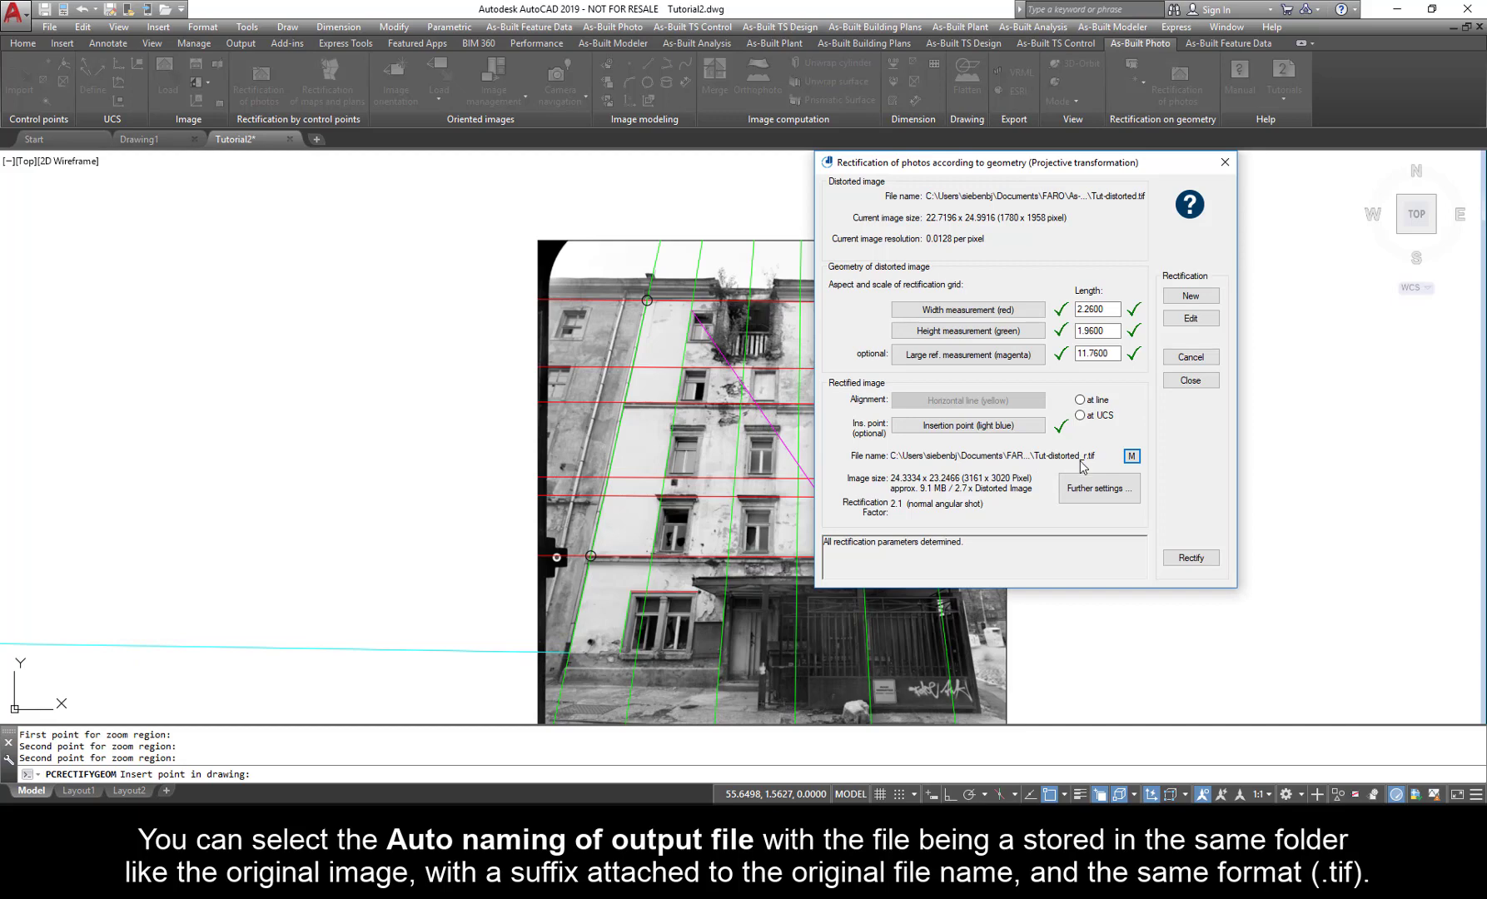
mouse_move(1093, 466)
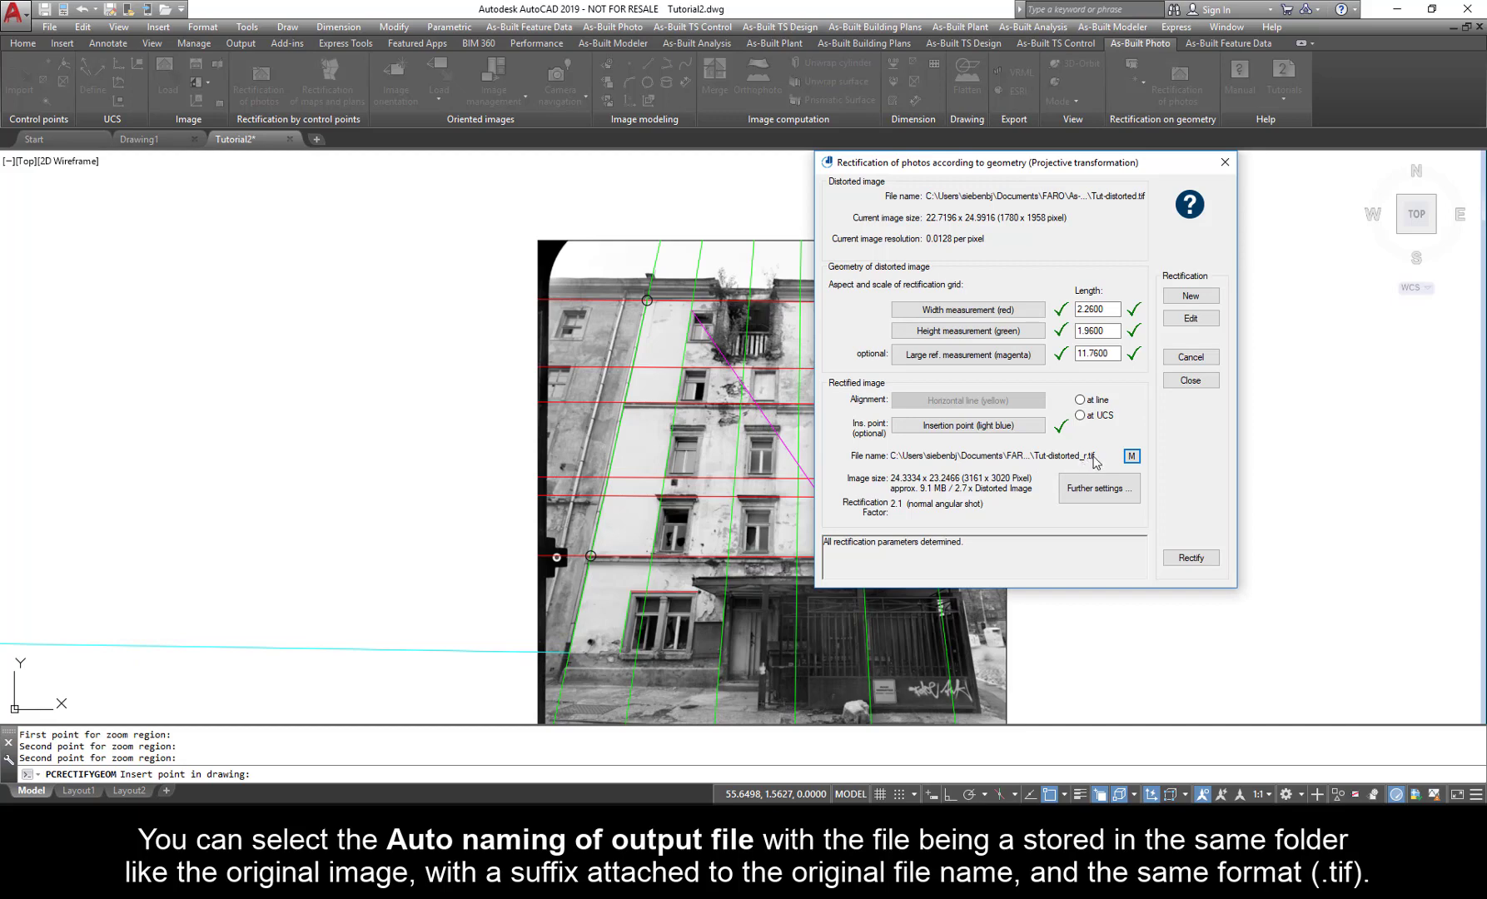
click(1130, 456)
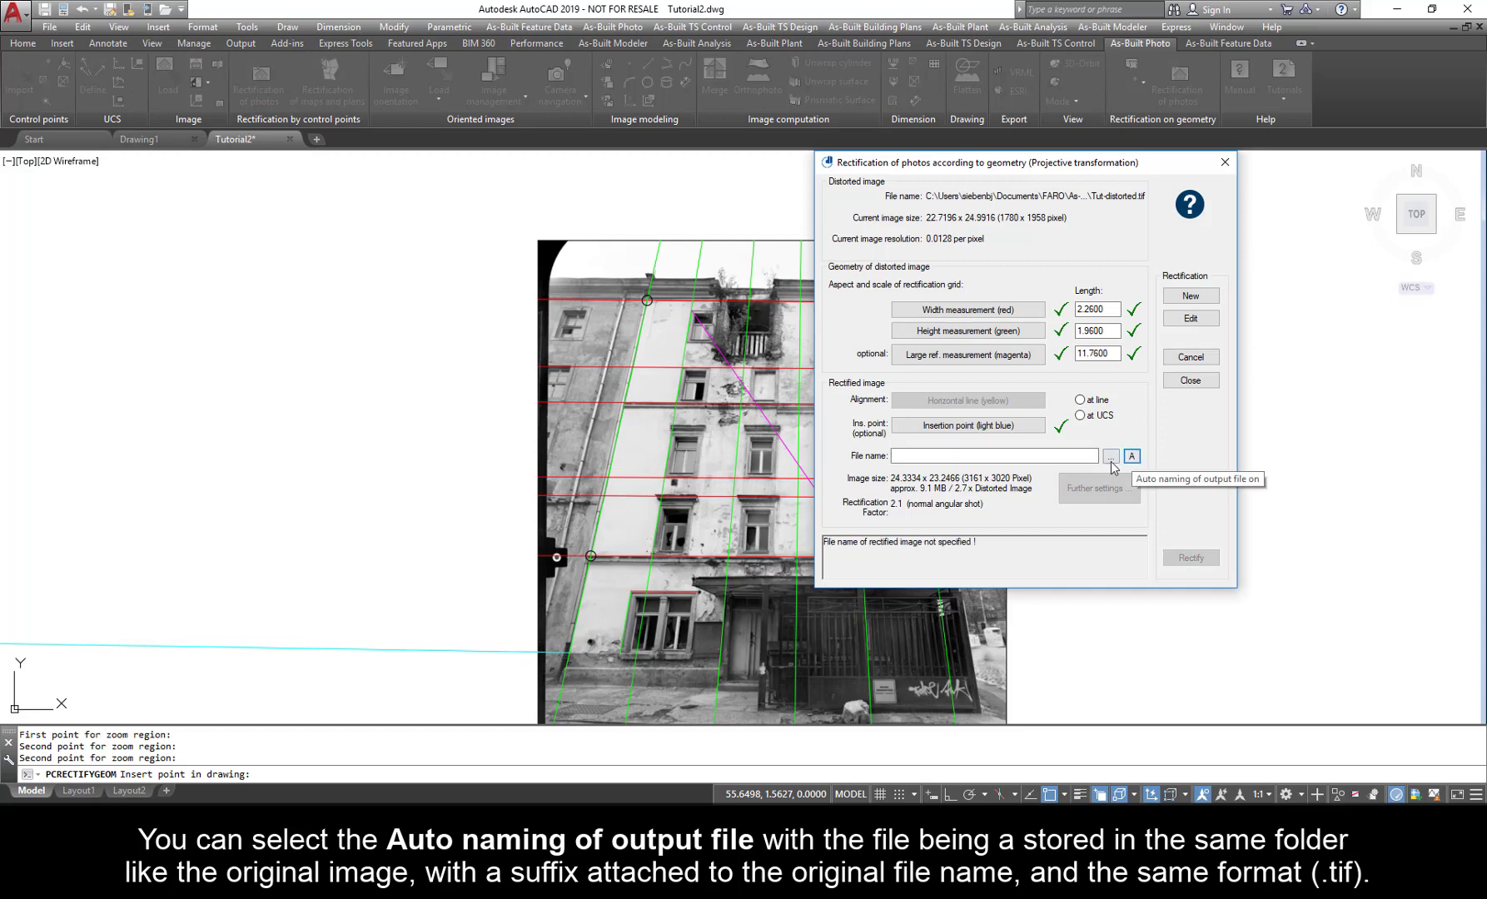
click(1109, 456)
text(Tut-undistorted.tif)
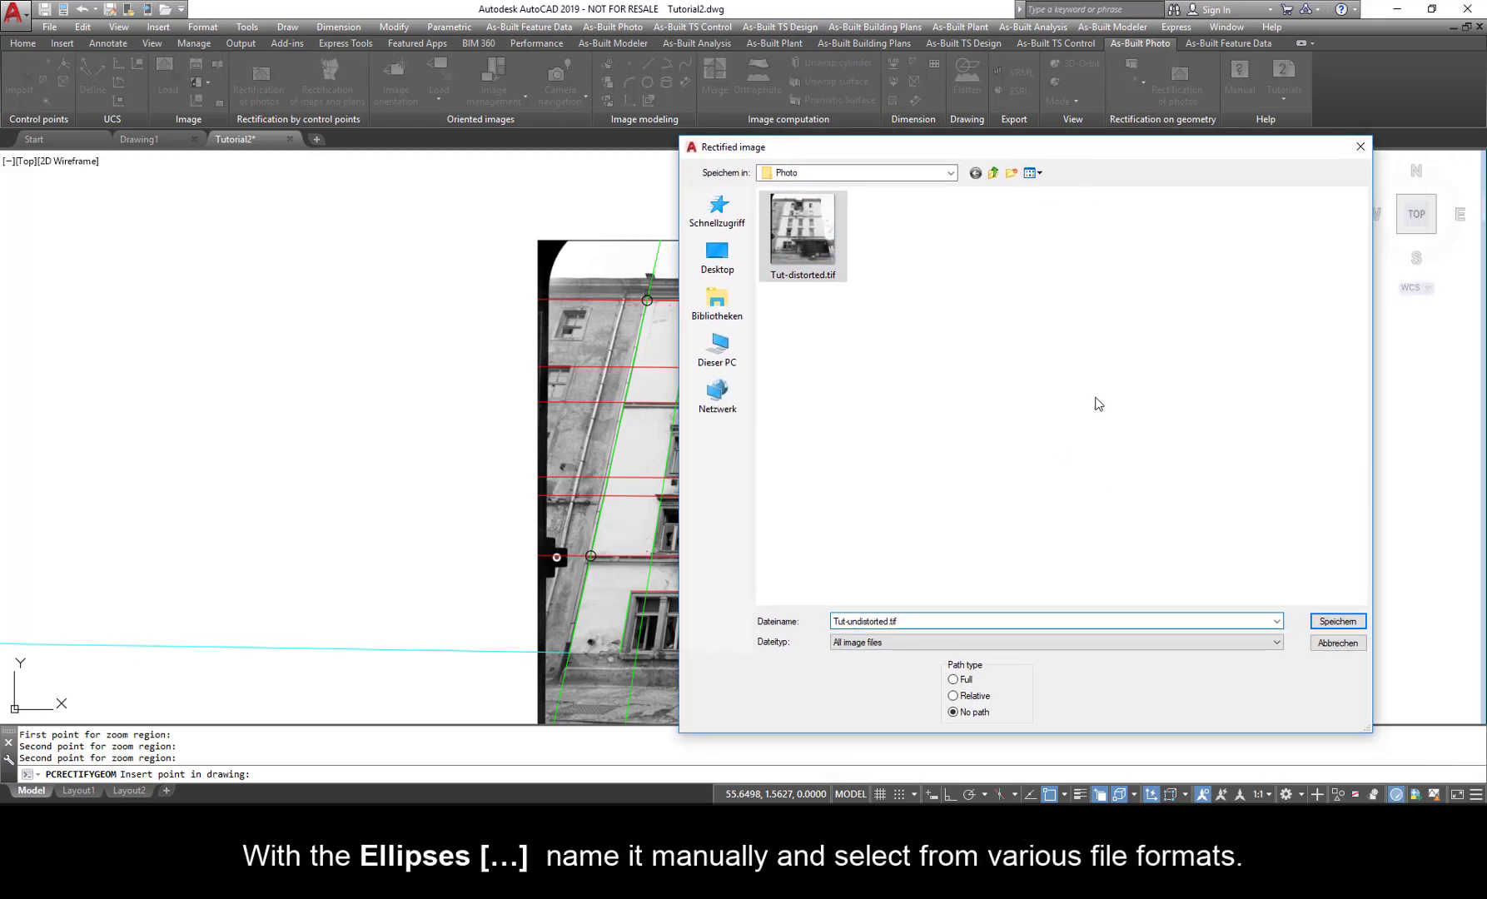
click(1056, 643)
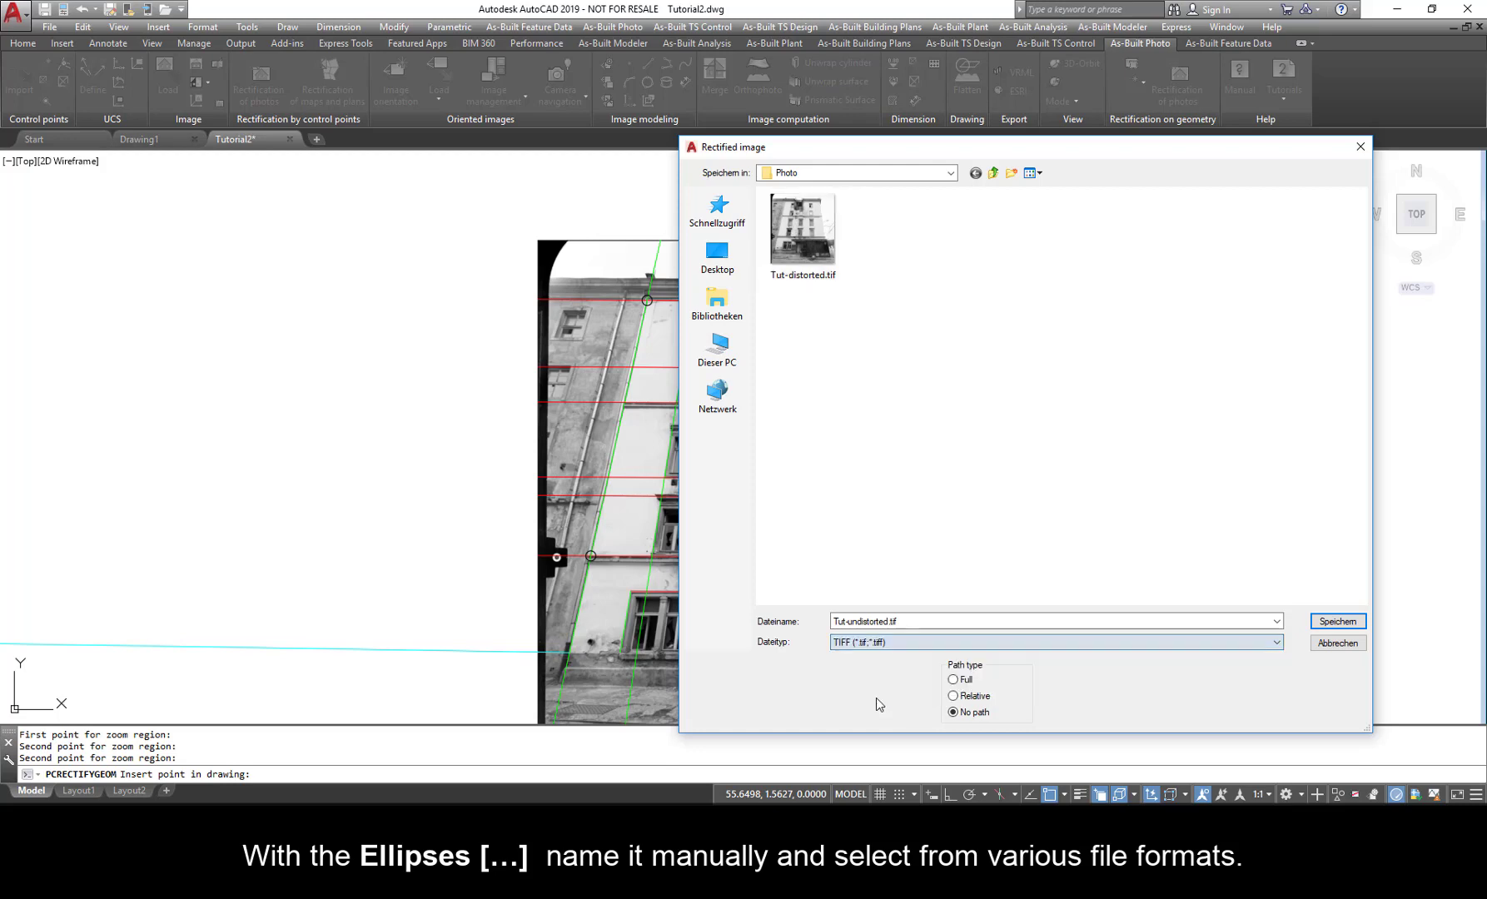
click(1336, 621)
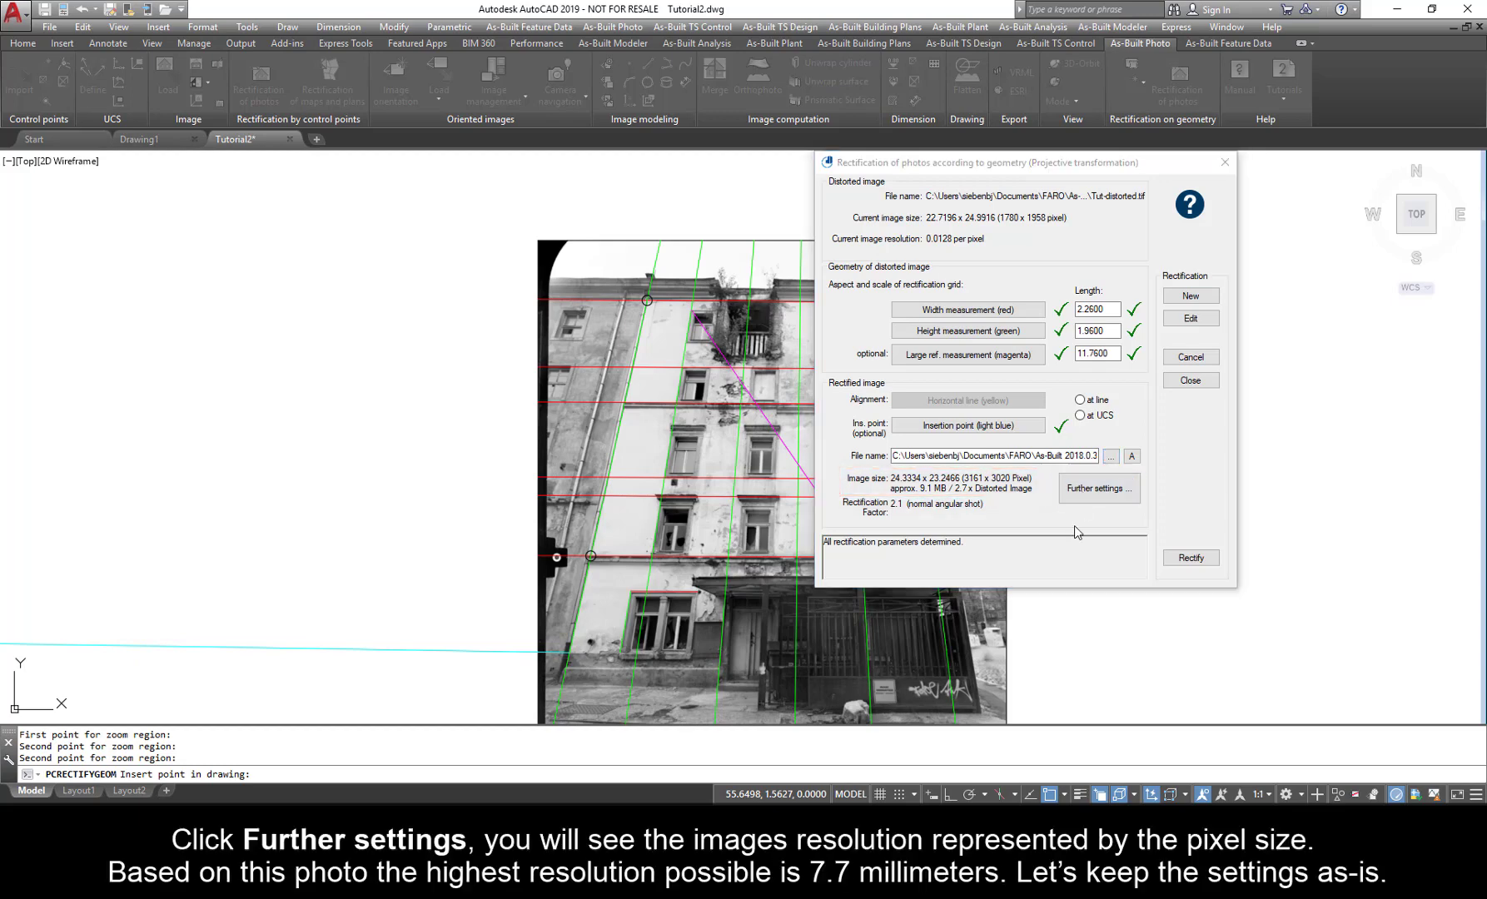
click(1097, 488)
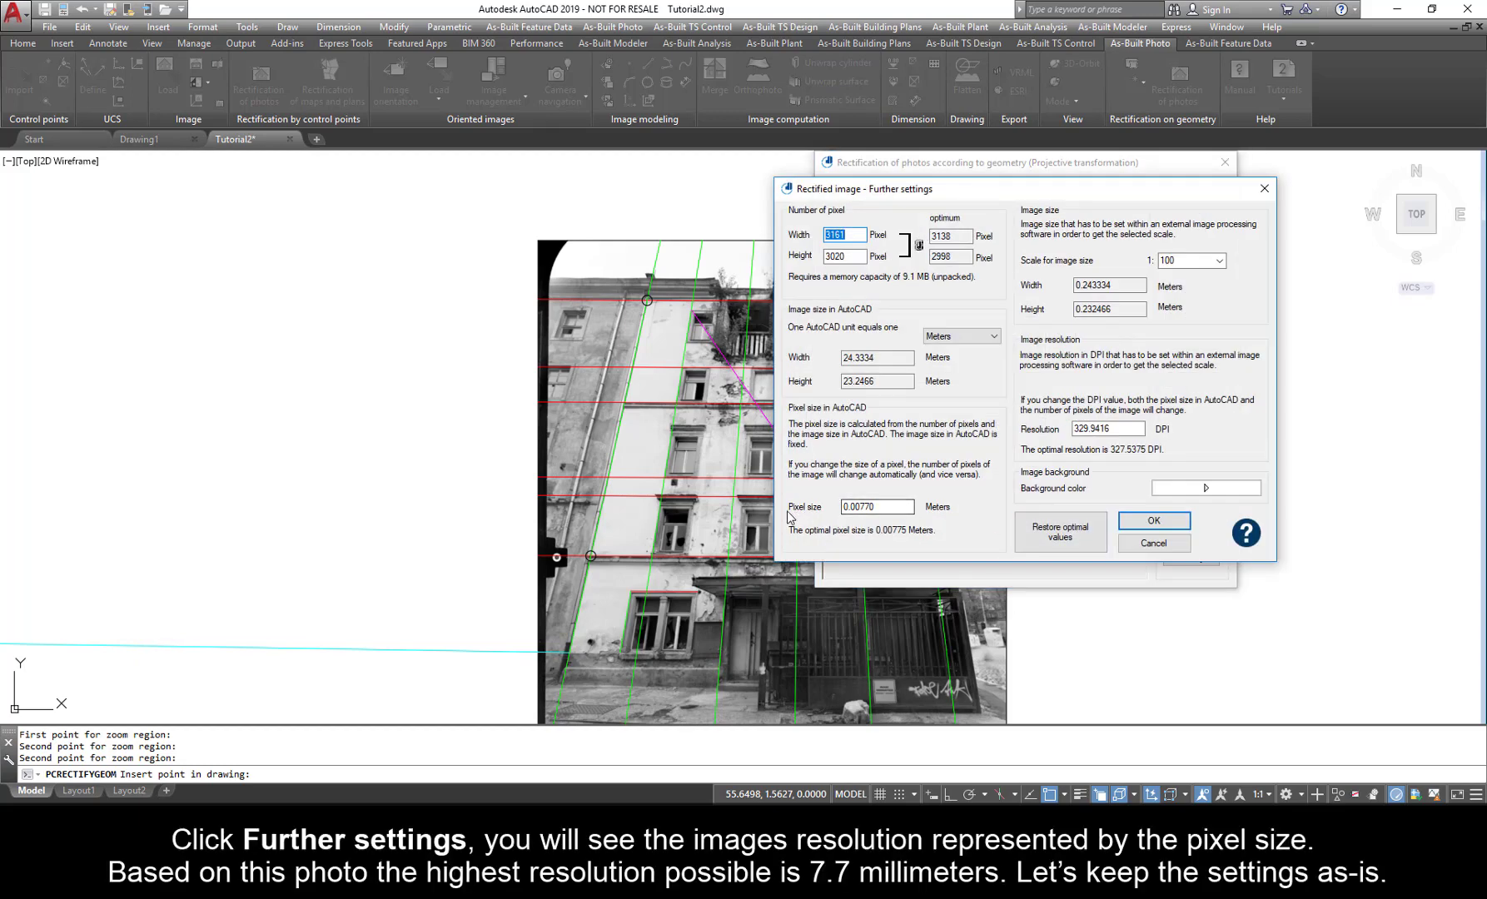
mouse_move(980, 514)
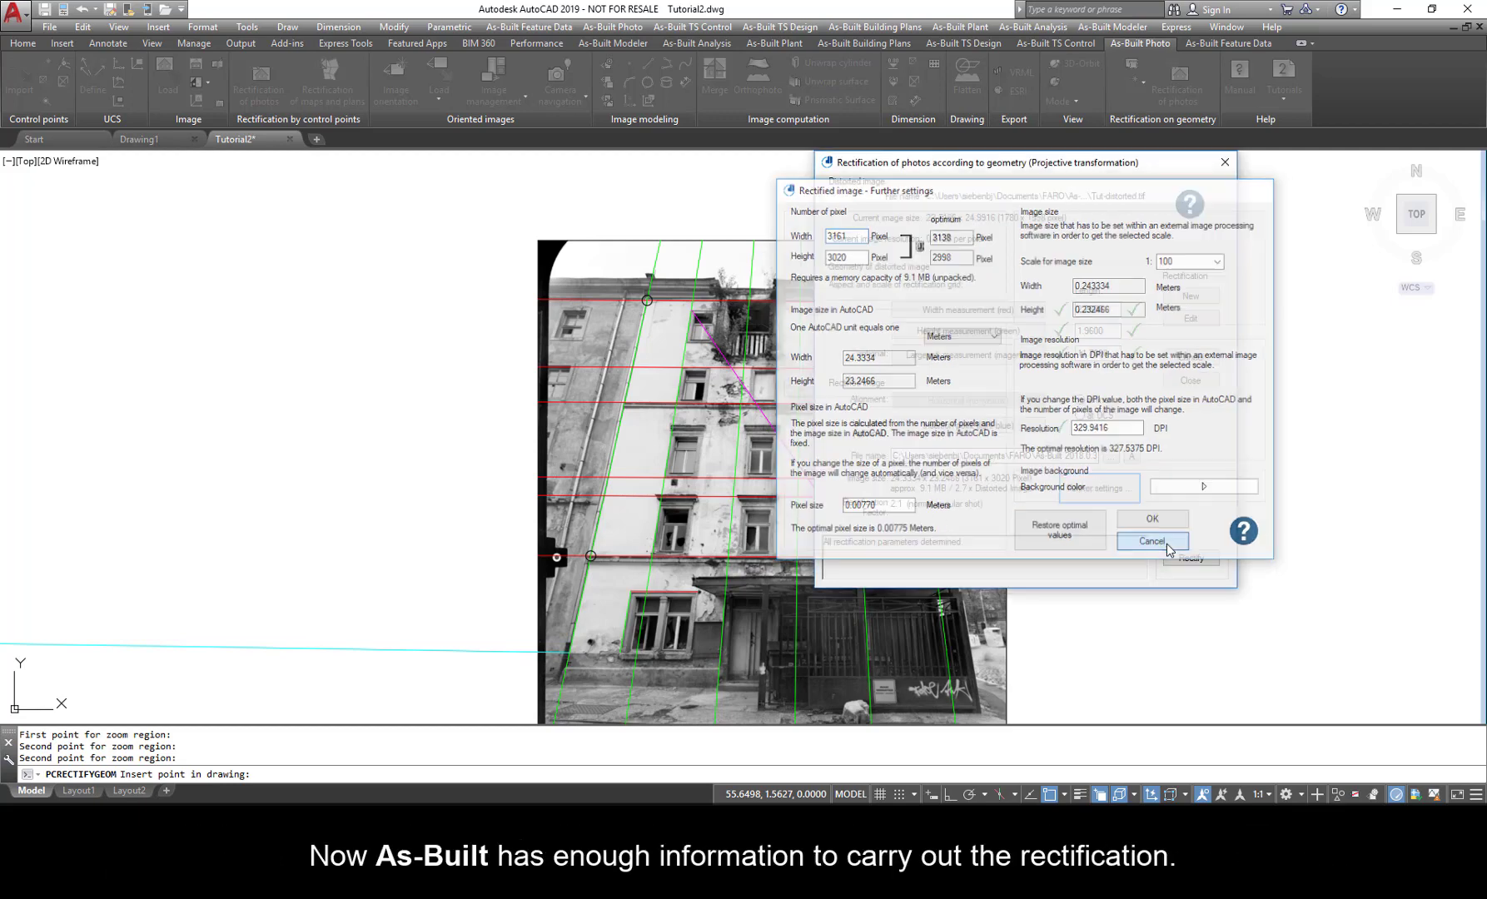
Keep the default resolution and rectify, producing the corrected facade image beside the photo.
click(1153, 541)
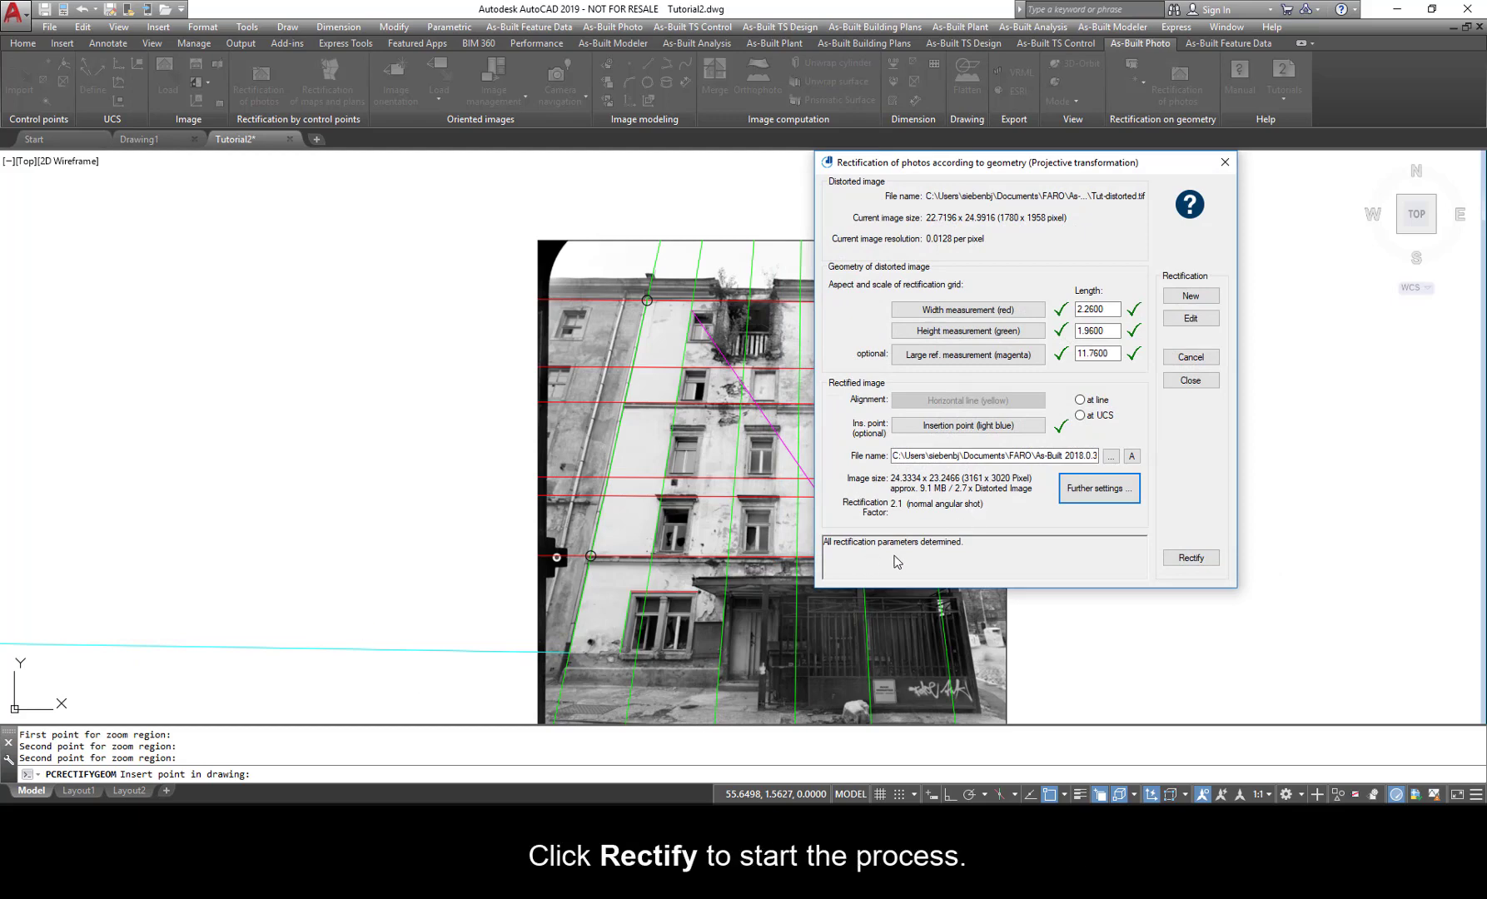
click(1190, 558)
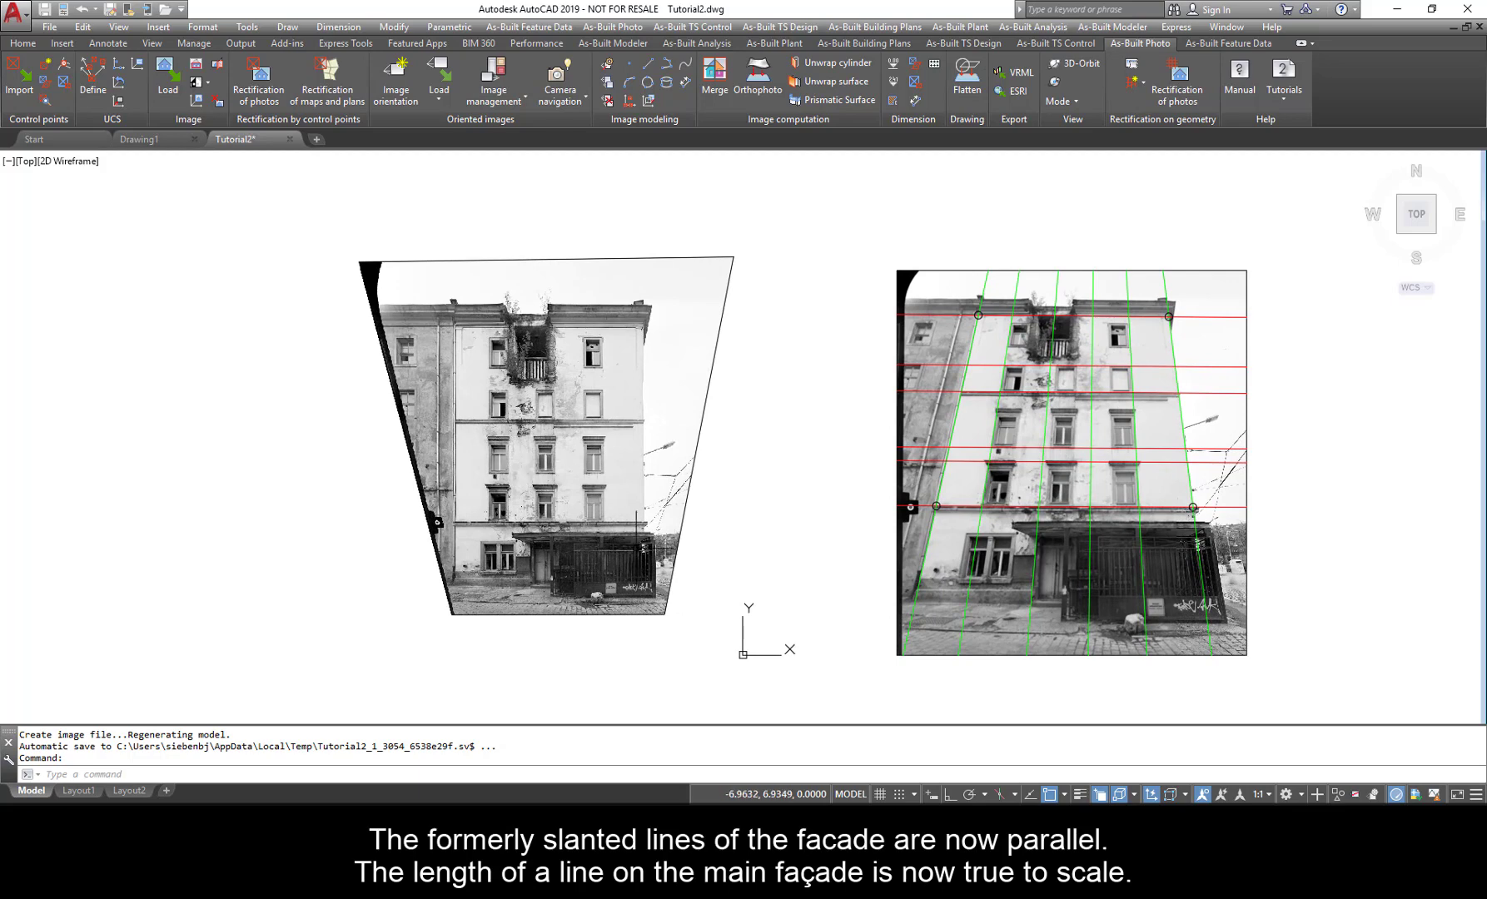
mouse_move(576, 409)
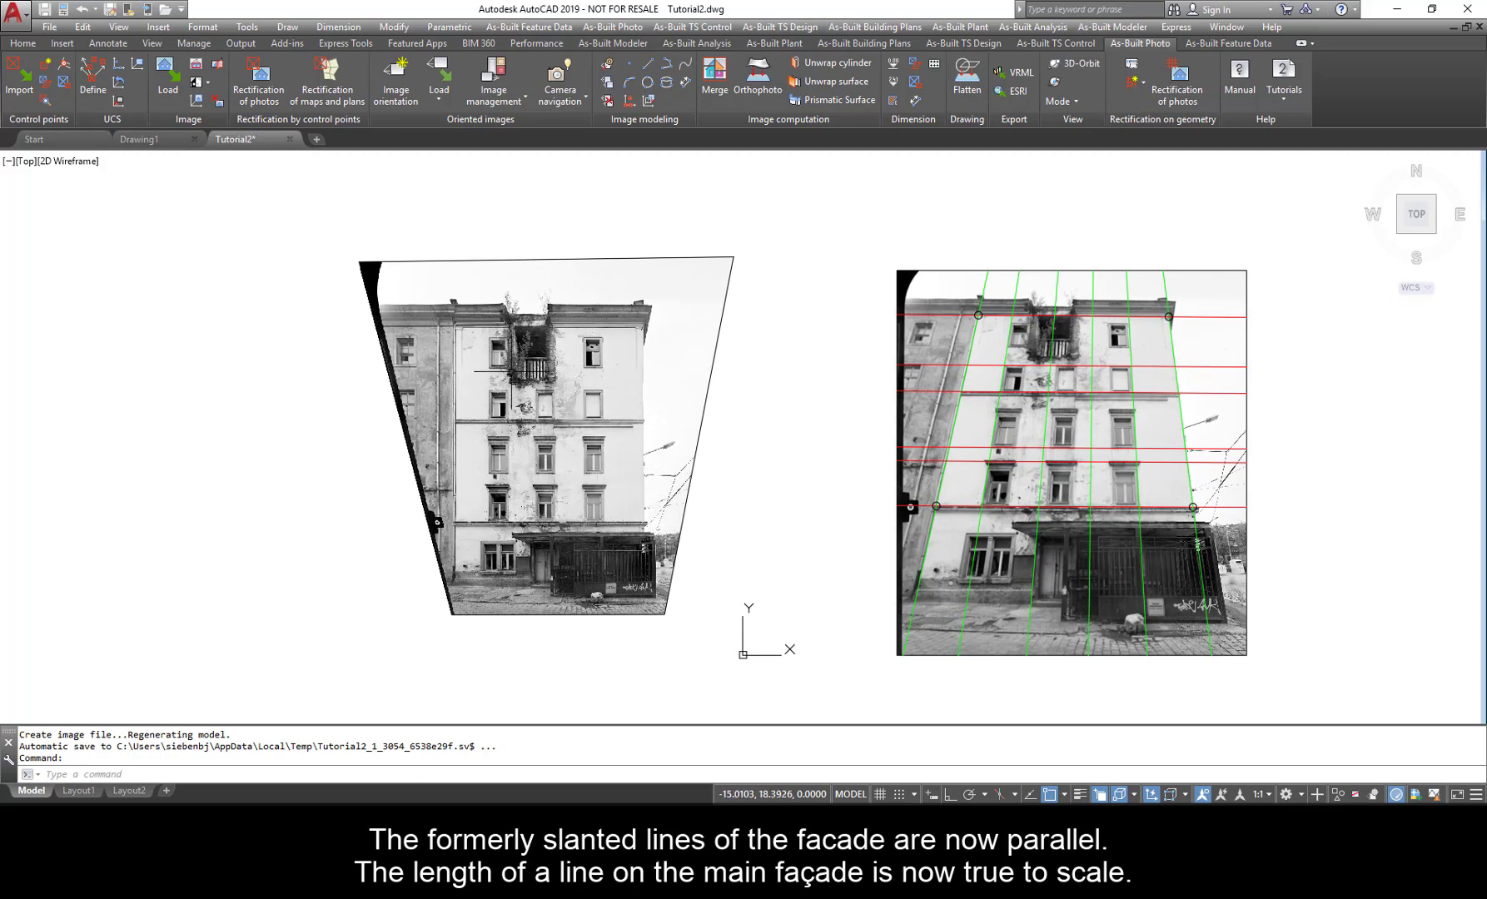
scroll(up, 3)
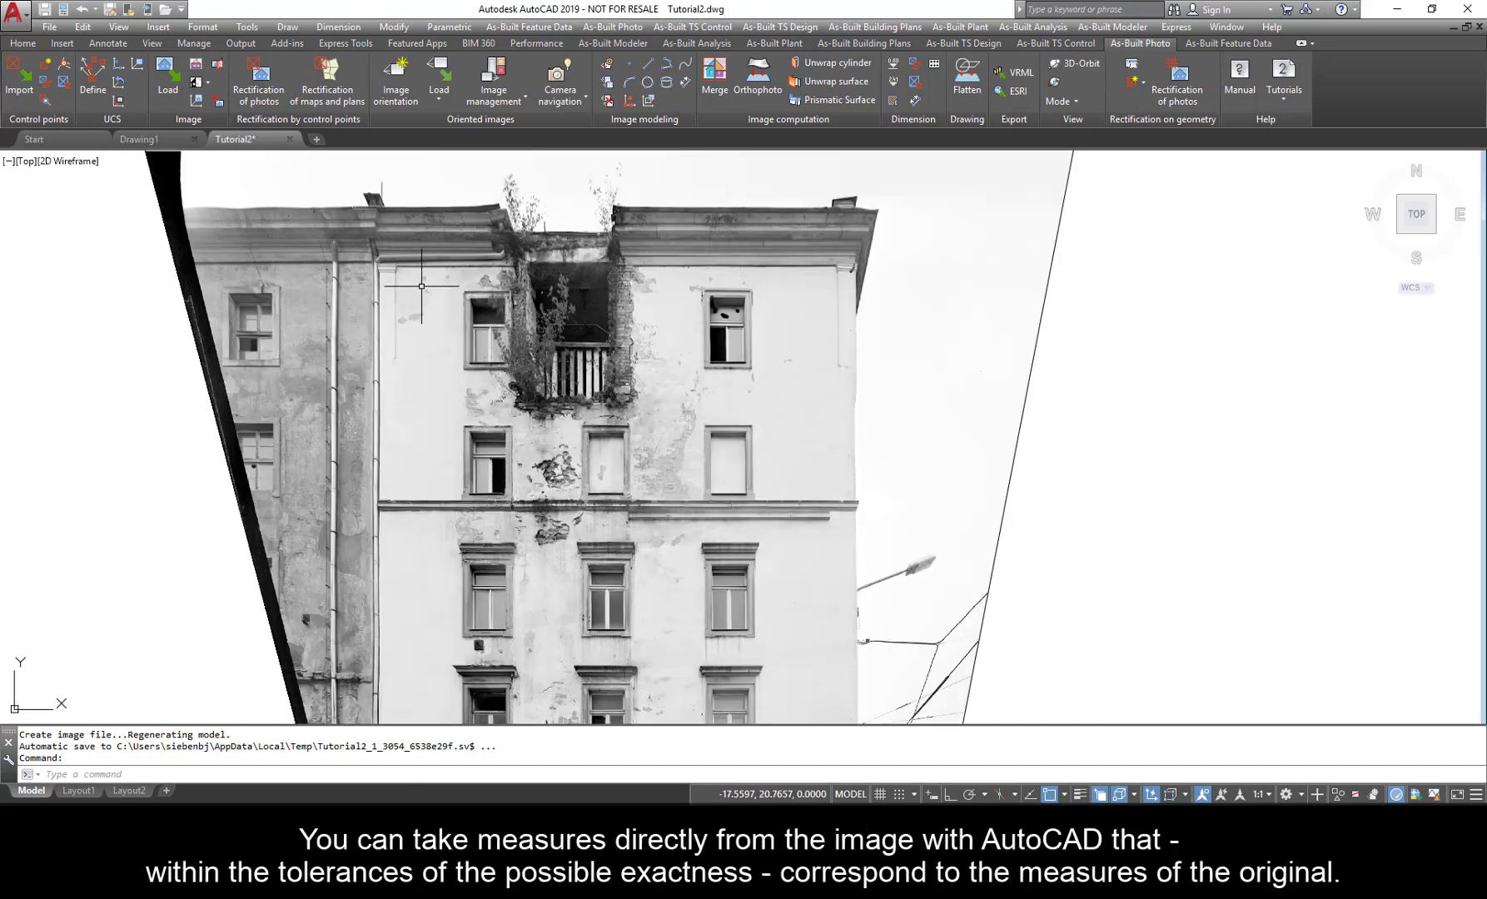
mouse_move(663, 521)
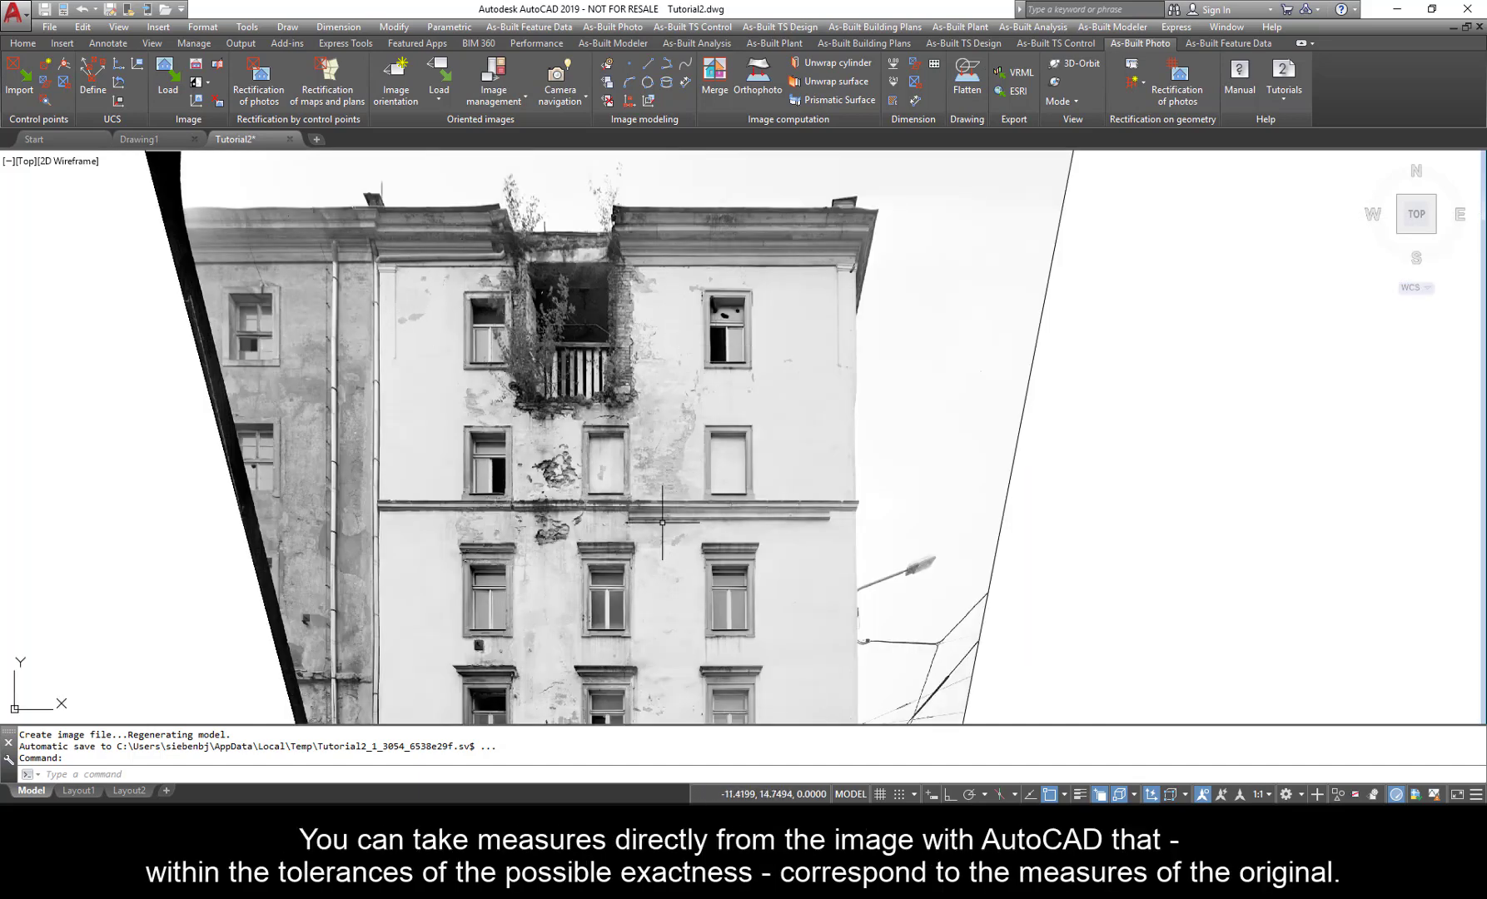
mouse_move(835, 461)
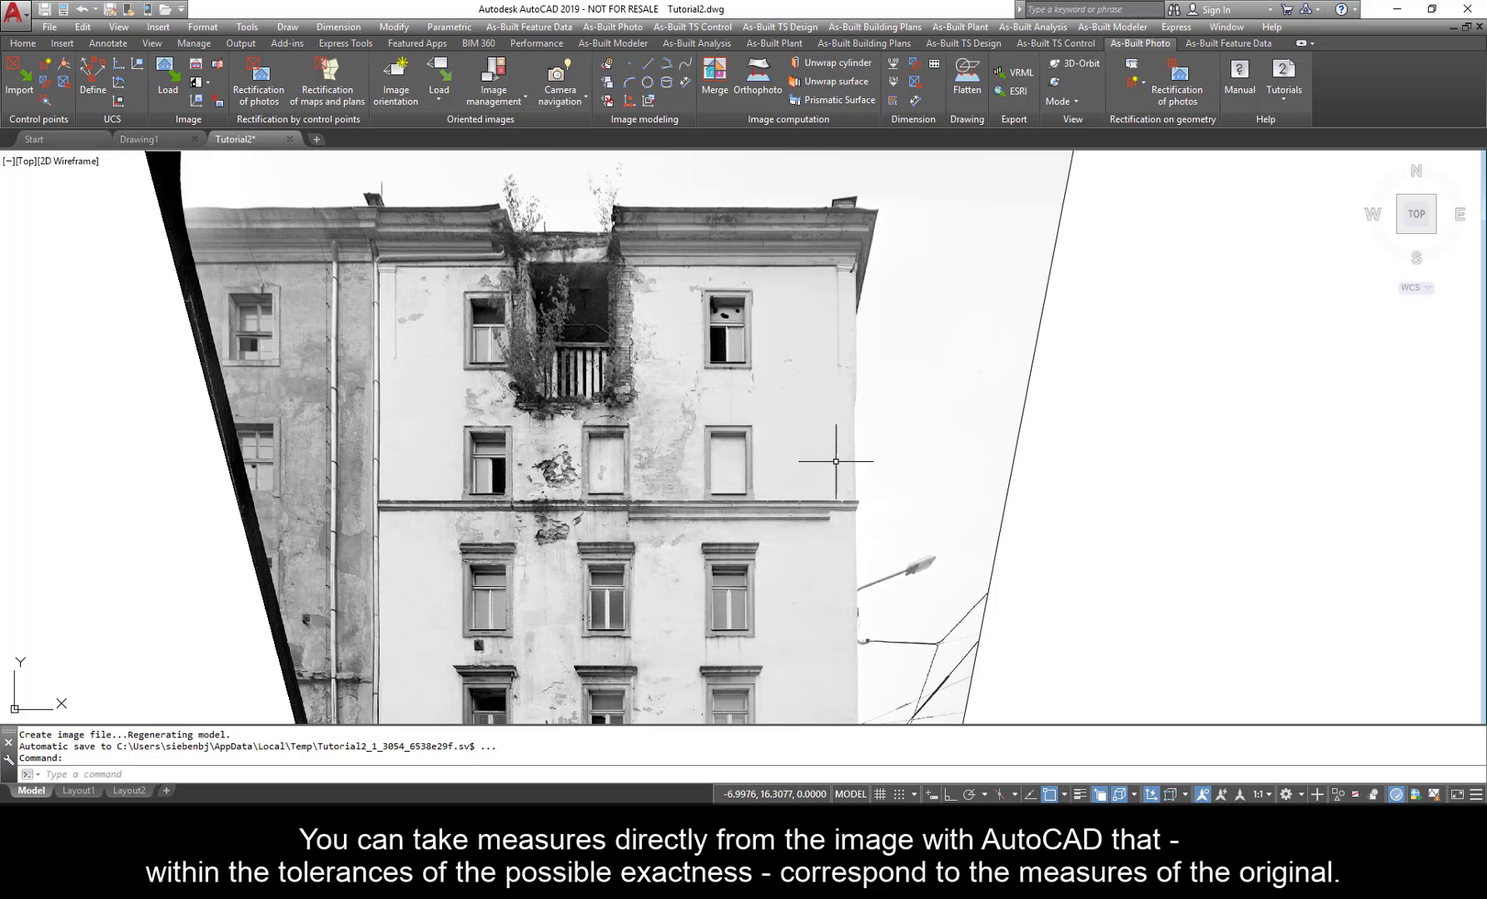
mouse_move(838, 424)
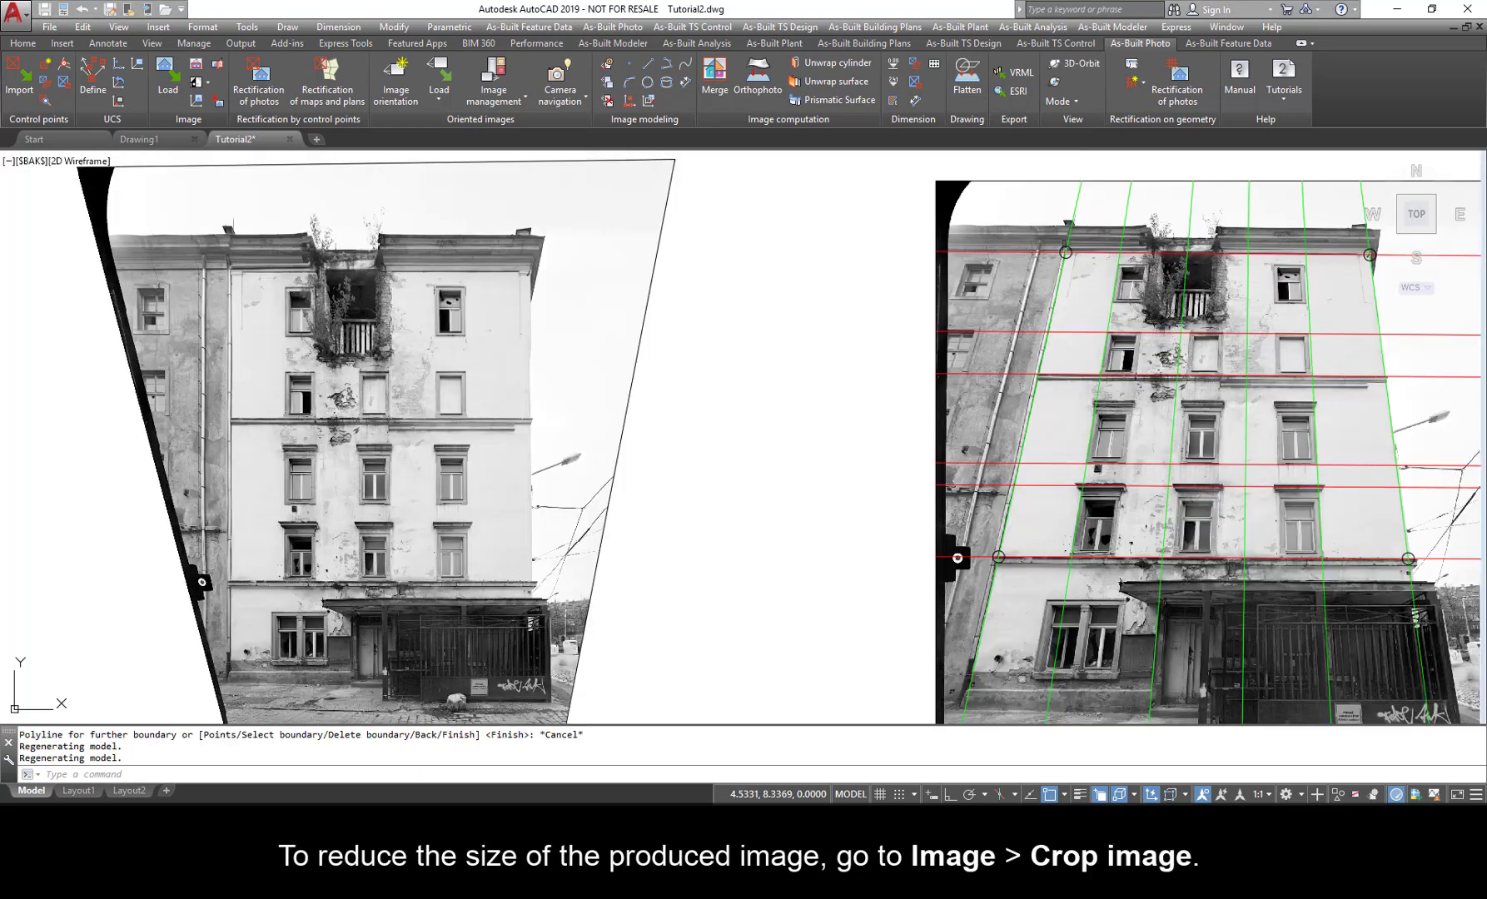
mouse_move(188, 123)
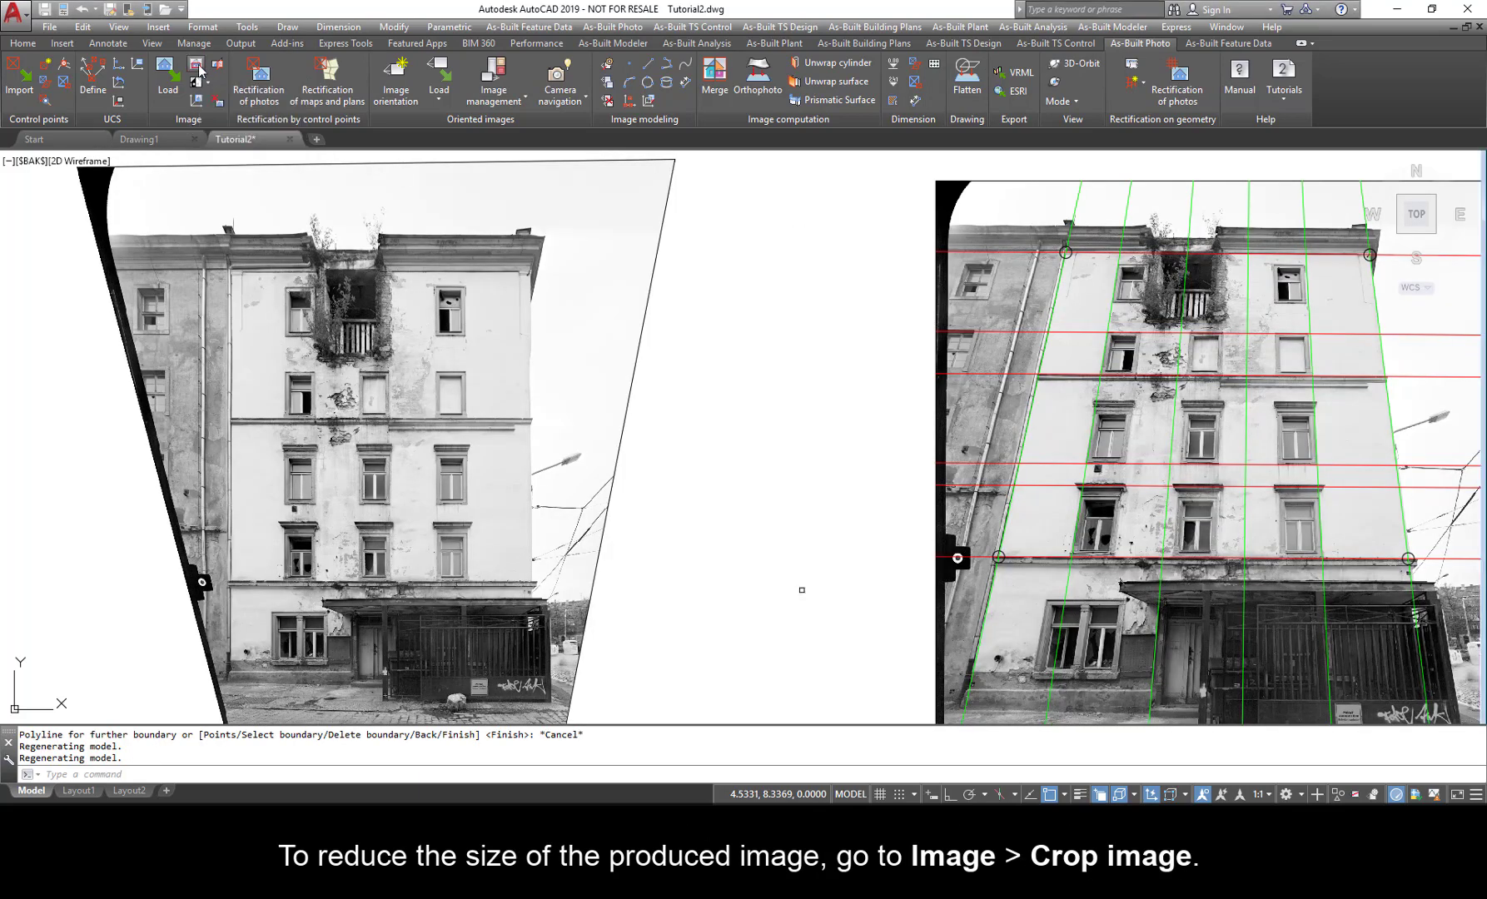
Crop the distorted photo to the main facade by outlining the boundary point by point.
click(195, 65)
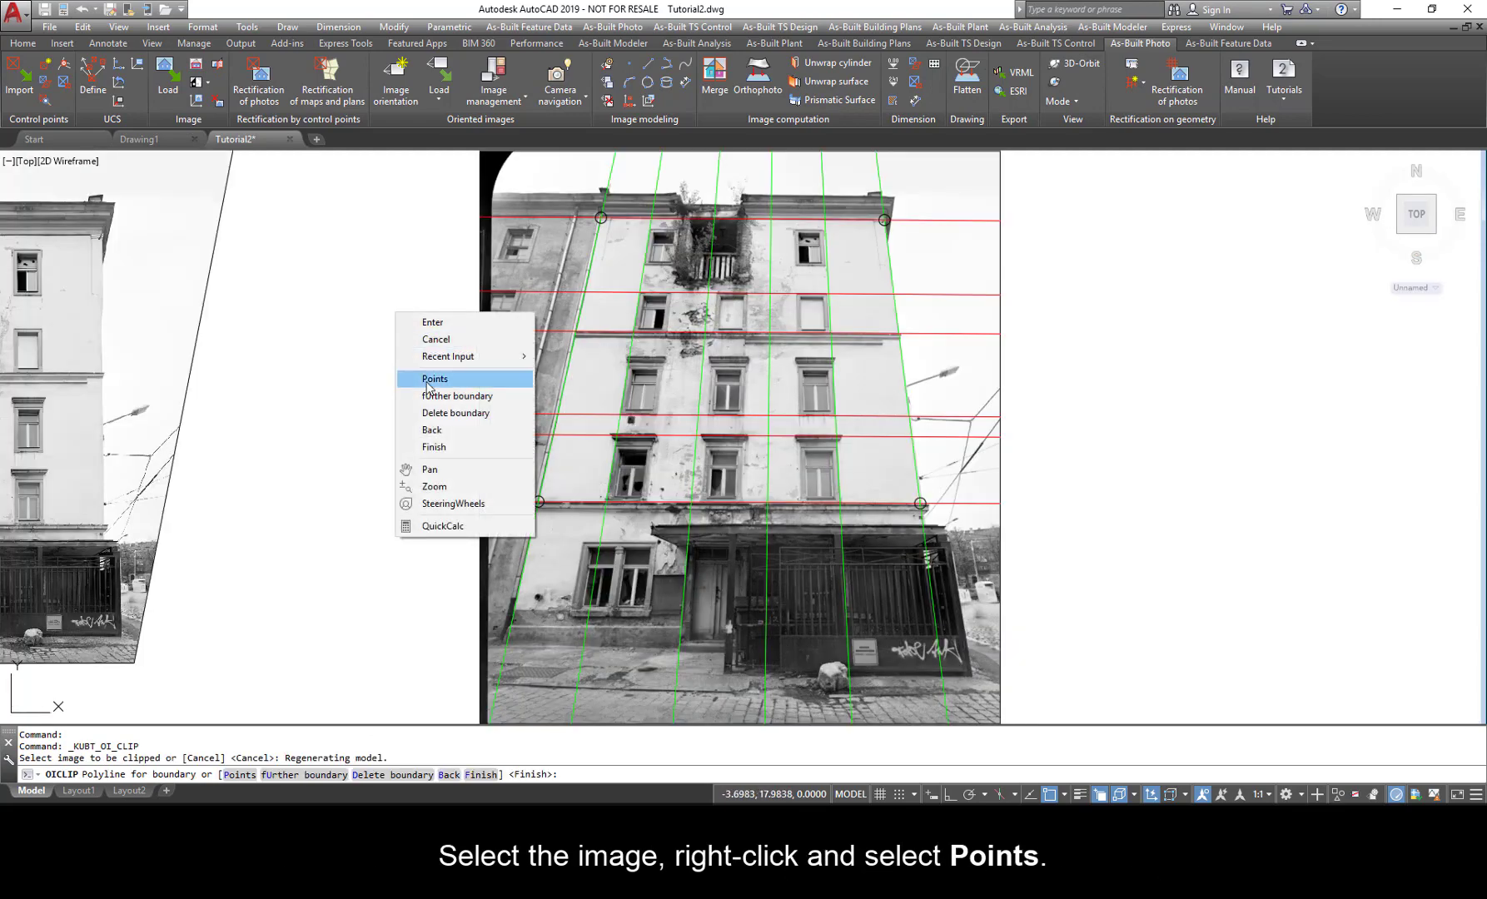
click(433, 378)
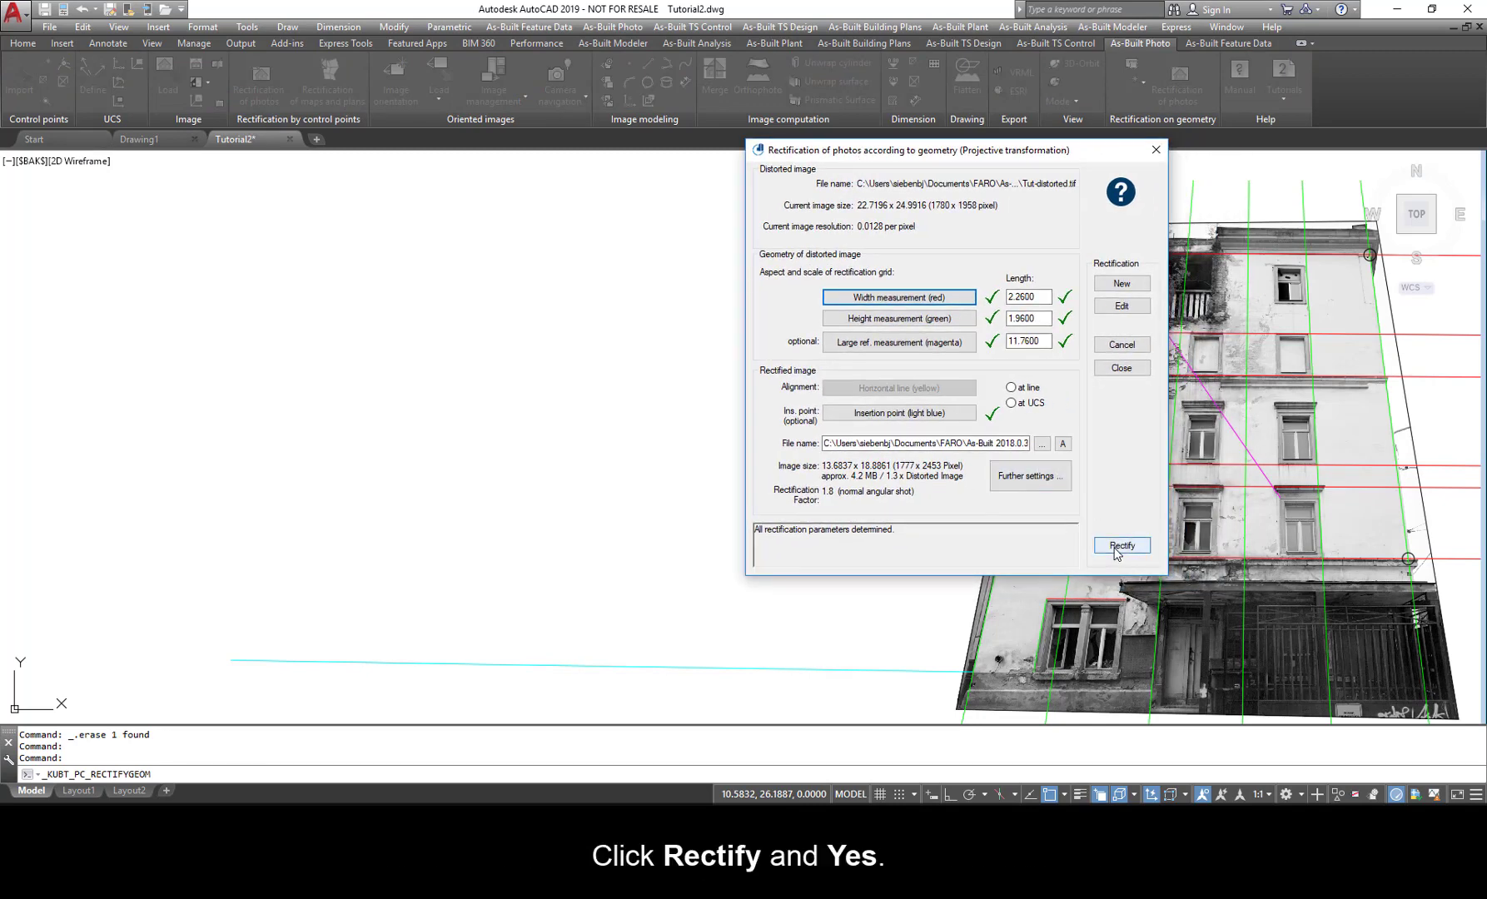
click(1122, 547)
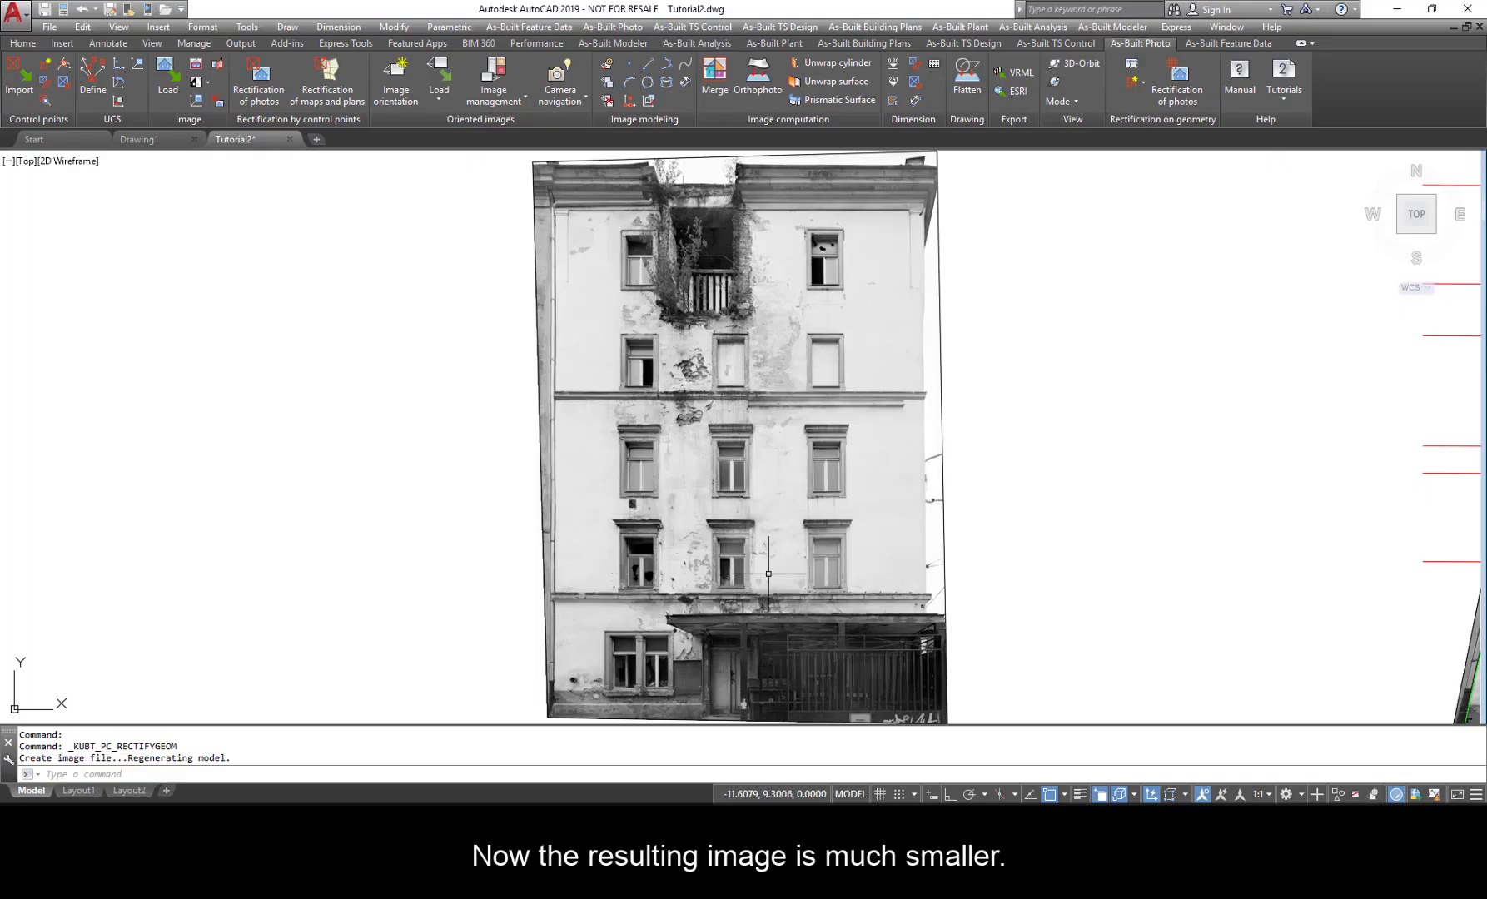
mouse_move(828, 295)
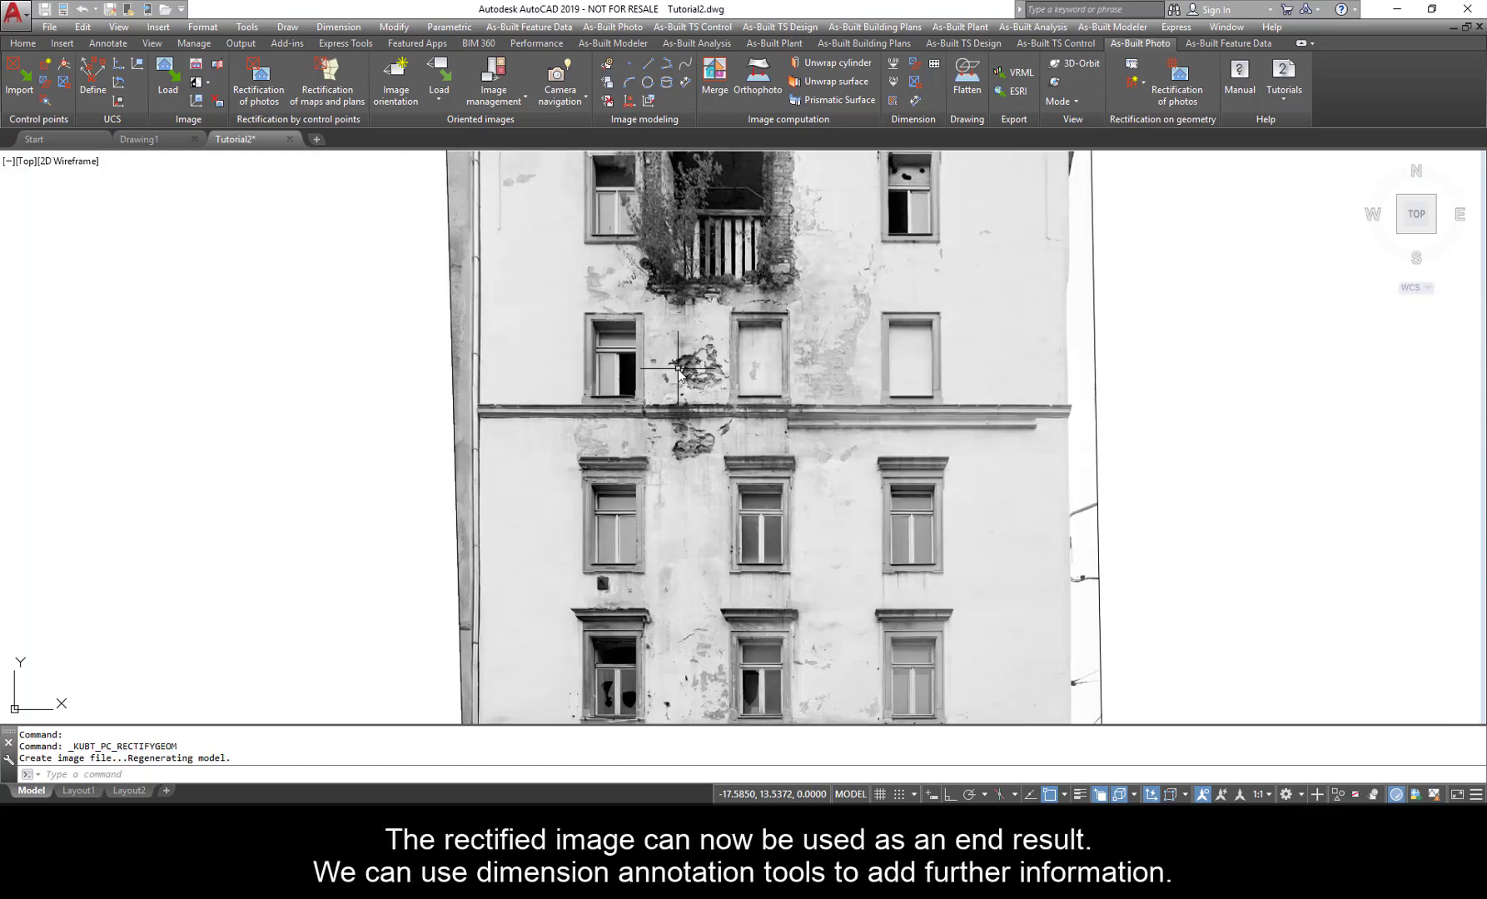
scroll(up, 3)
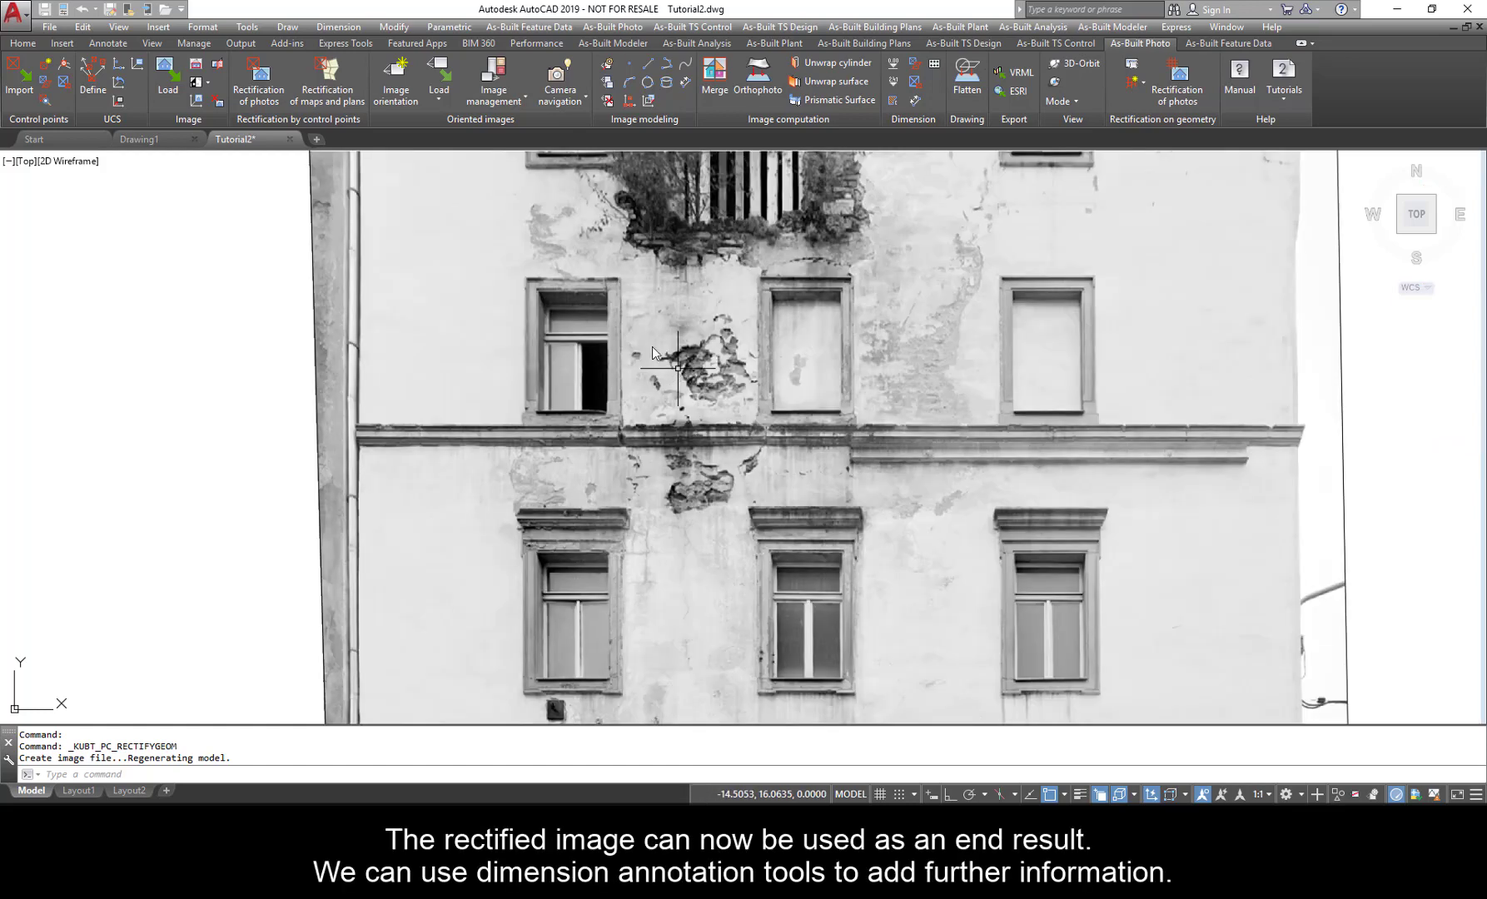
mouse_move(1216, 438)
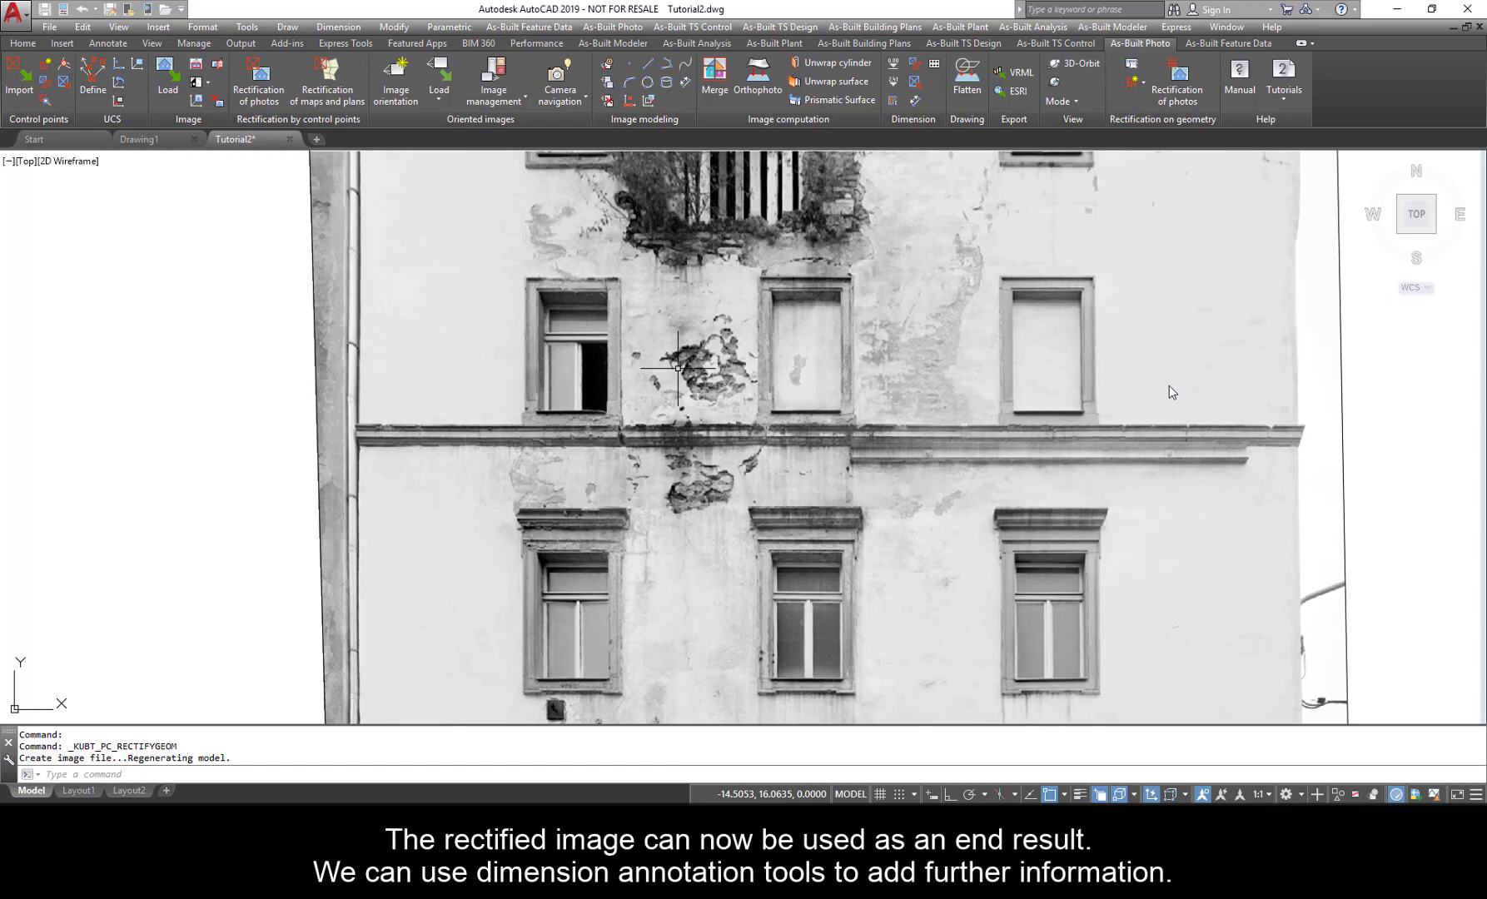
mouse_move(893, 64)
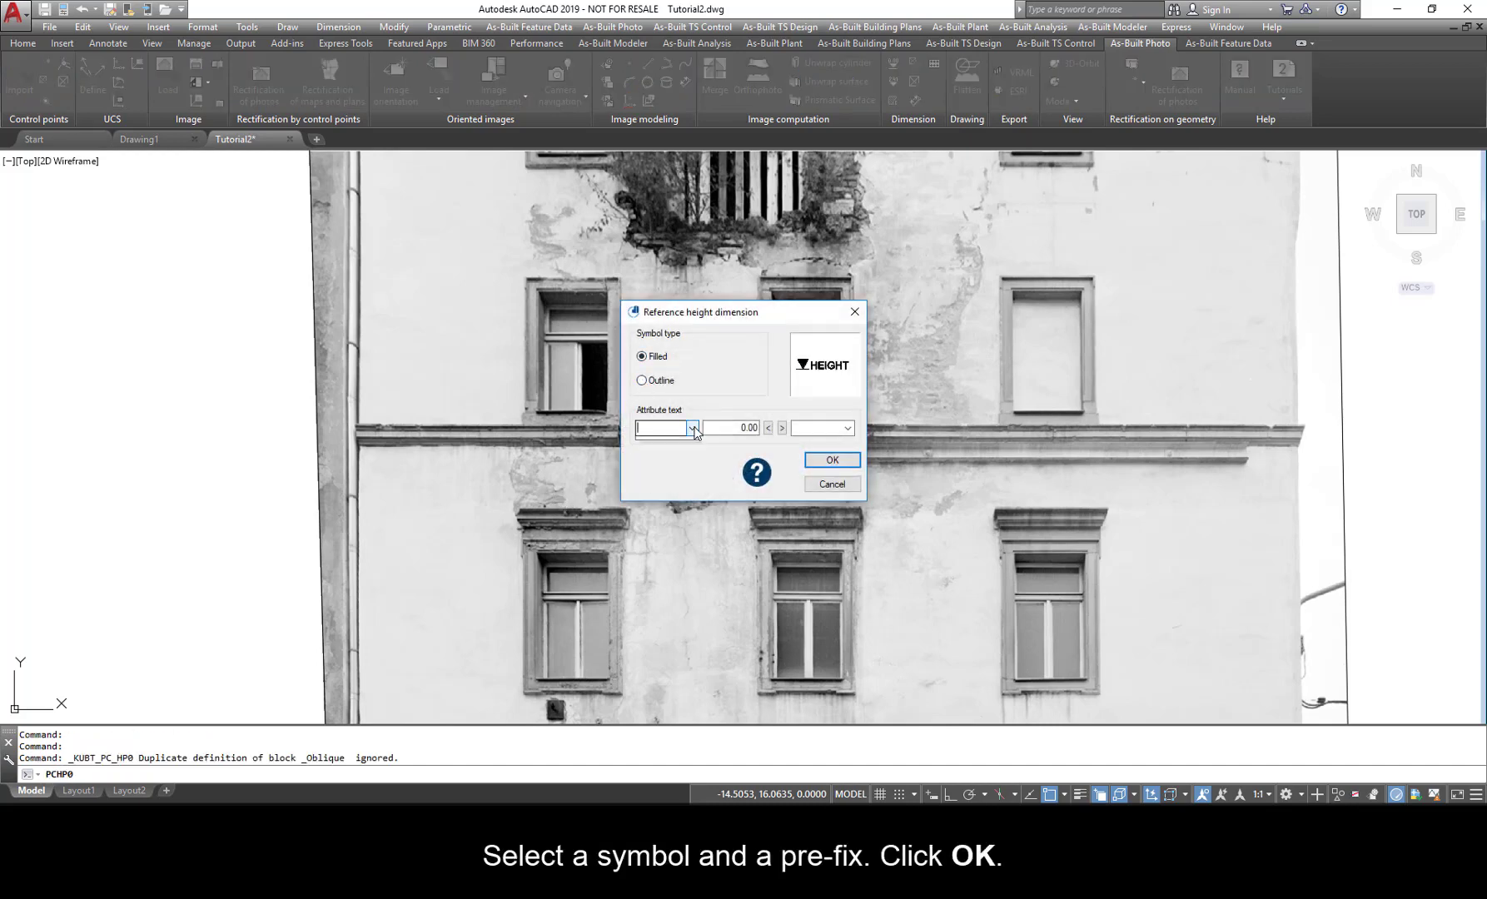
Place a reference height RH: 0.00 at the facade's lower left corner.
click(665, 428)
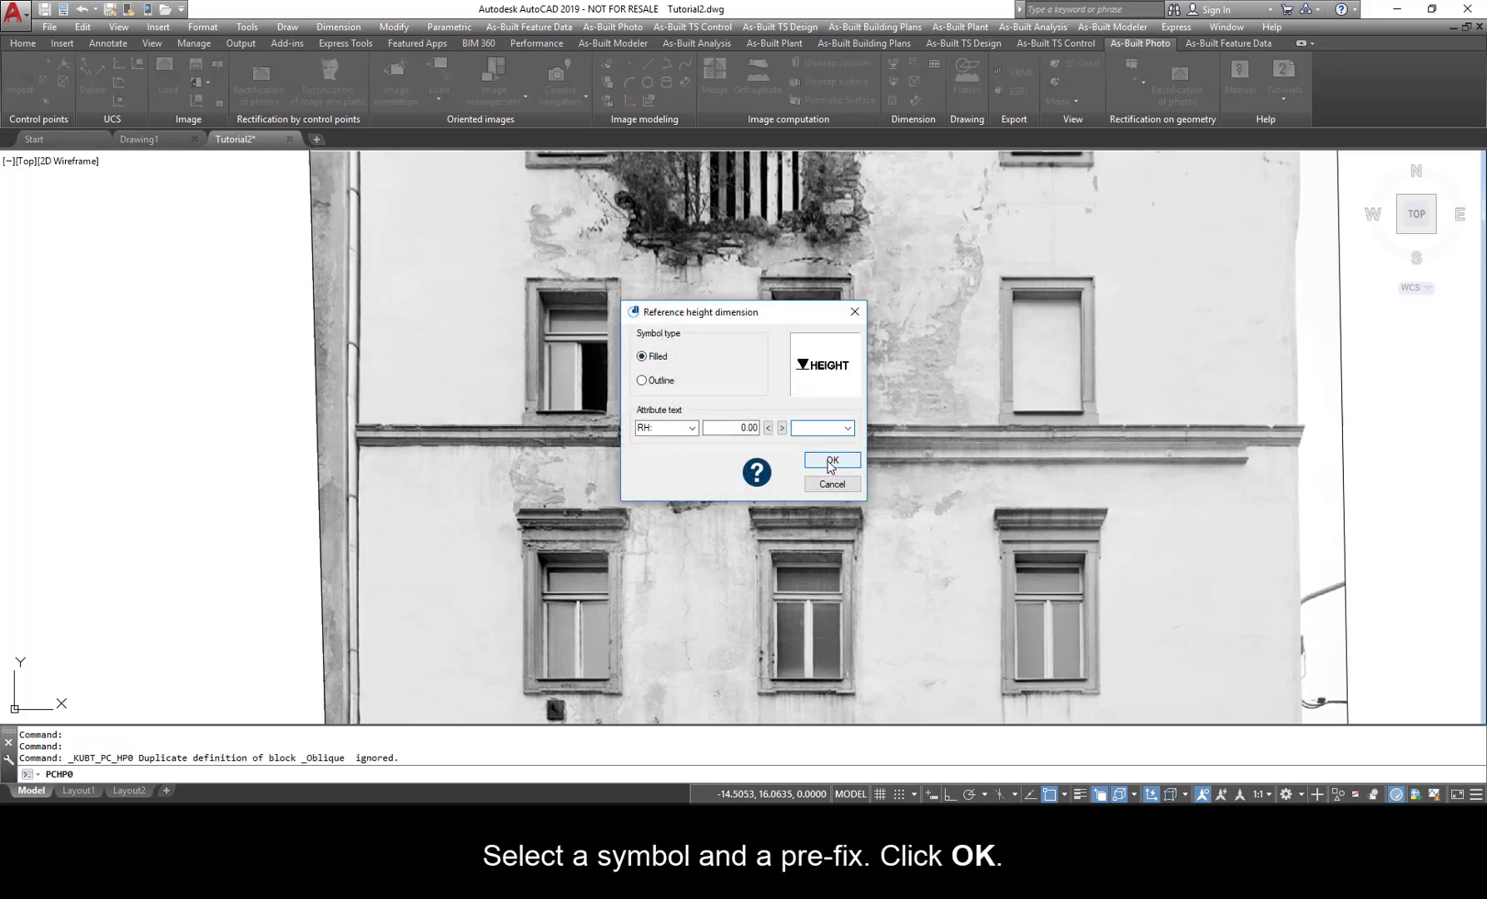
click(830, 462)
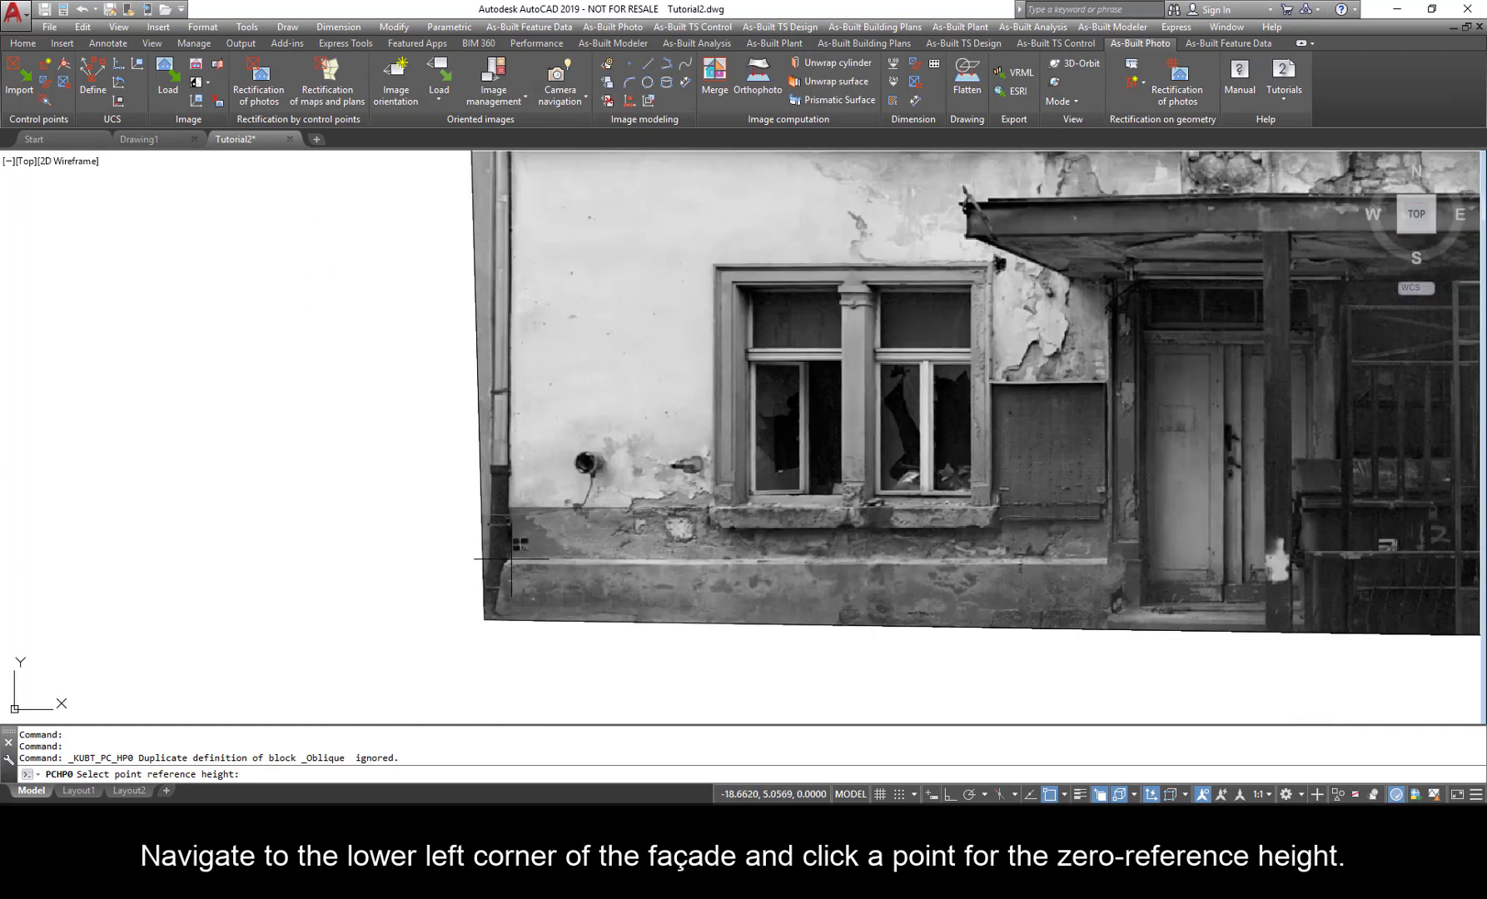
click(510, 543)
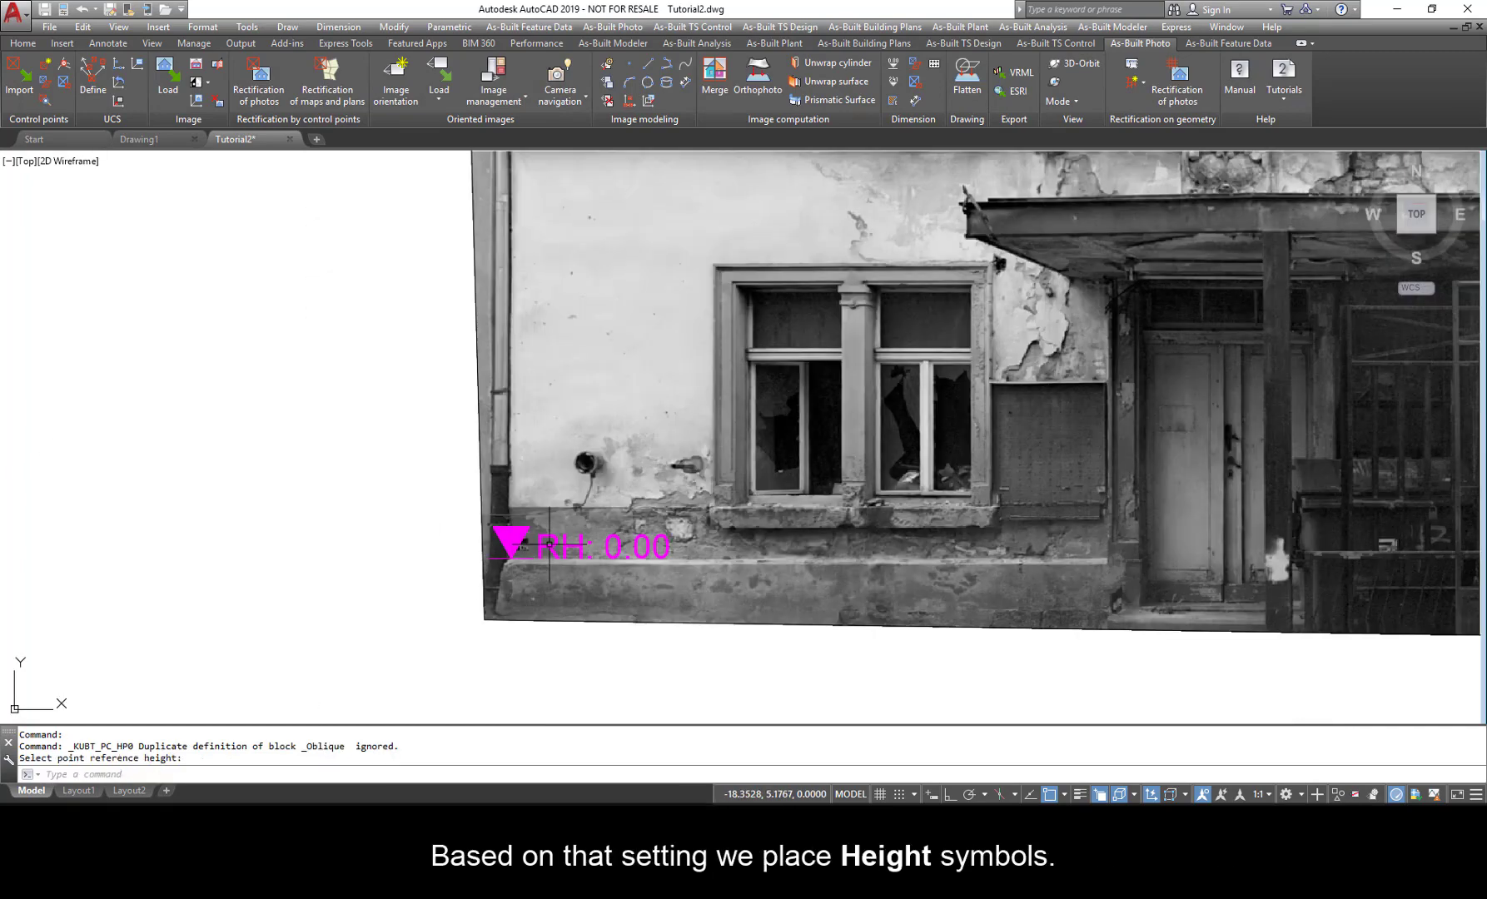
mouse_move(893, 85)
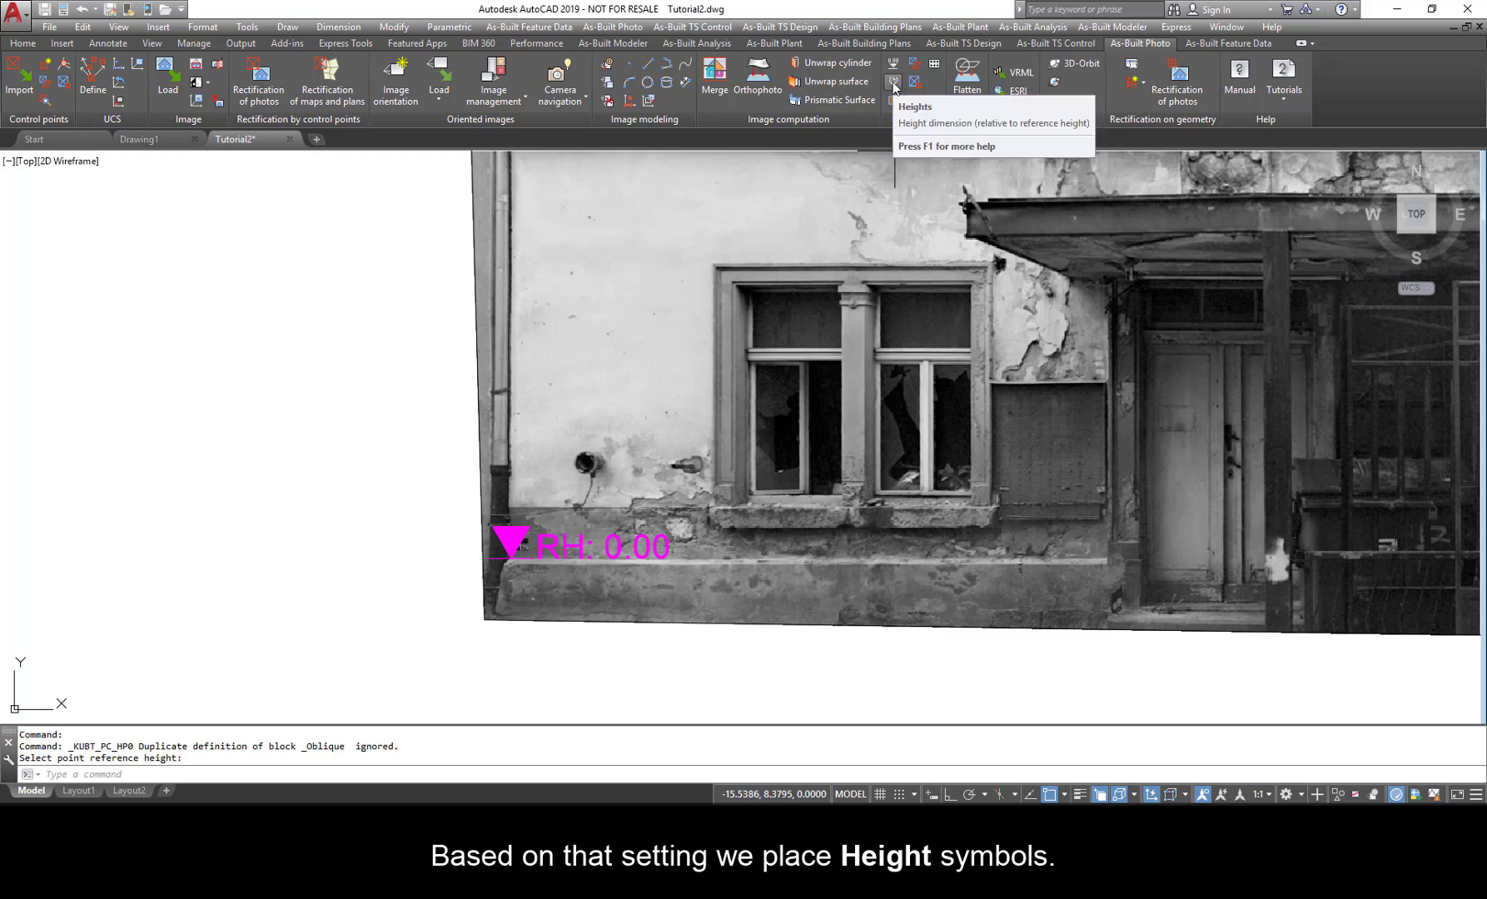
Label the point above the ground-floor window with an outline height symbol, H: 2.39.
click(891, 81)
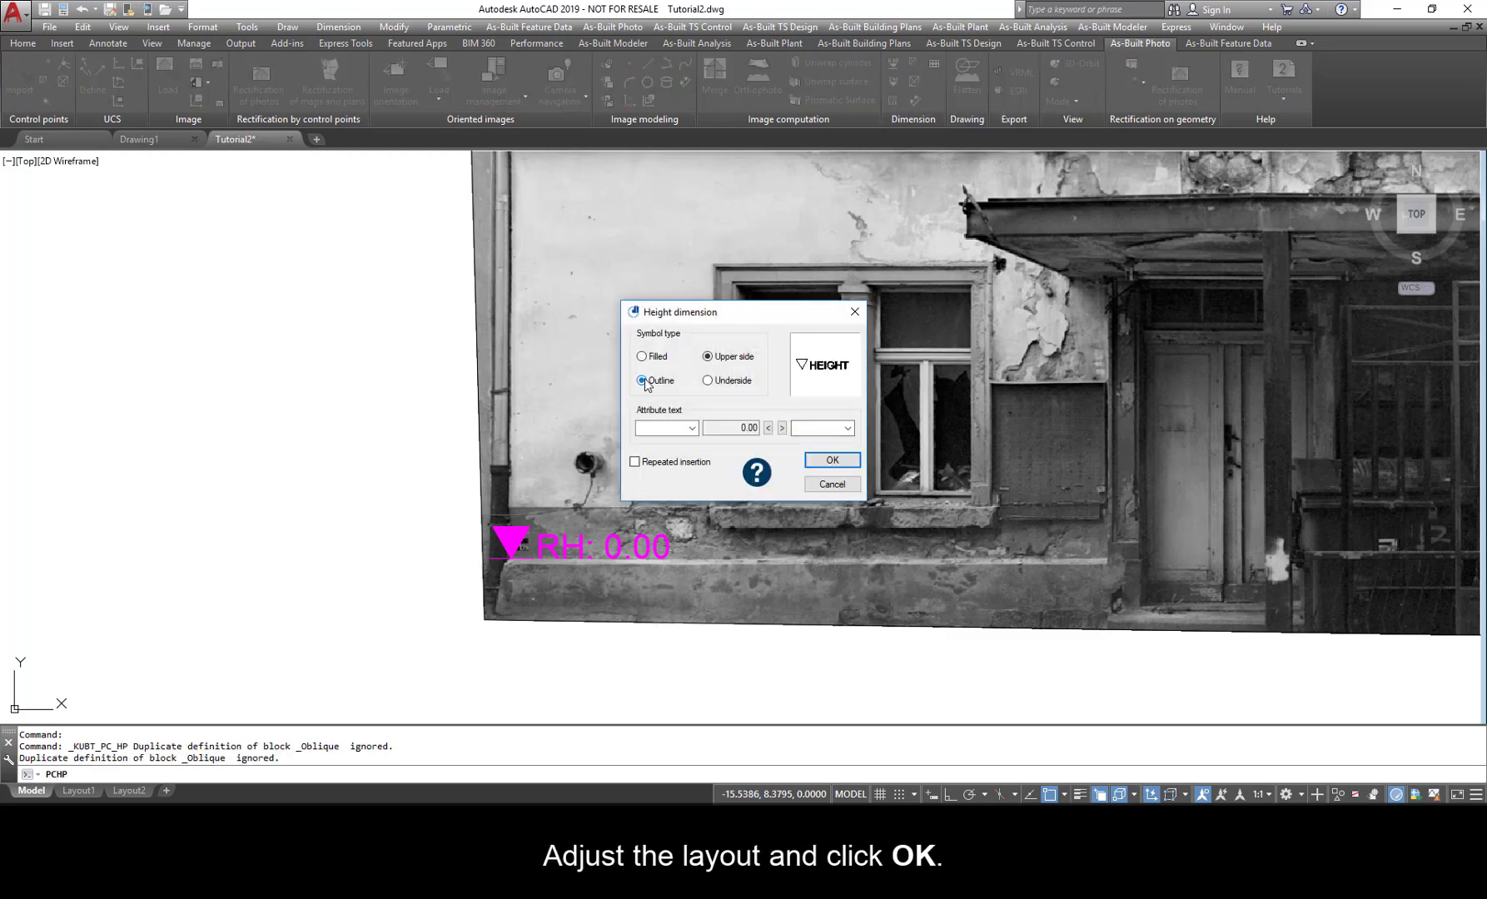
click(829, 459)
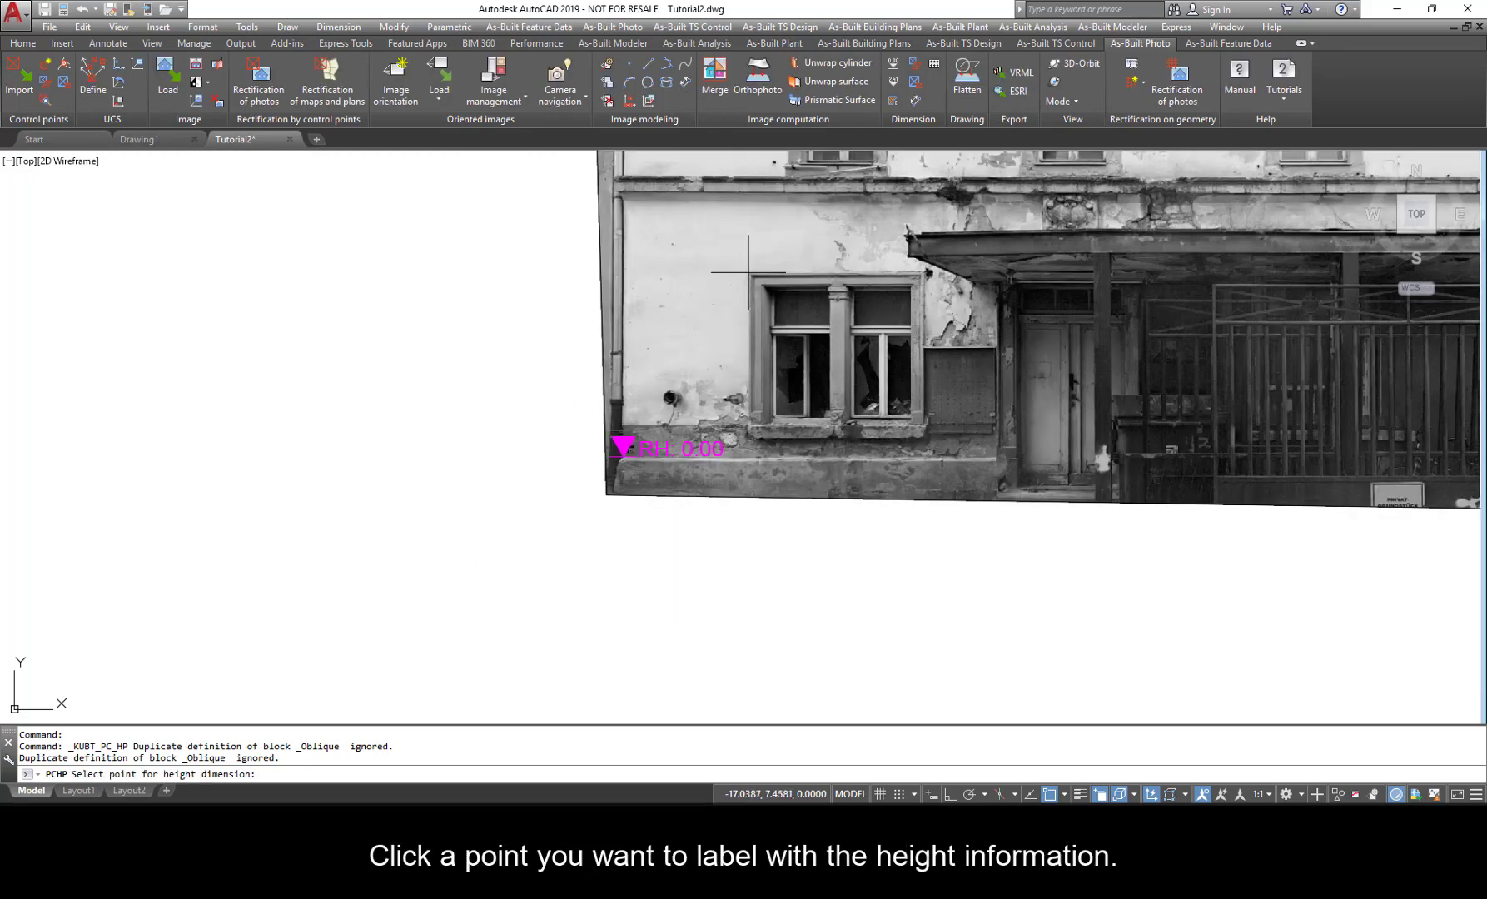
click(749, 267)
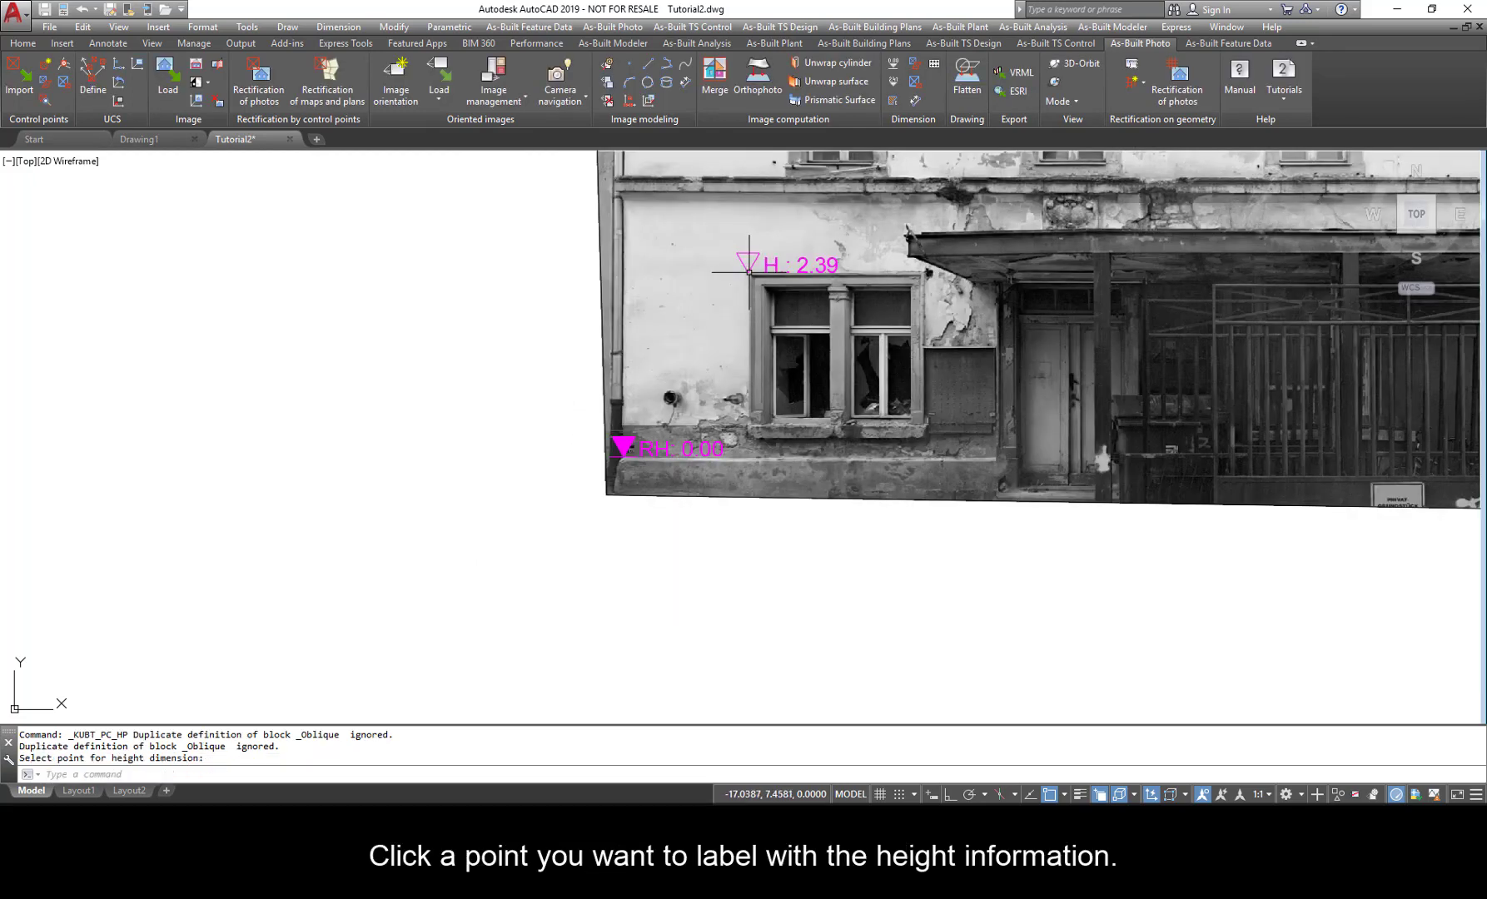
Restart Heights with multiple placement enabled to label several more points in a row.
click(750, 275)
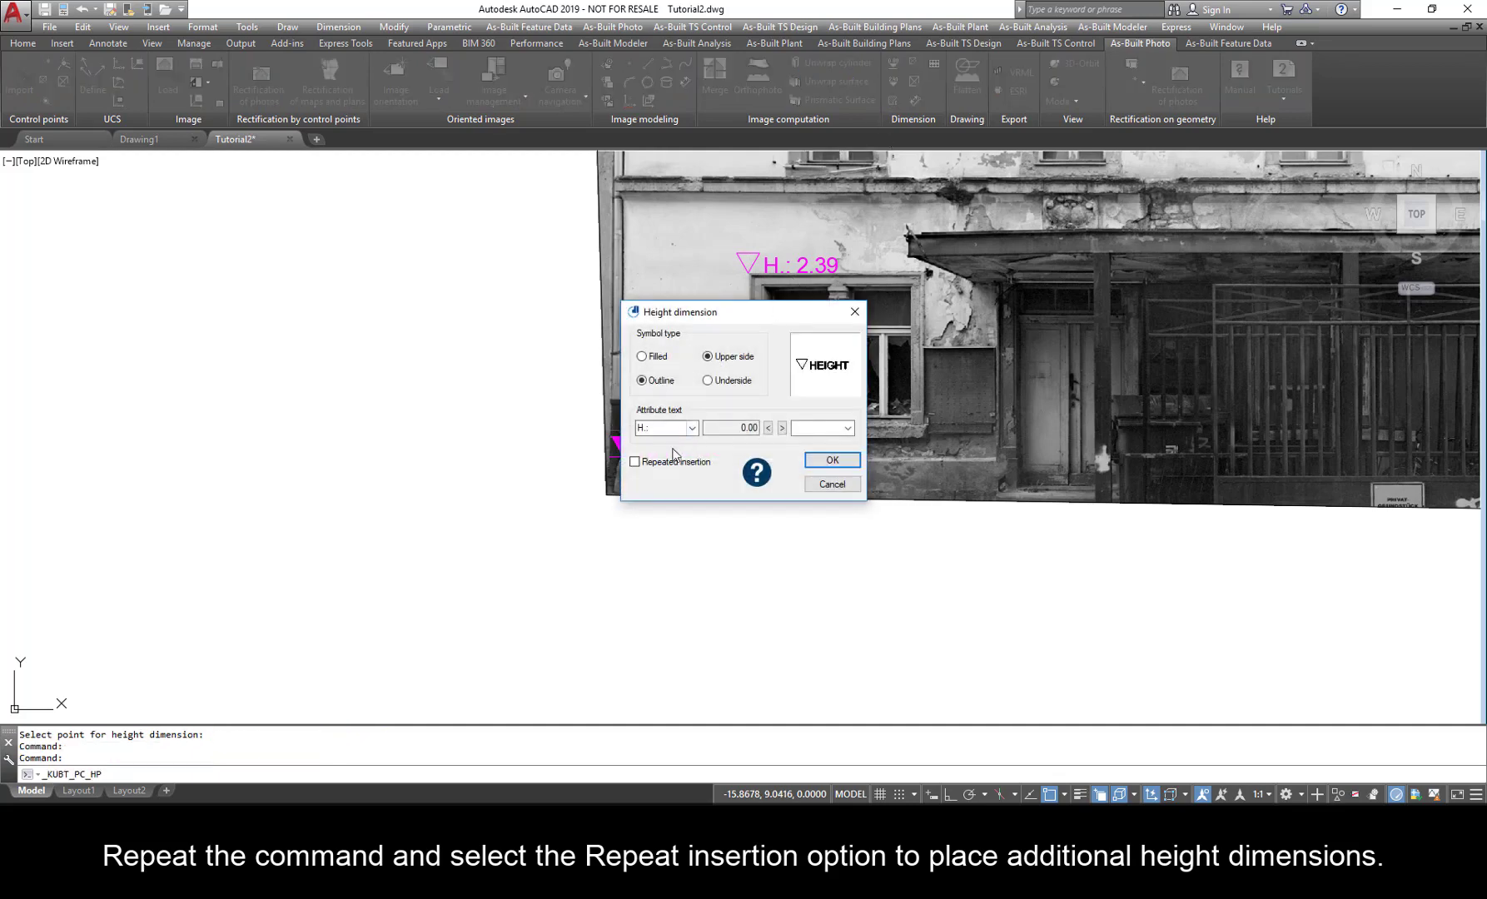
click(635, 461)
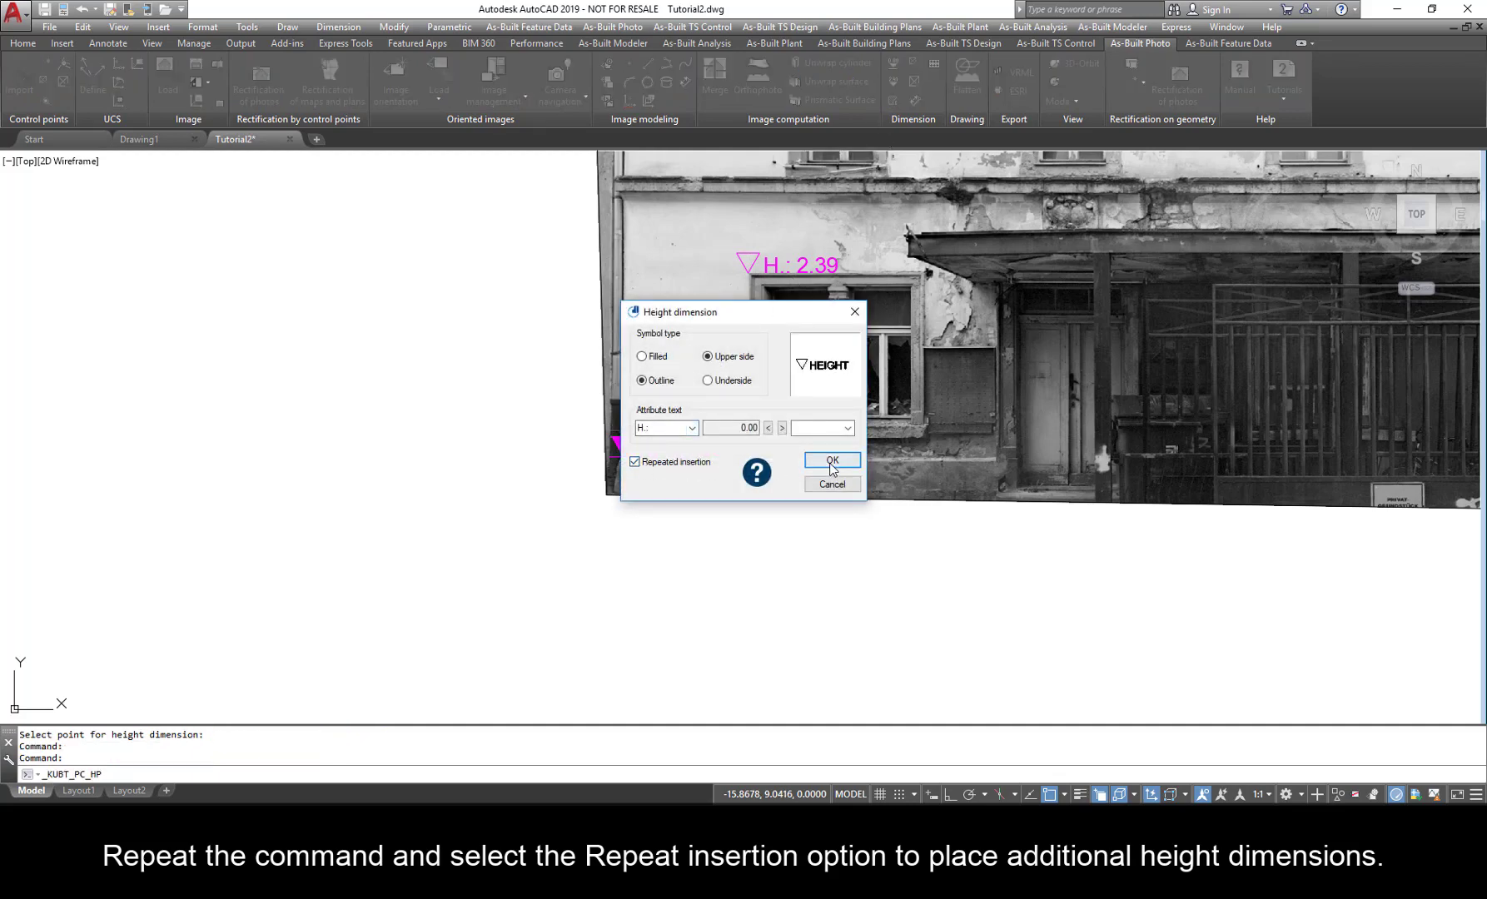
click(829, 463)
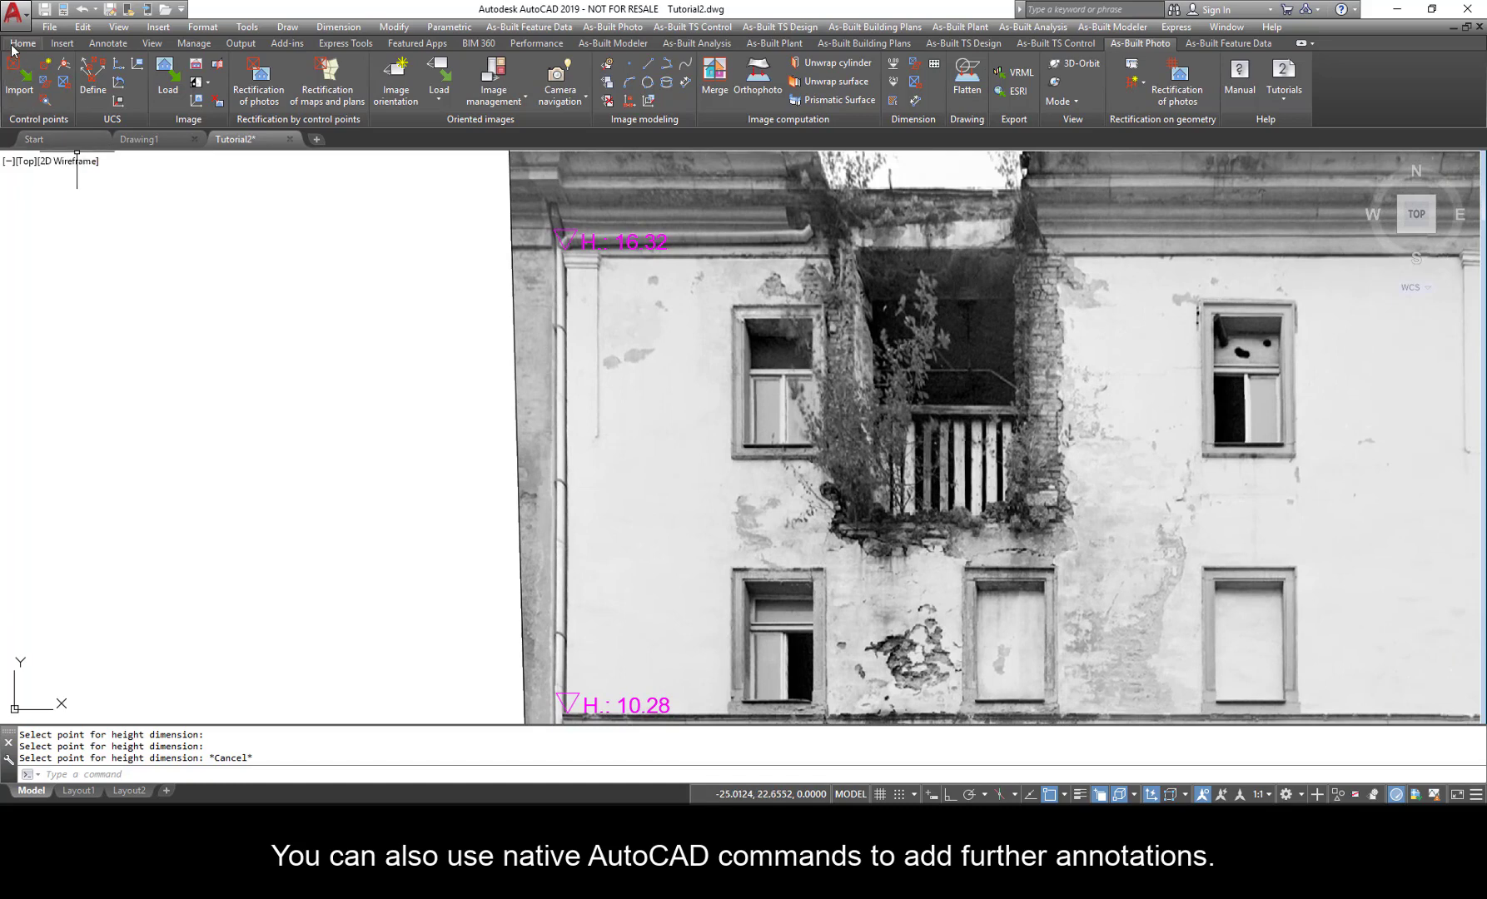
Dimension the upper window beside the balcony with 1.19 width and 1.99 height.
click(22, 43)
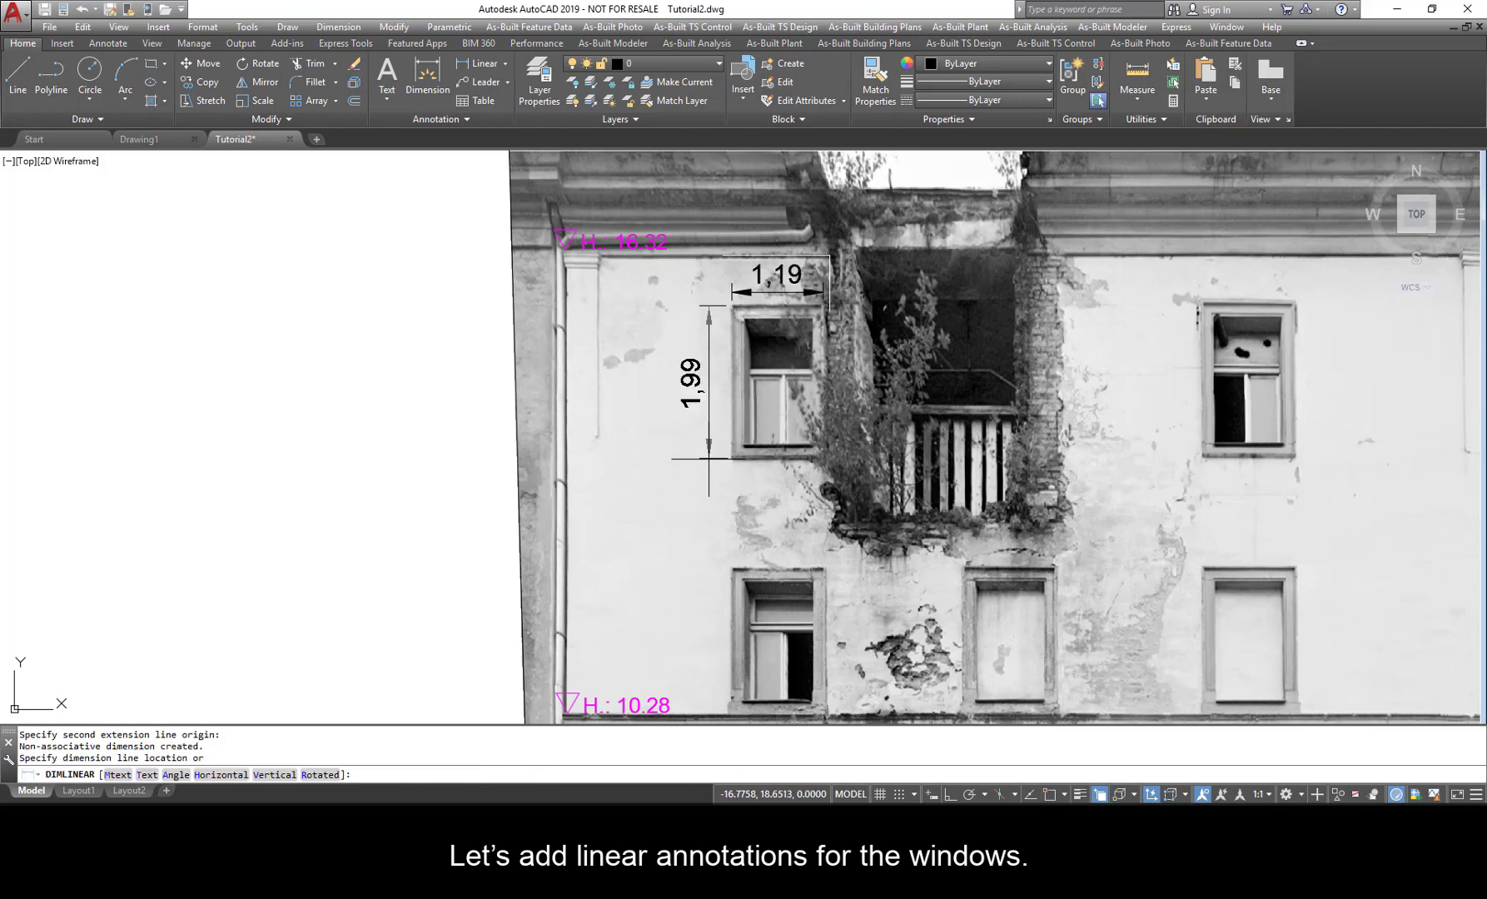
Trace a closed polyline around the damaged plaster patch between the lower windows.
click(1141, 44)
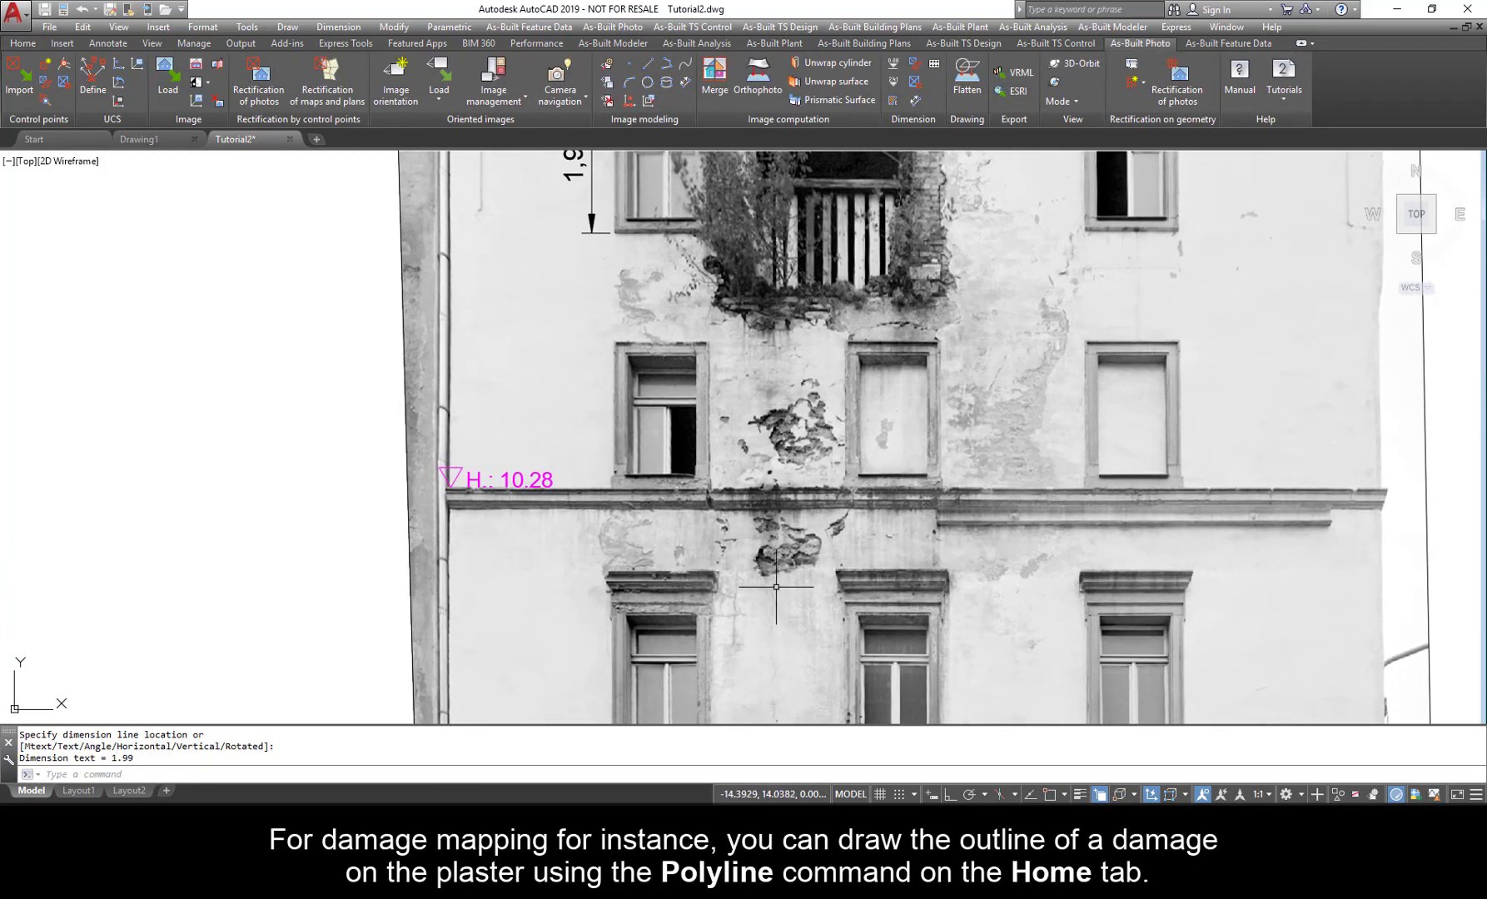
scroll(up, 3)
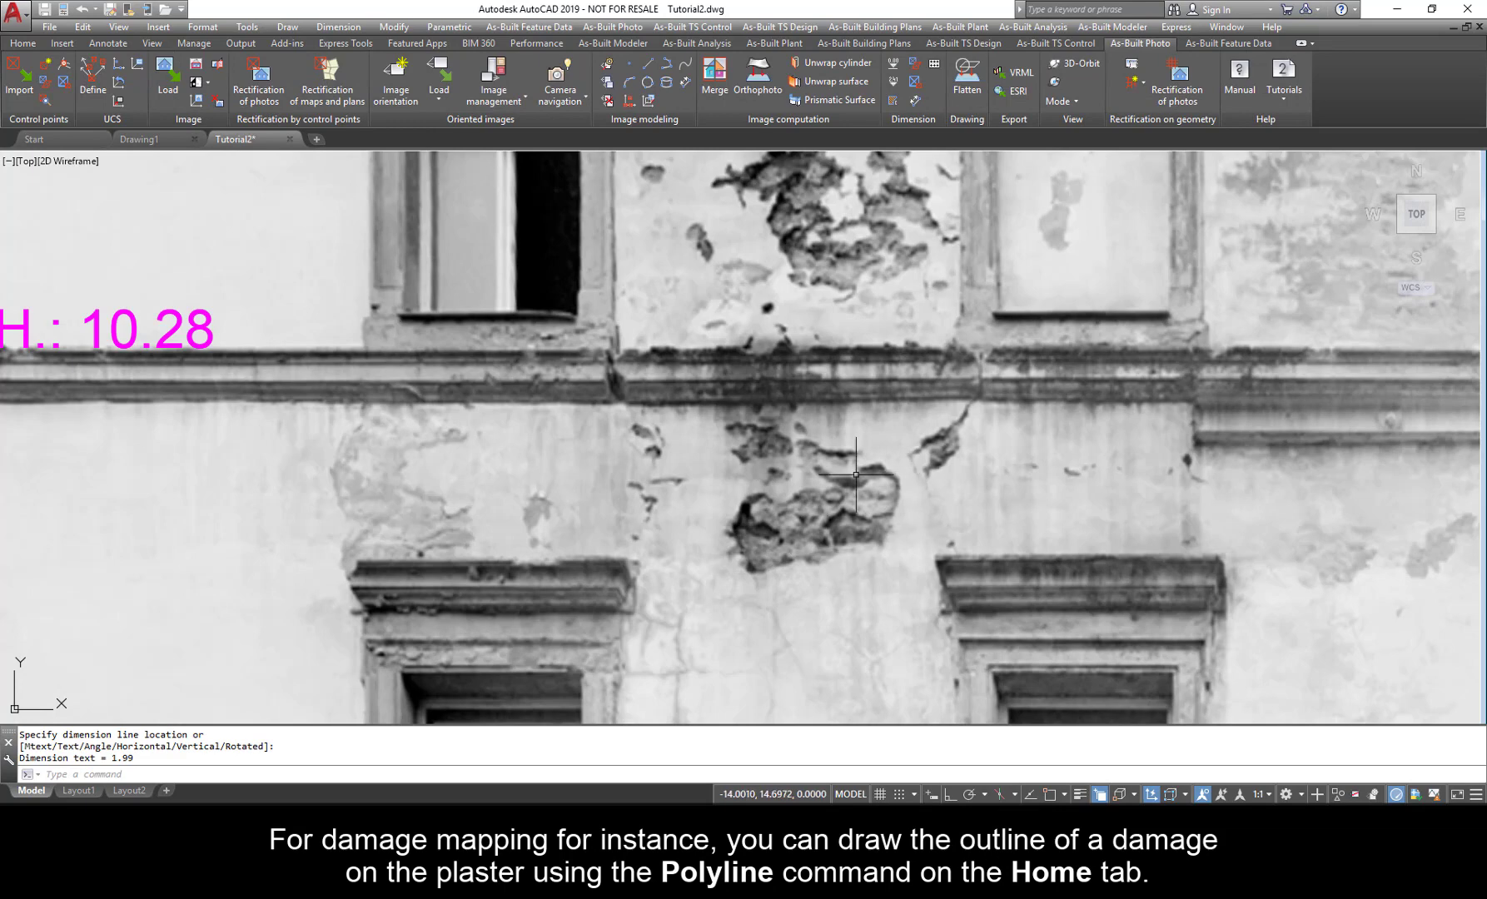
click(22, 43)
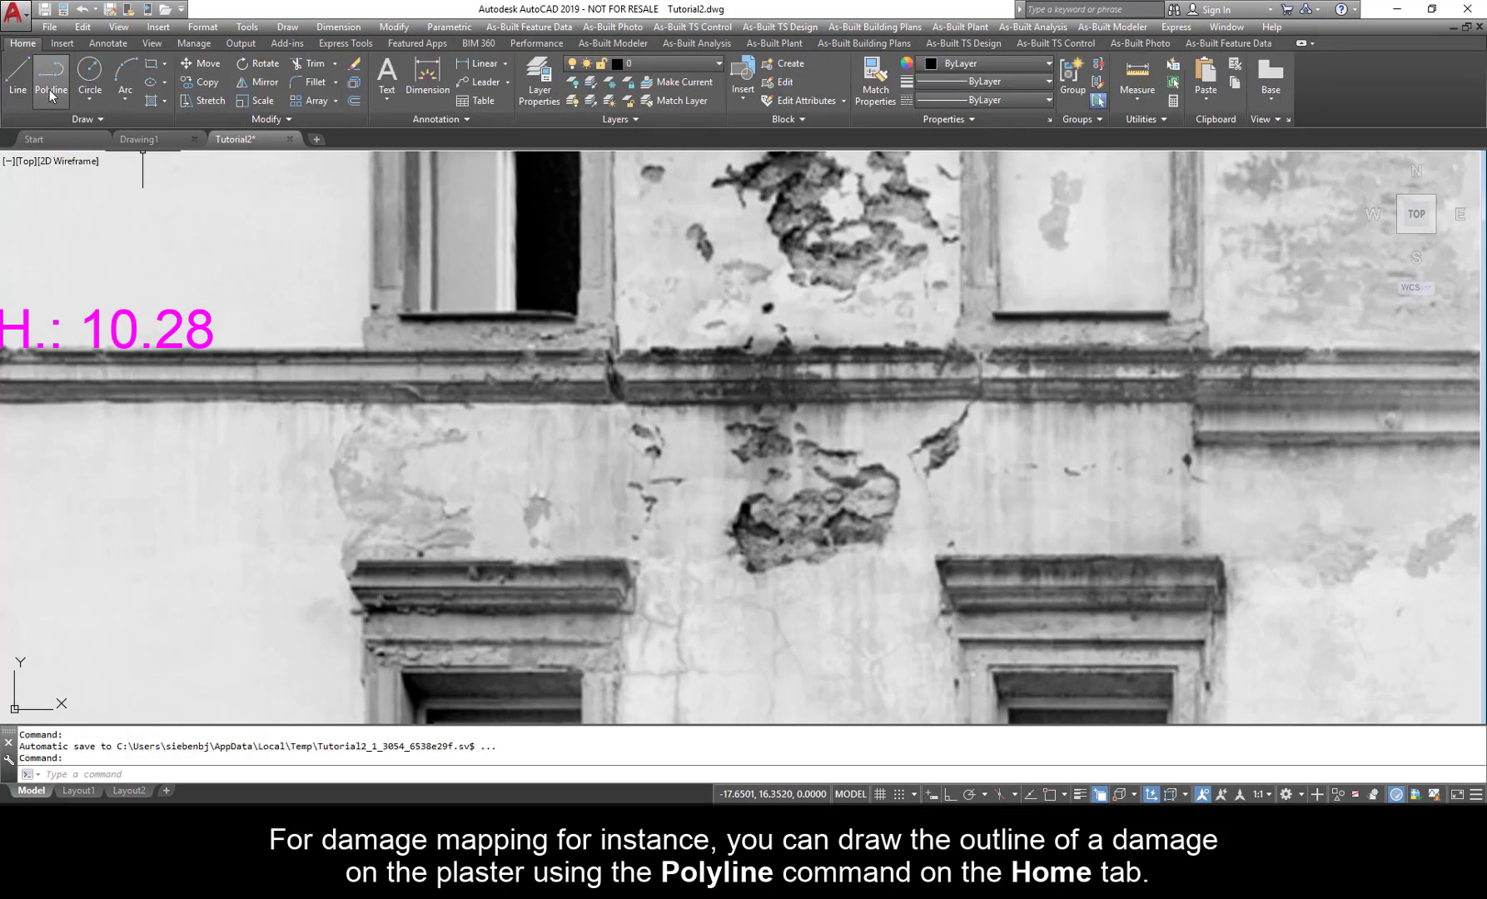
click(50, 80)
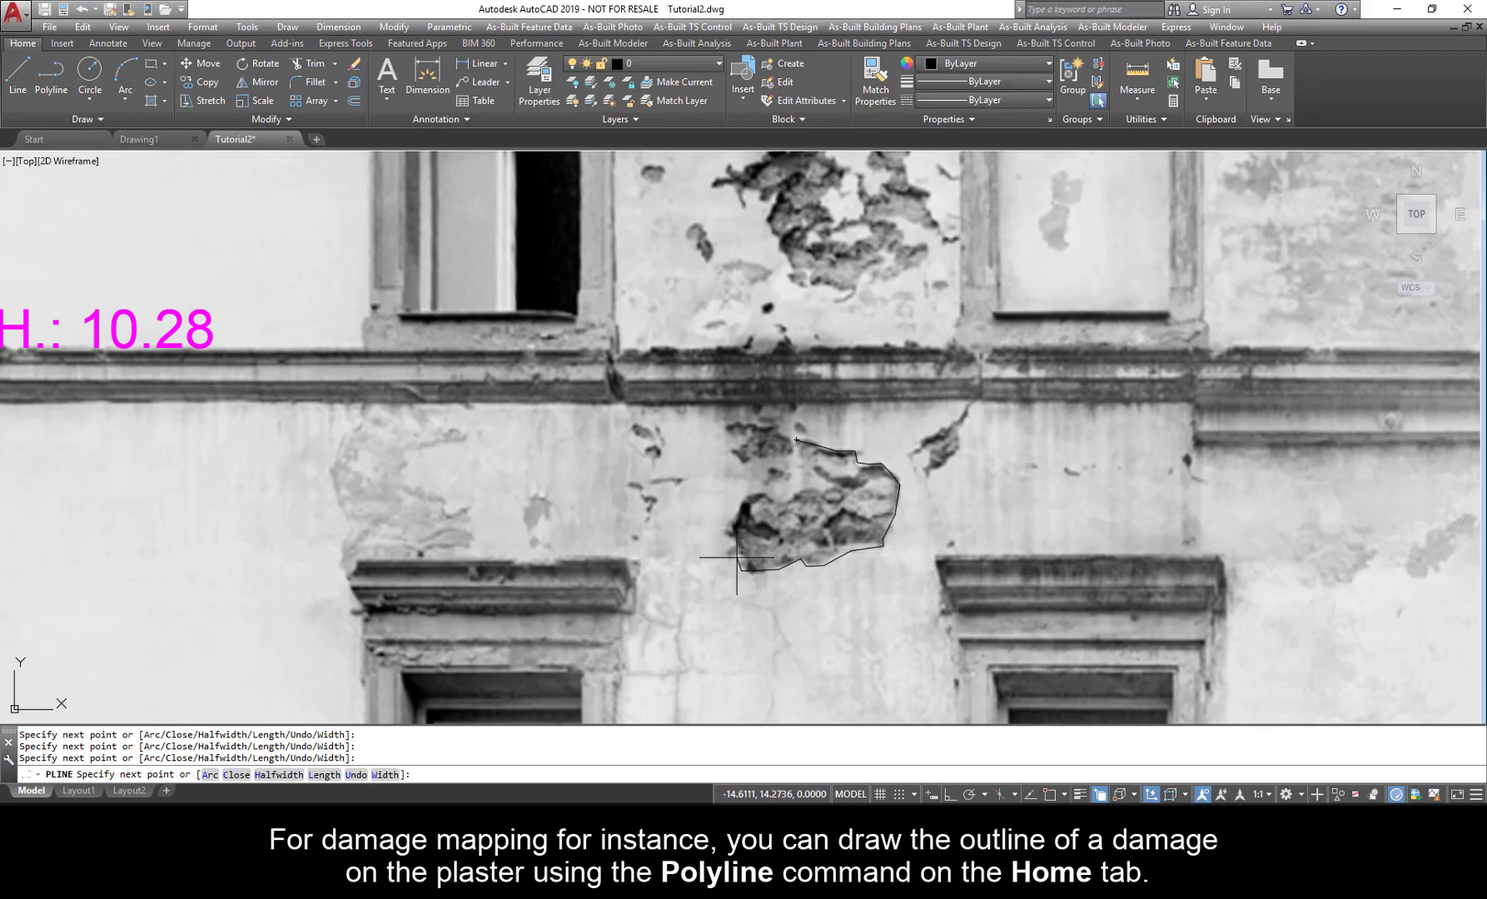
right_click(796, 439)
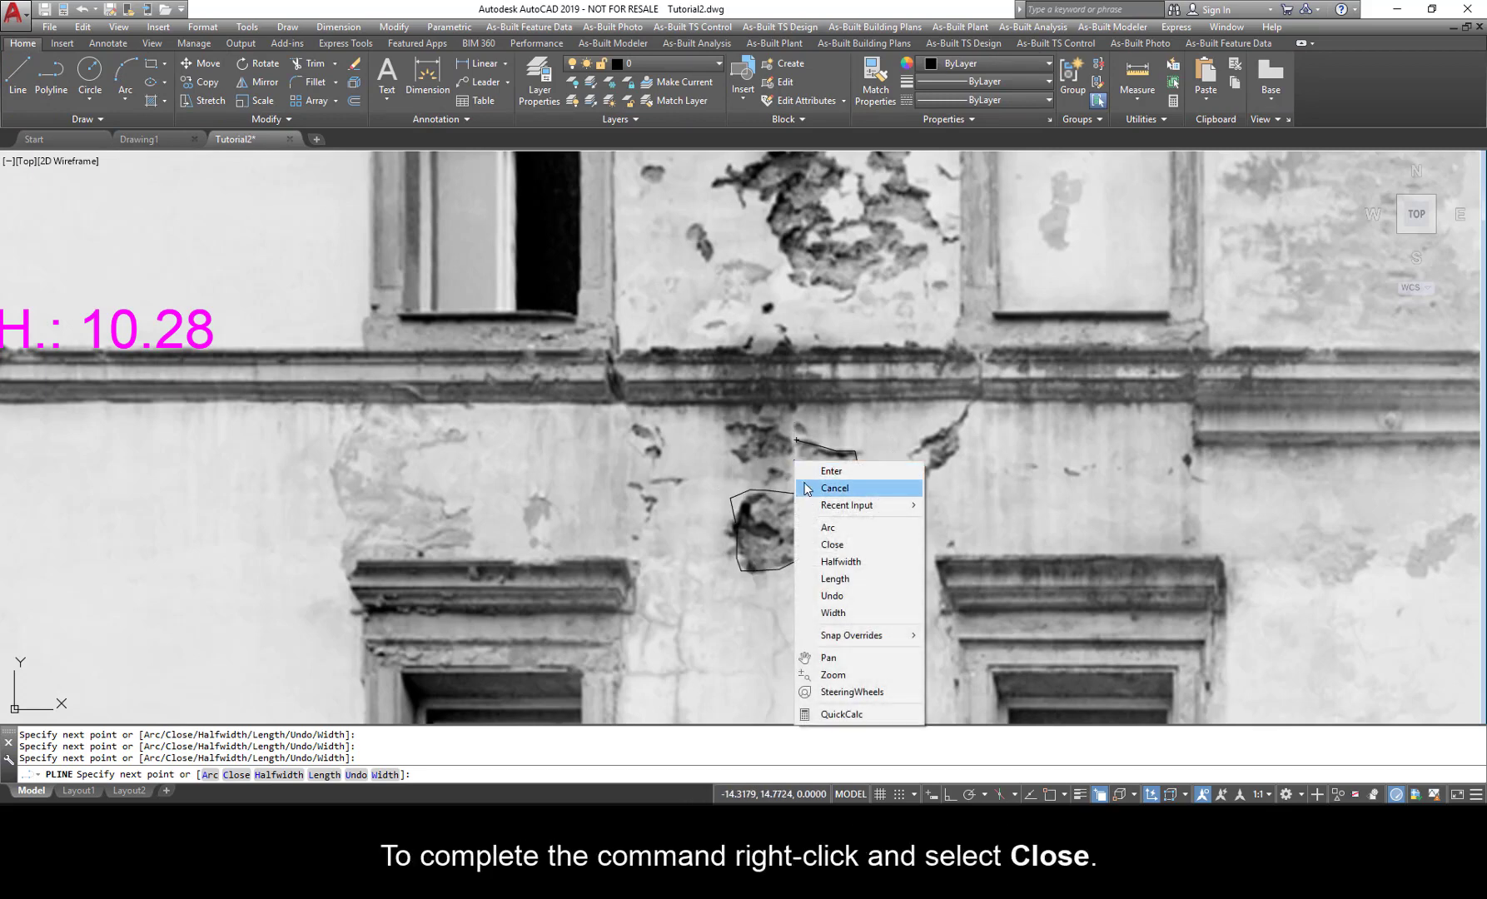
click(831, 544)
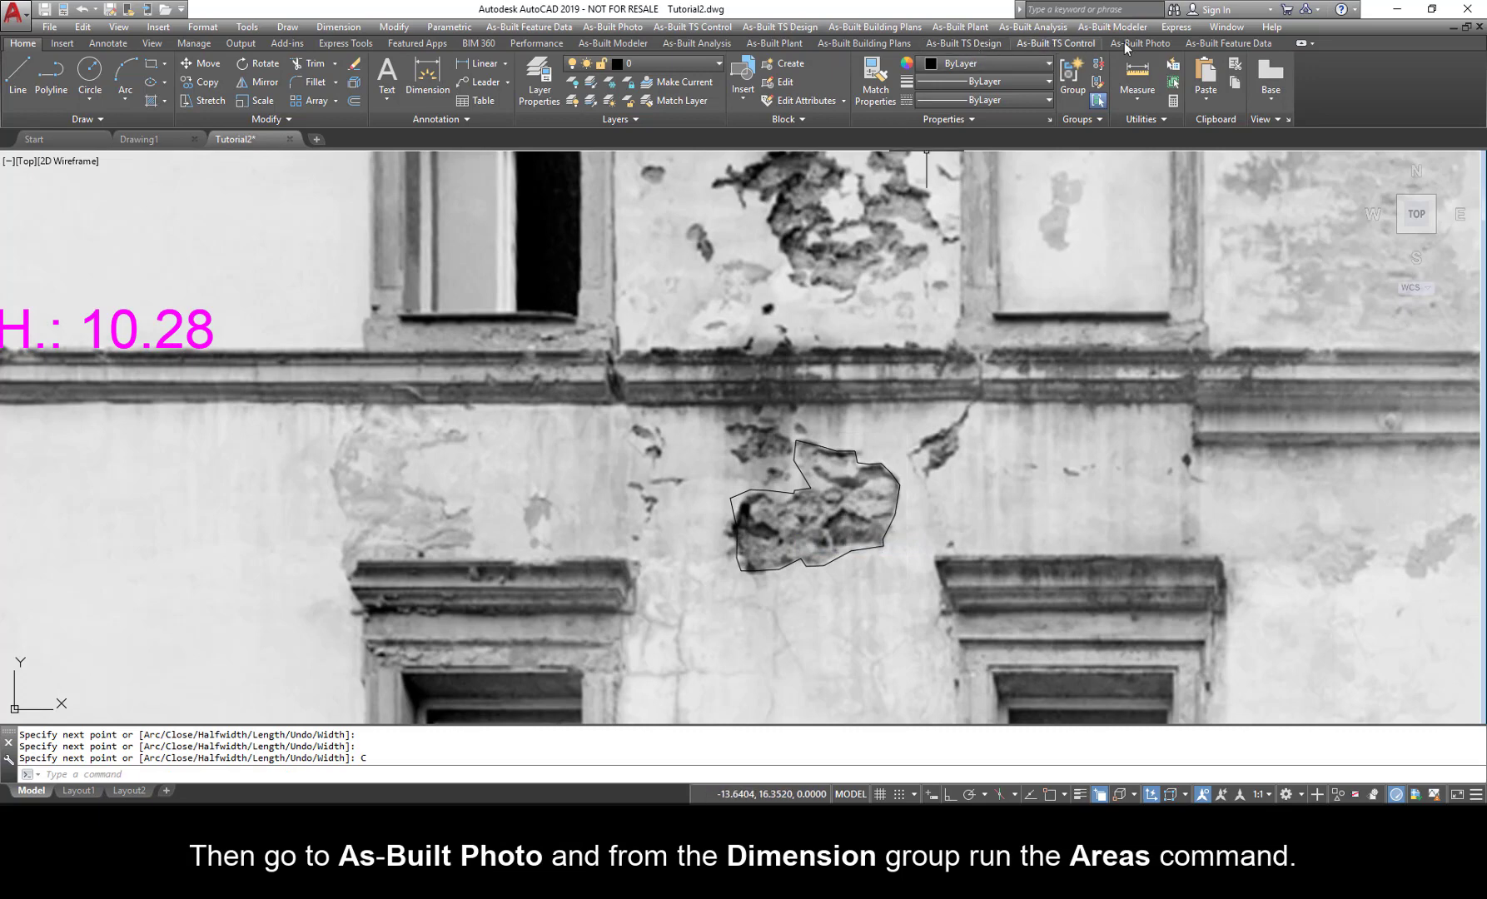
Measure the damage outline with the Areas tool by picking a point inside it.
click(1141, 43)
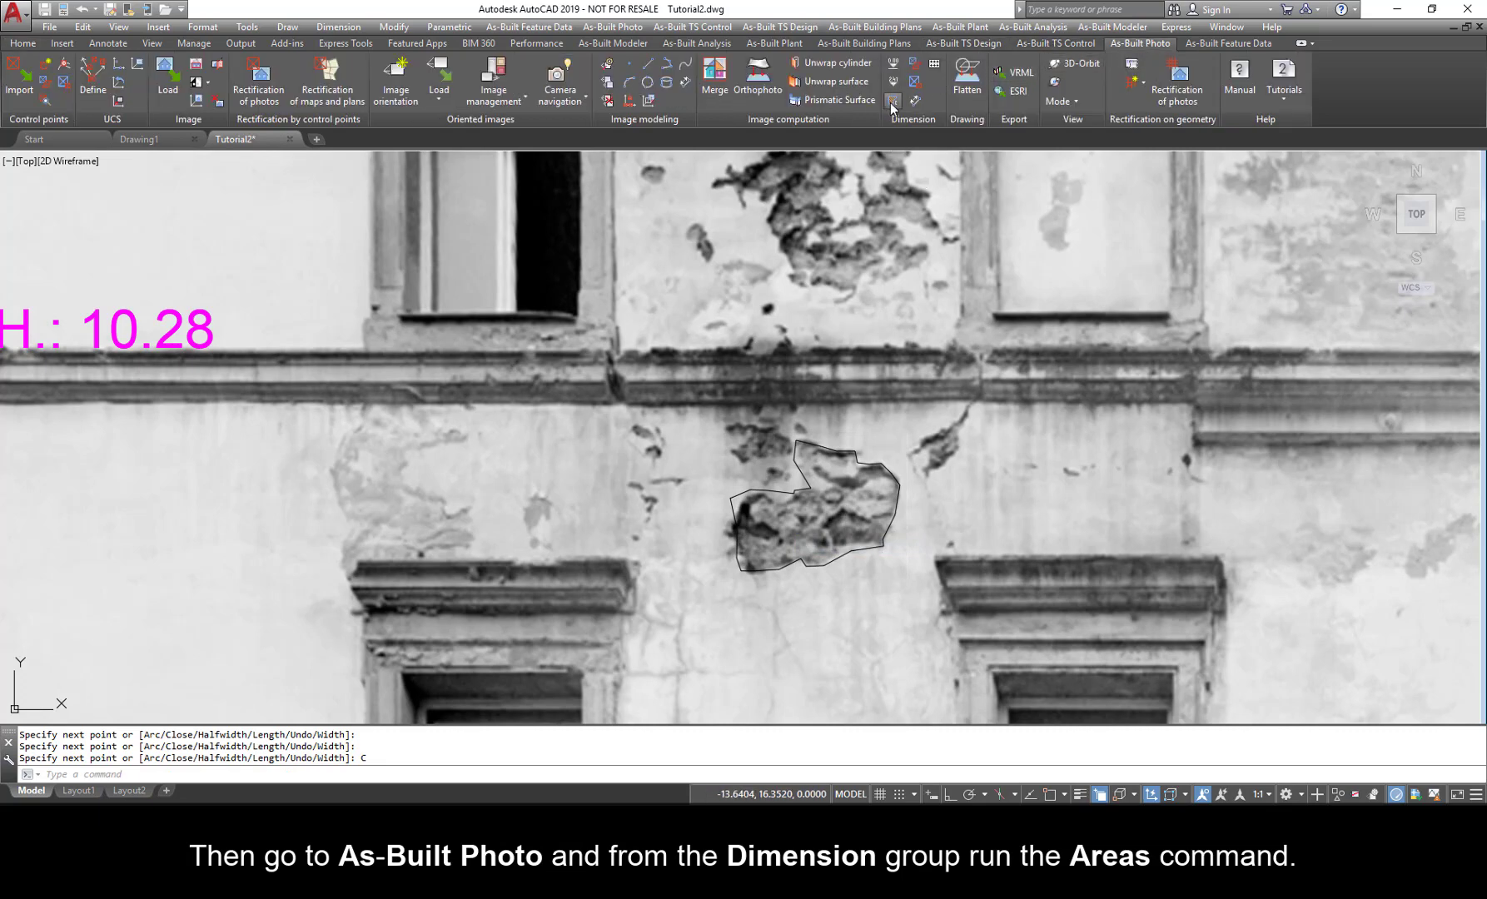
click(890, 102)
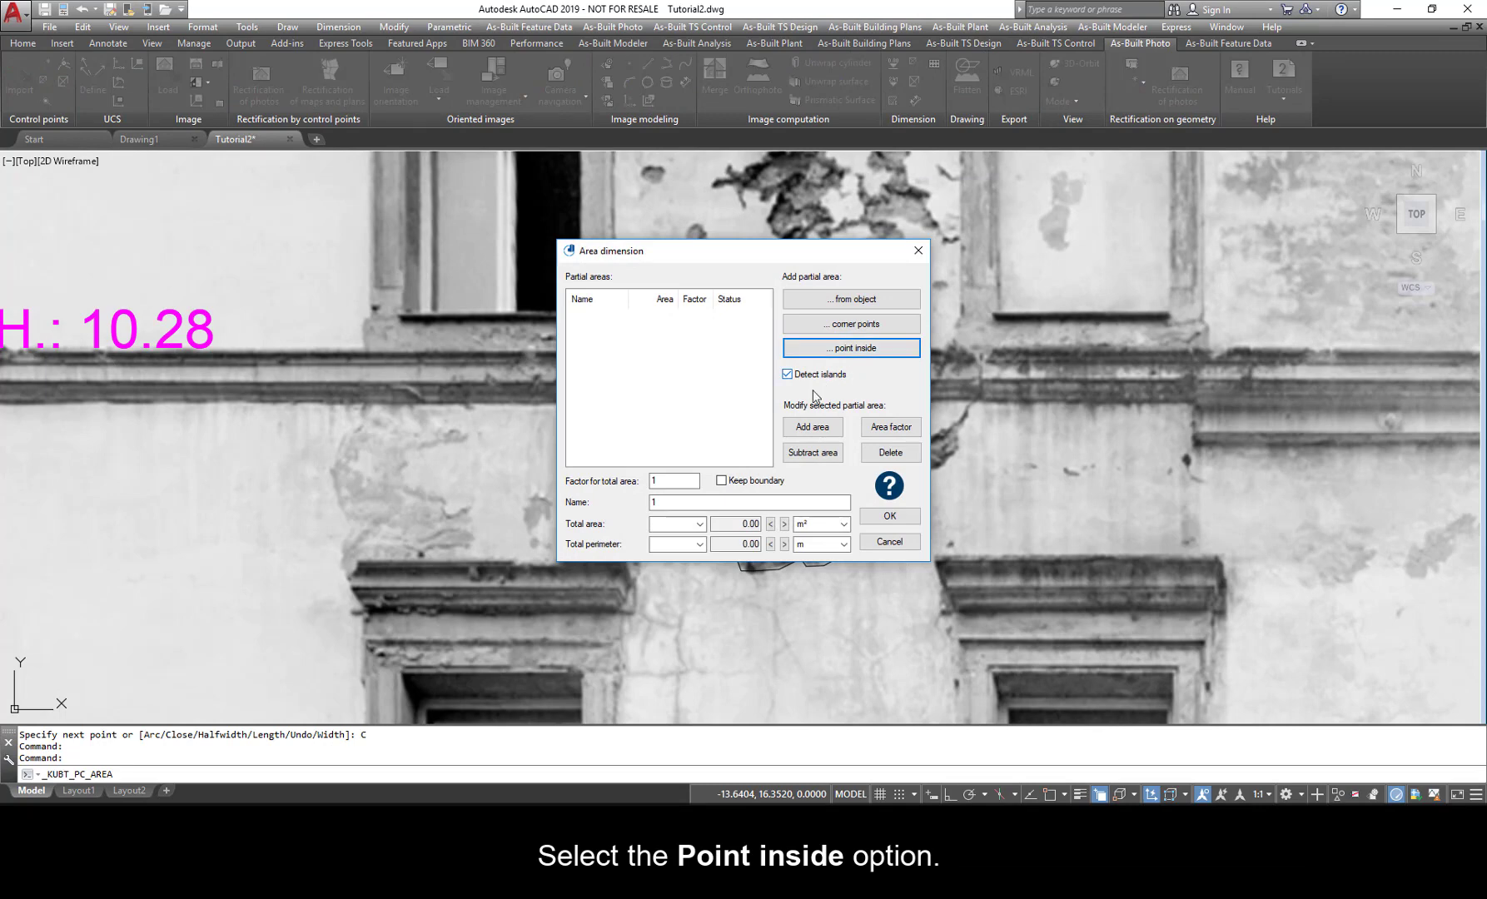
click(849, 349)
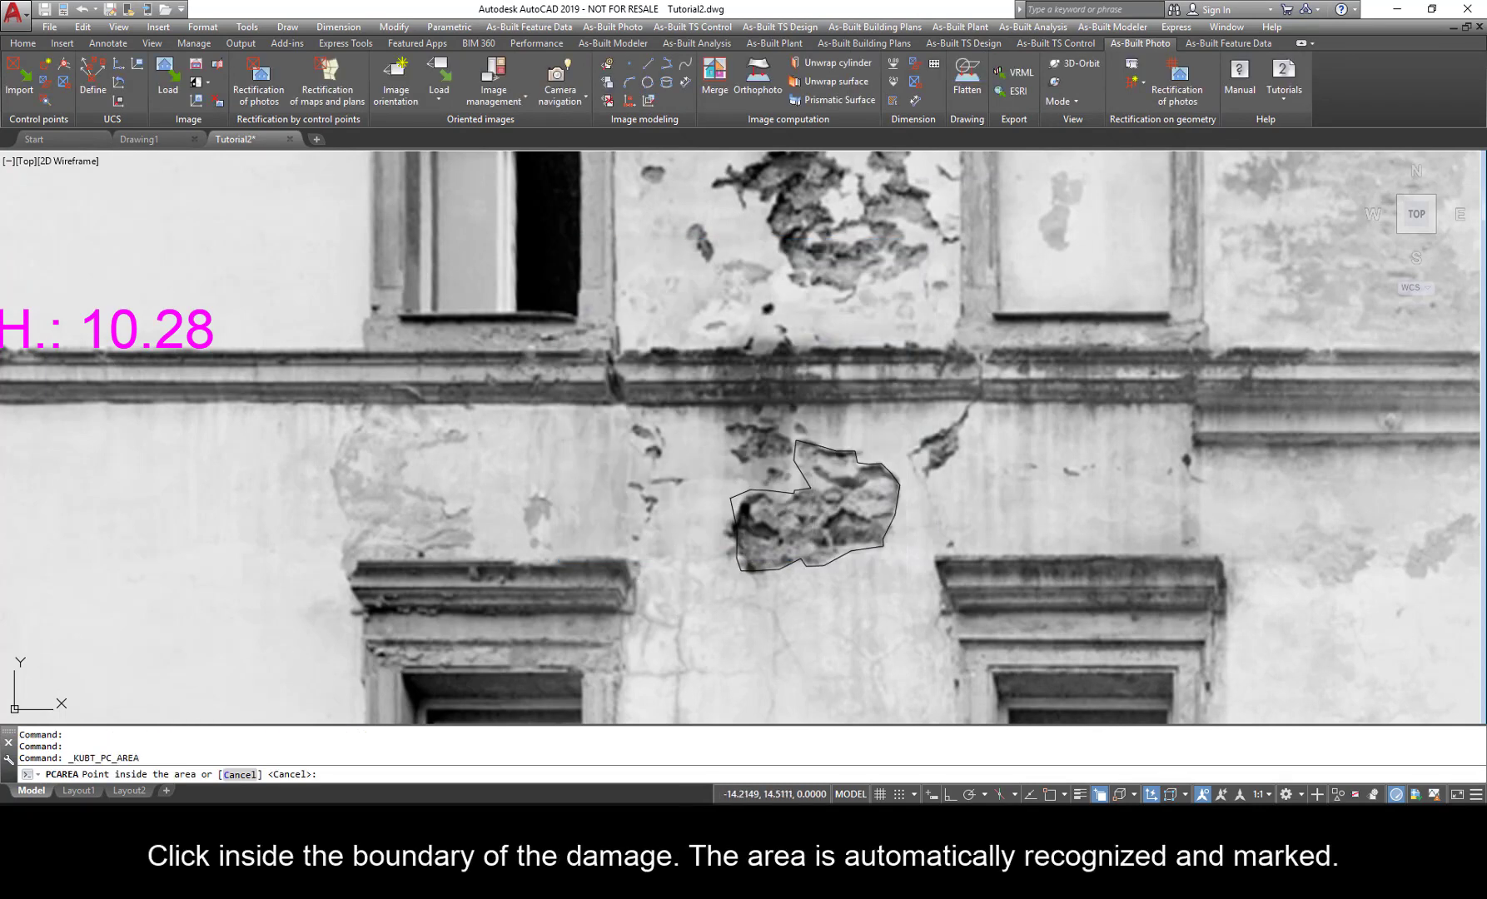
click(811, 513)
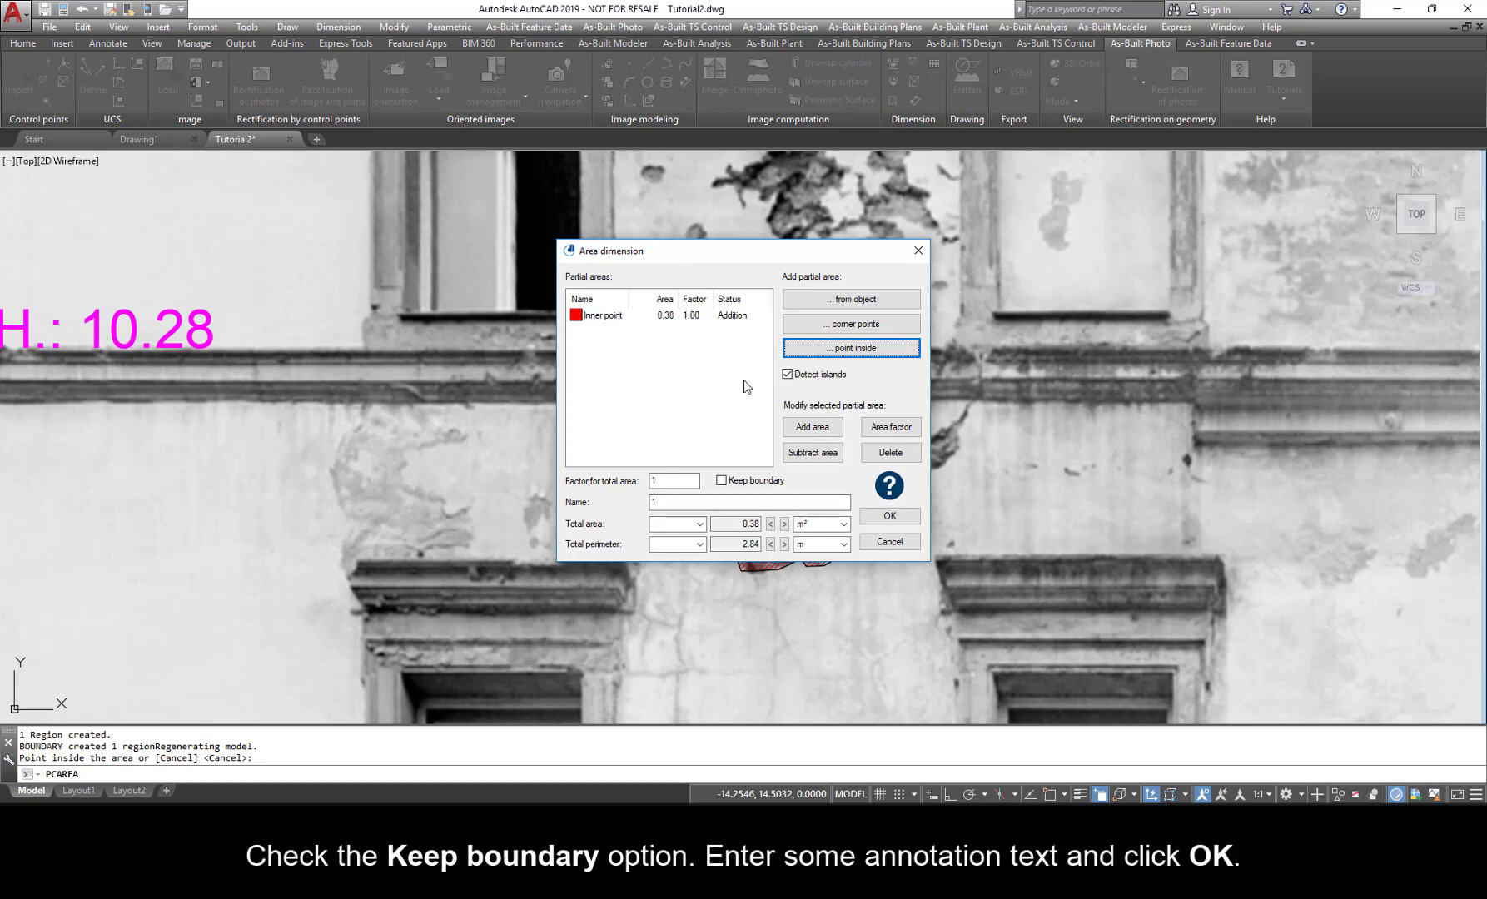
Keep the boundary and confirm the label showing Area 0.38 m² and Perim. 2.84 m.
click(721, 481)
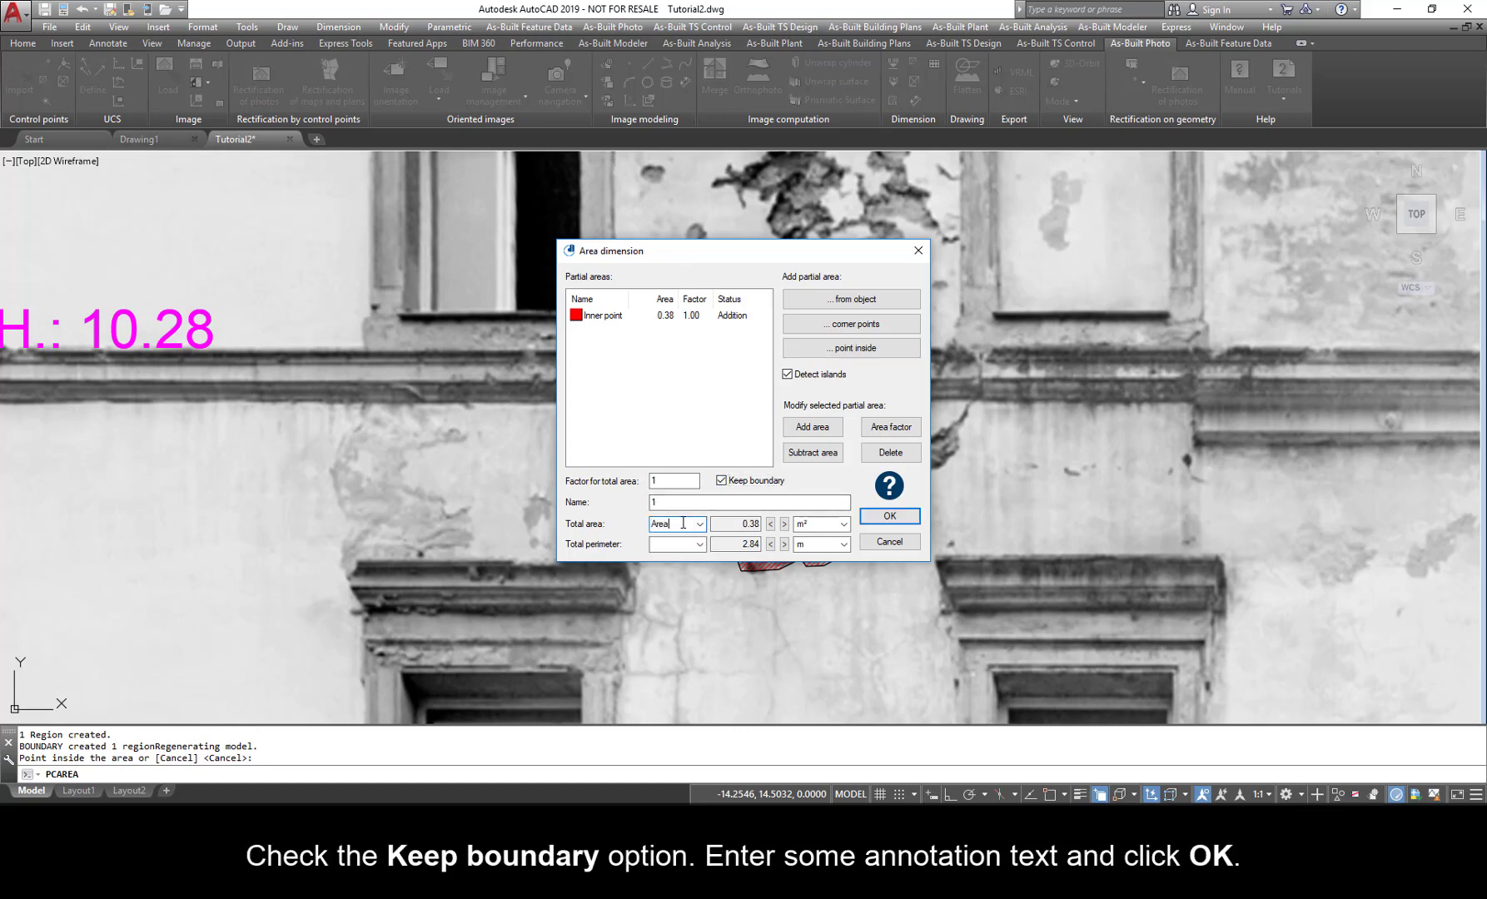
click(700, 543)
text(Perim.)
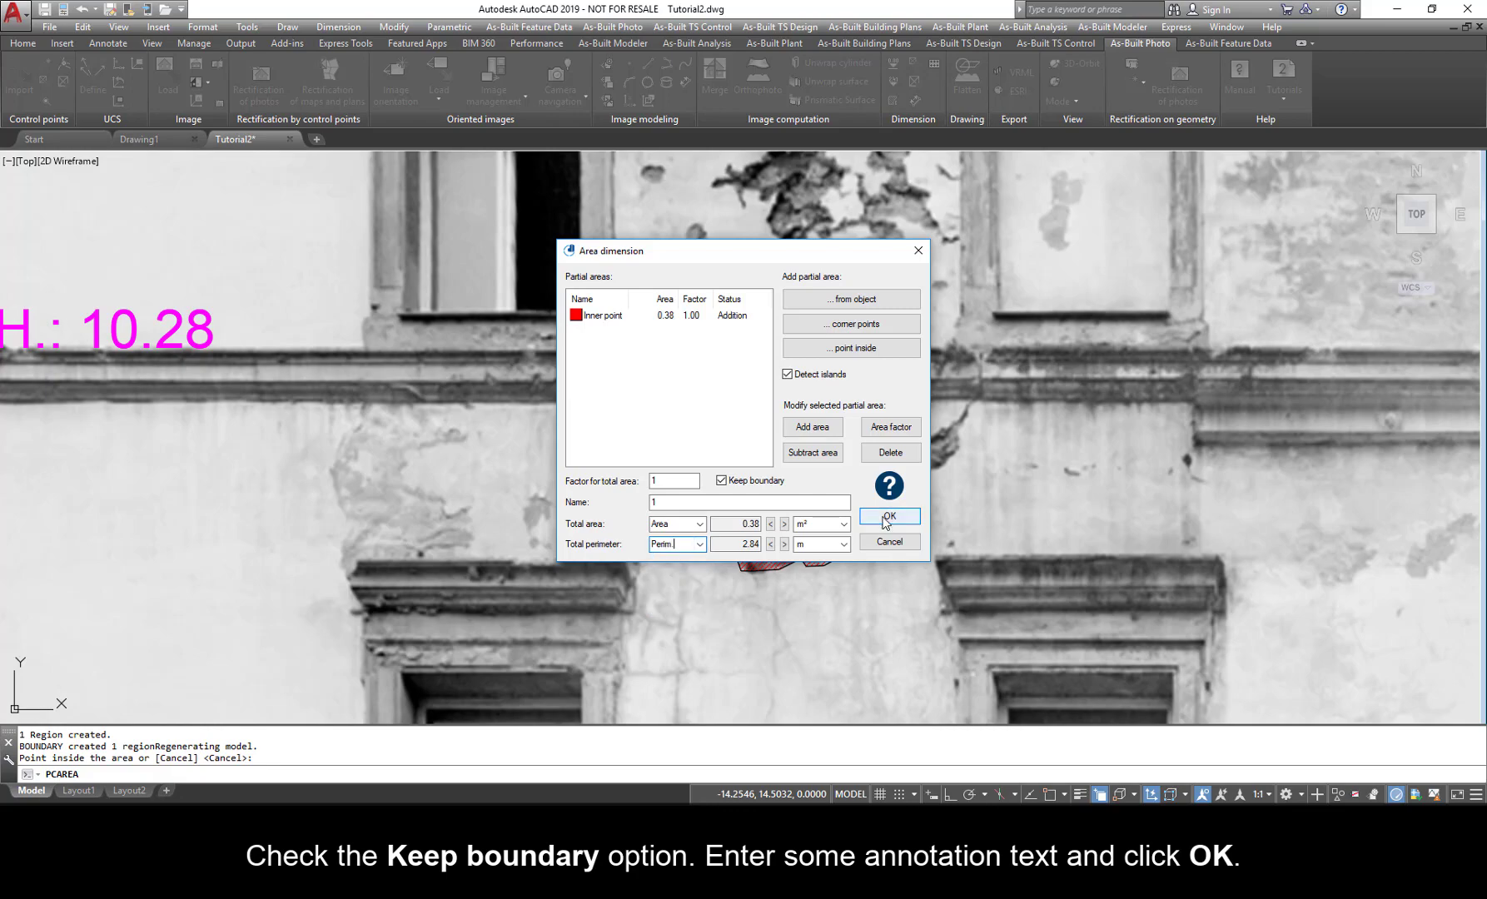
click(886, 516)
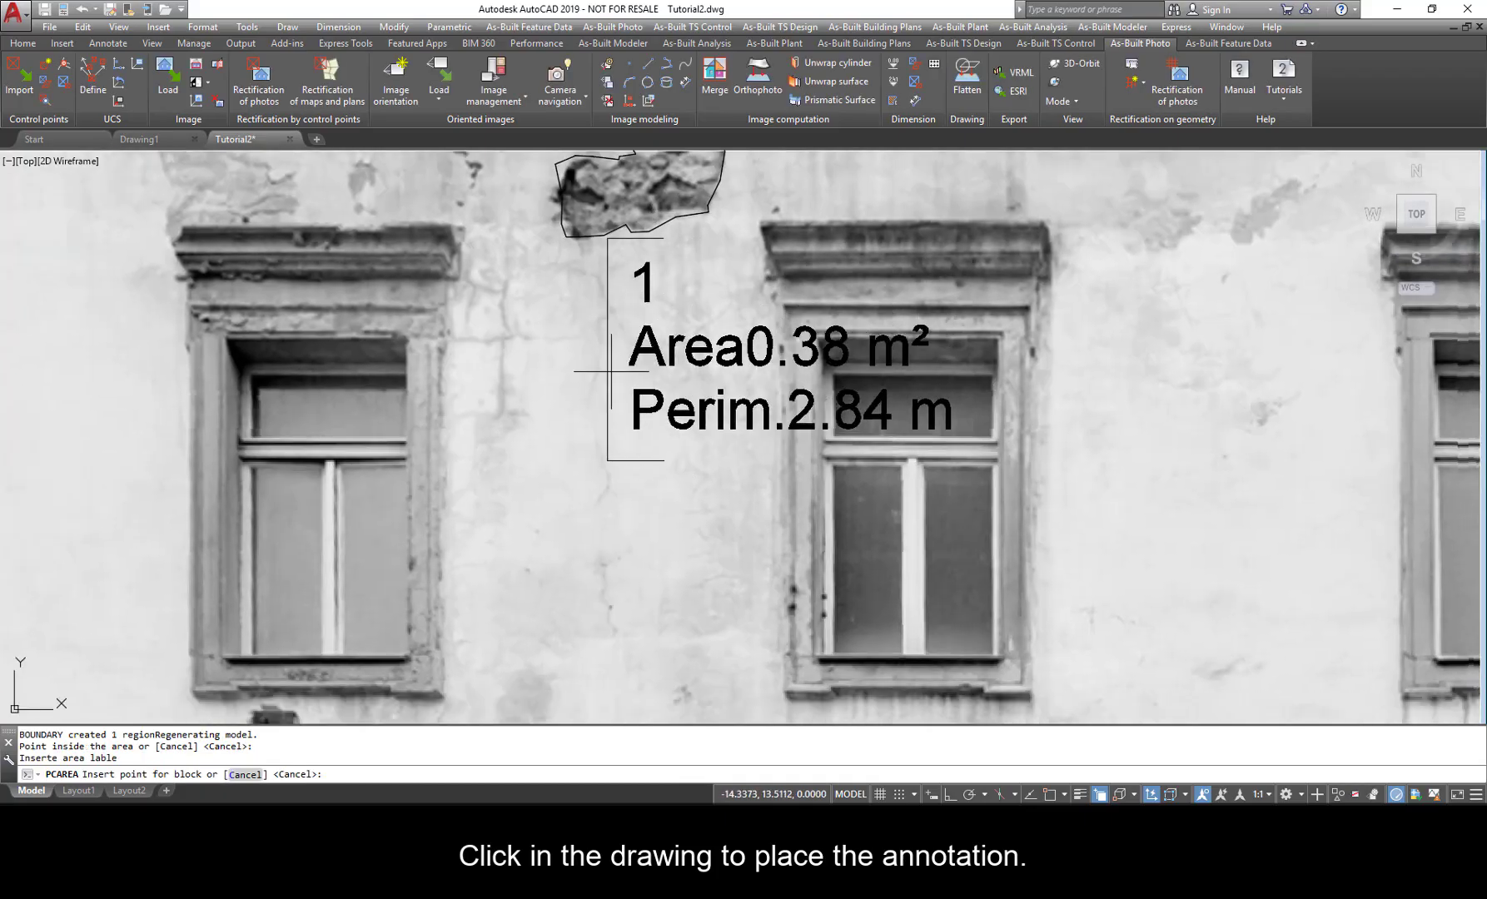